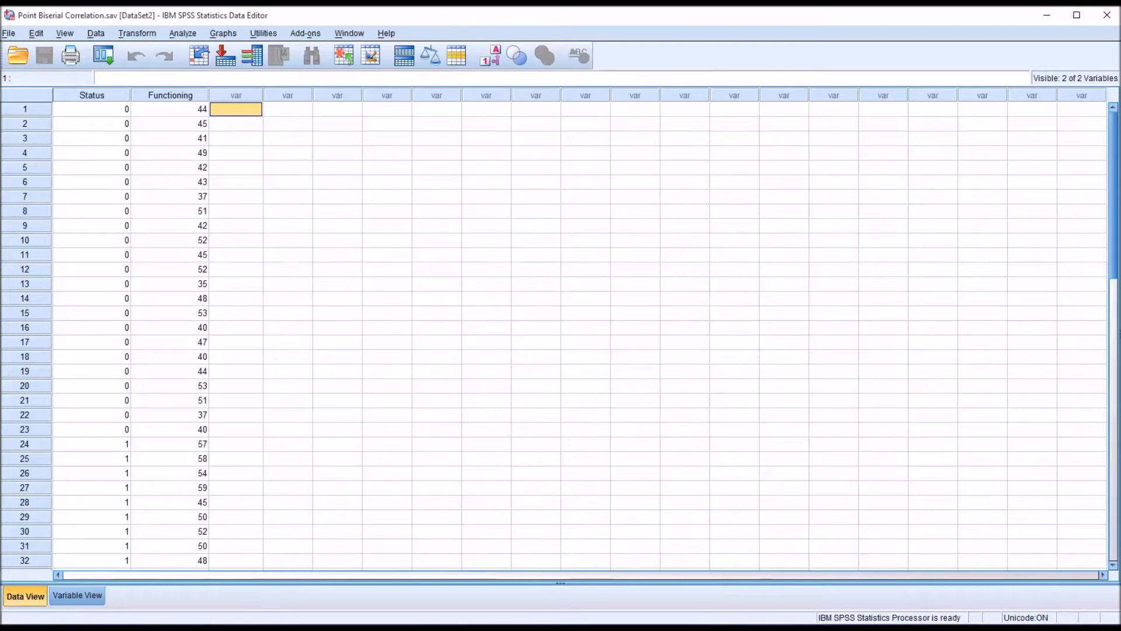
pyautogui.moveTo(316, 307)
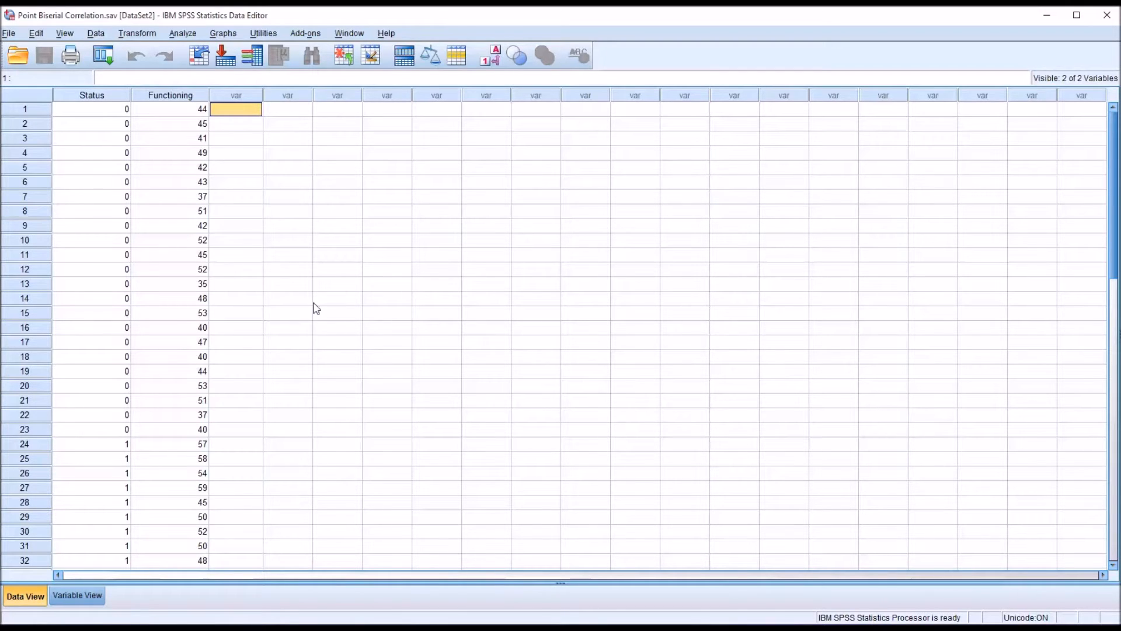
pyautogui.moveTo(158, 217)
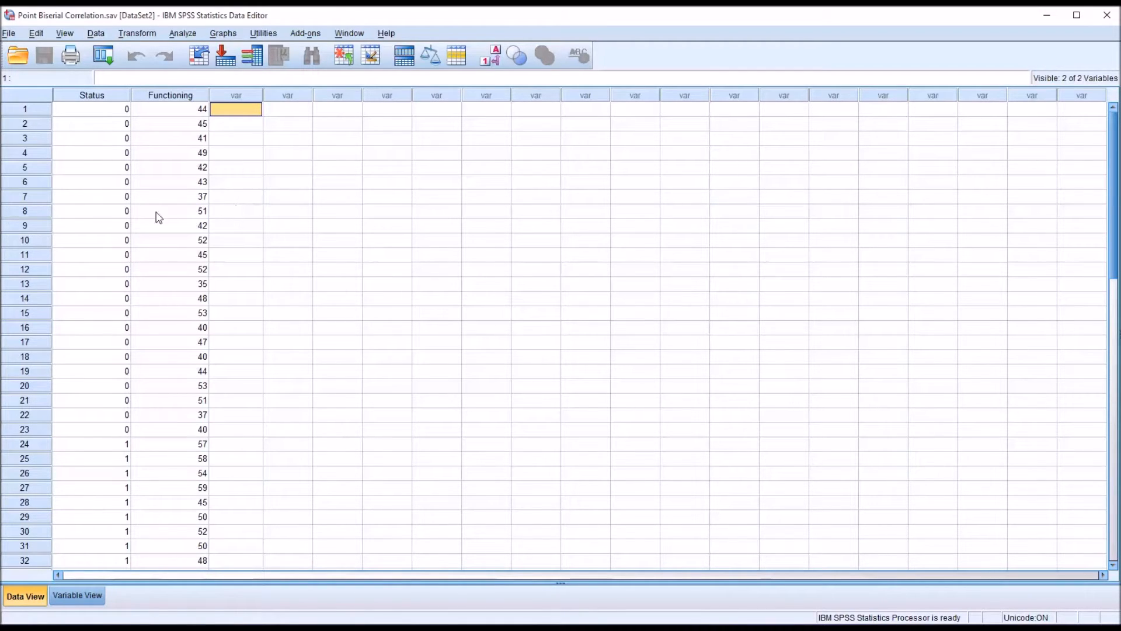
# Turn on value labels and check that Status cases read Unsuccessful and Successful.
pyautogui.click(91, 95)
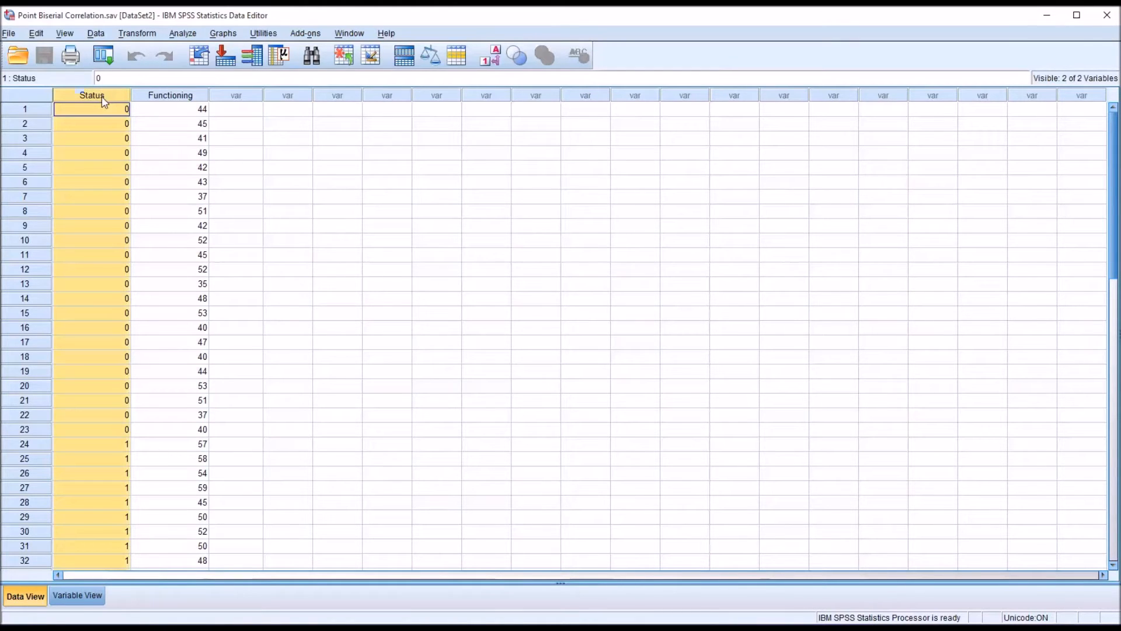
pyautogui.moveTo(113, 134)
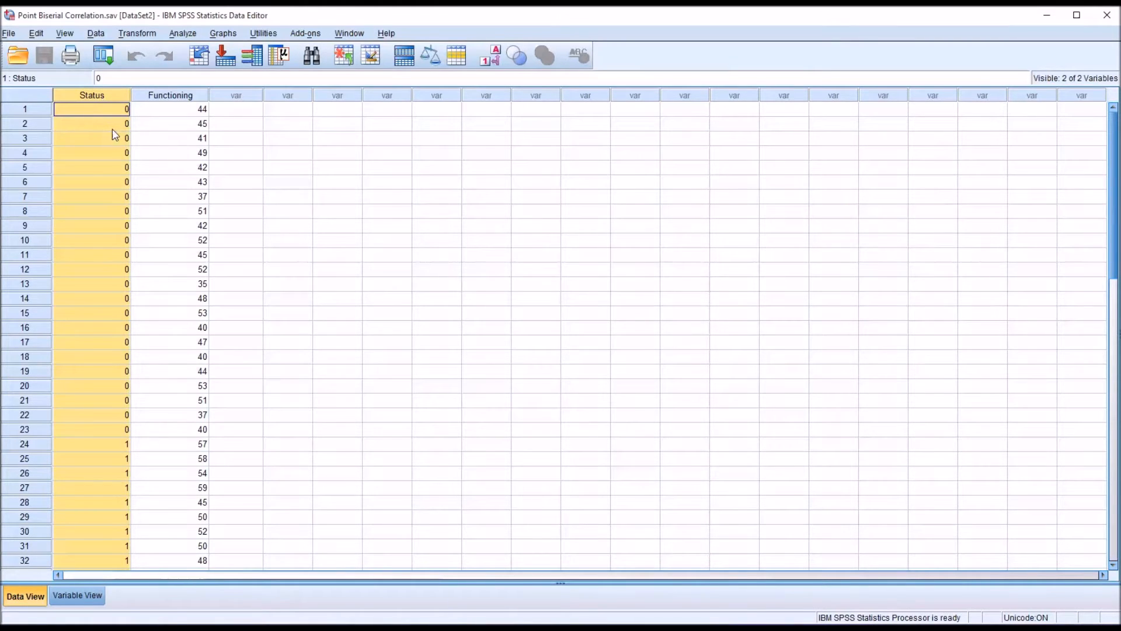
pyautogui.moveTo(99, 126)
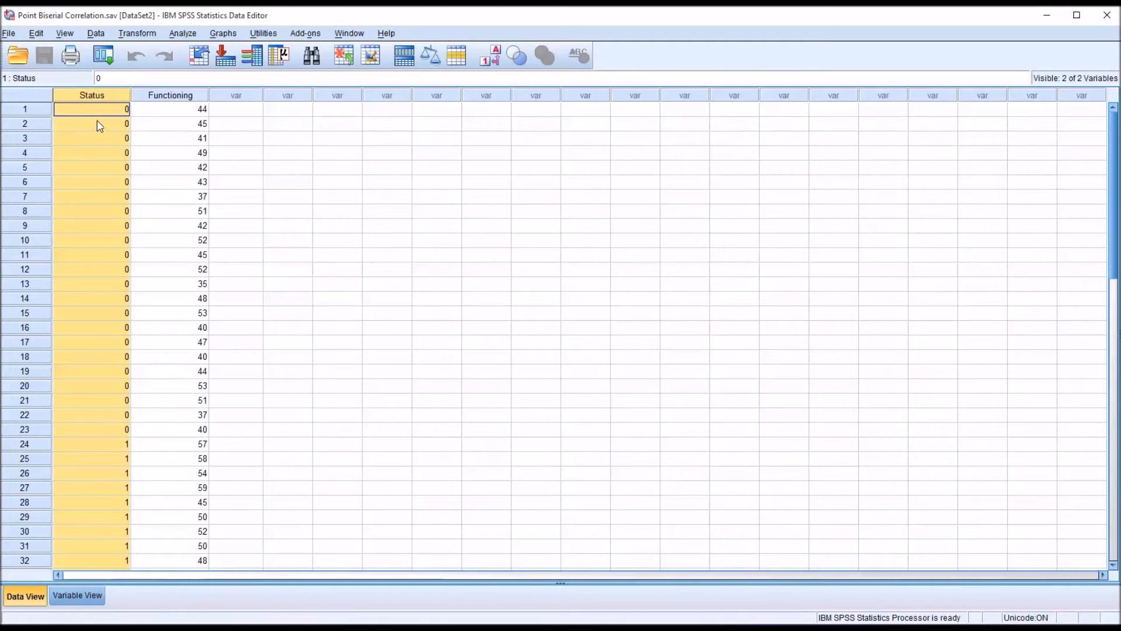
pyautogui.moveTo(393, 98)
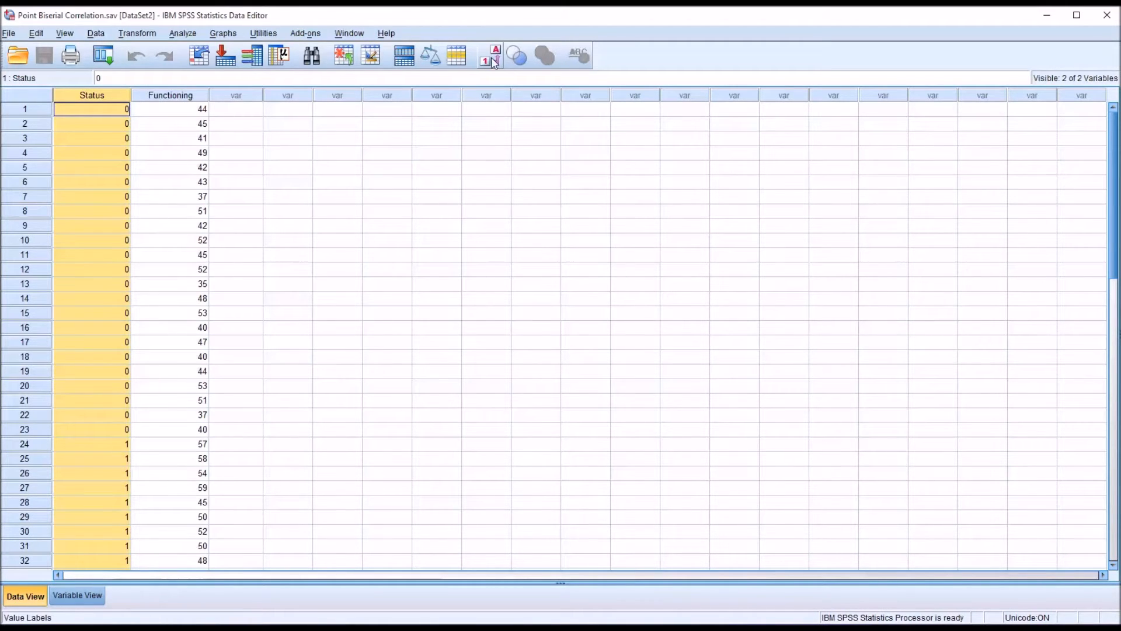
pyautogui.click(491, 54)
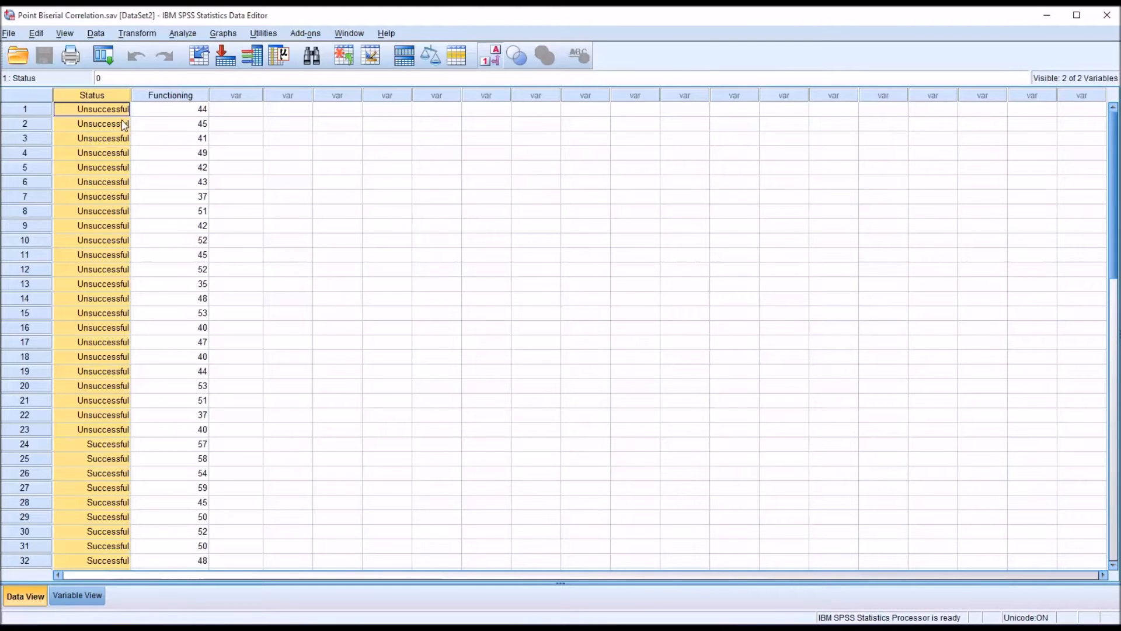
pyautogui.moveTo(77, 451)
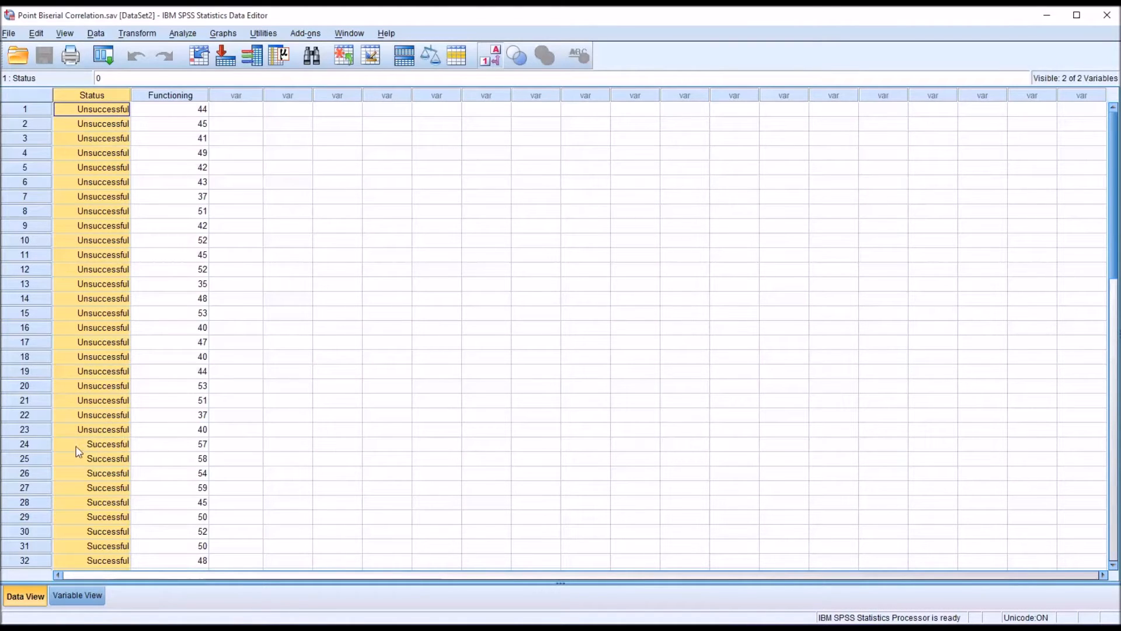
pyautogui.moveTo(96, 429)
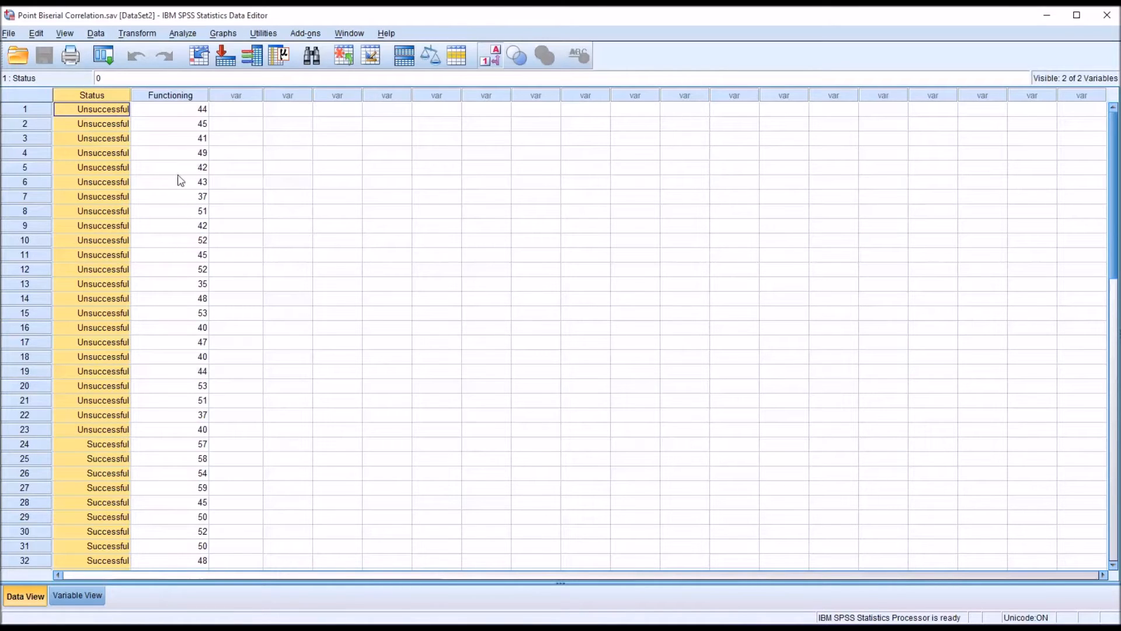
pyautogui.click(236, 108)
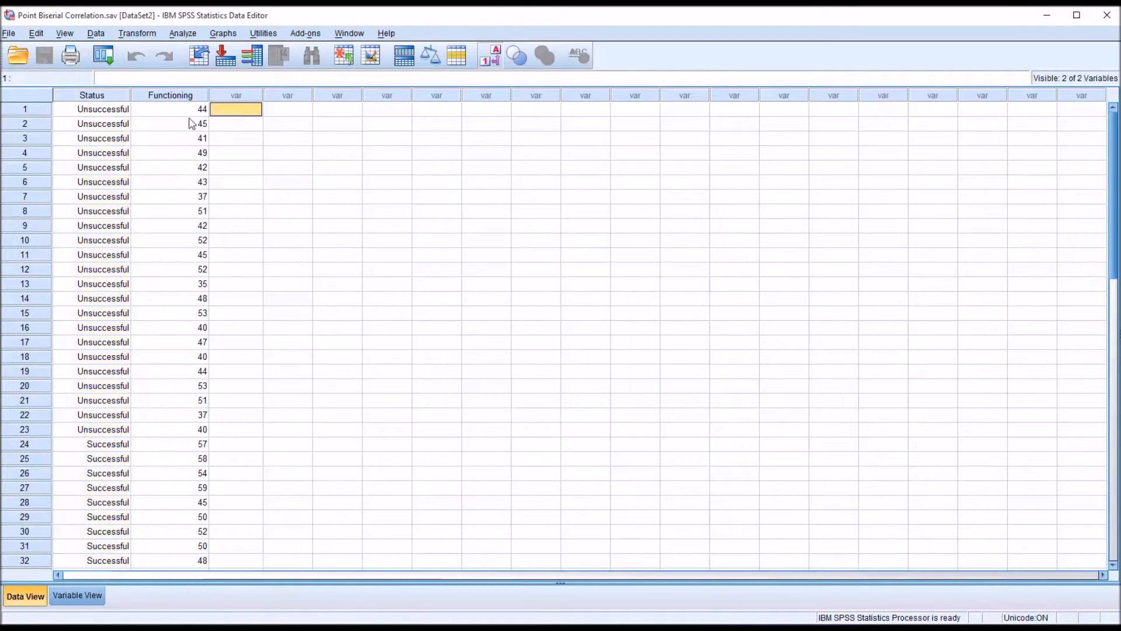
pyautogui.moveTo(122, 115)
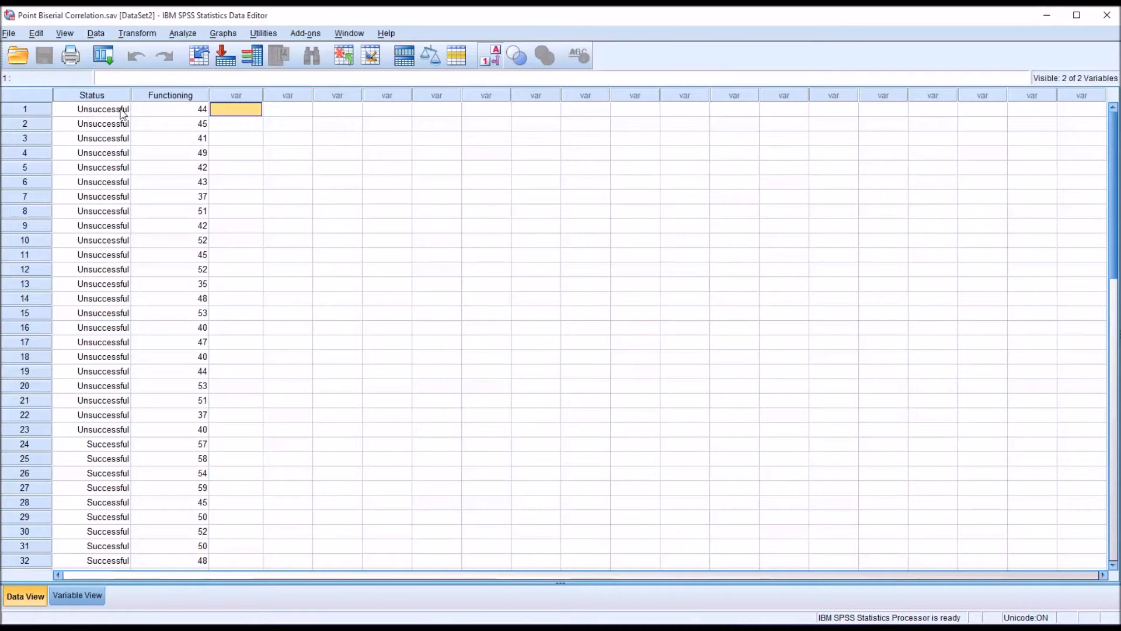
pyautogui.click(92, 108)
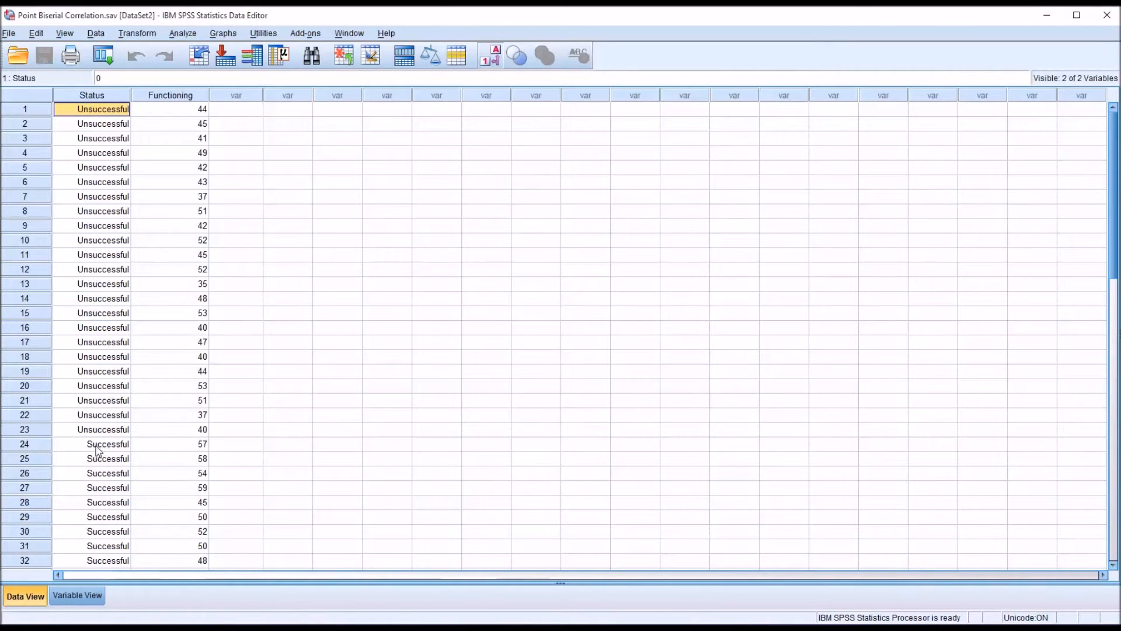
pyautogui.click(102, 443)
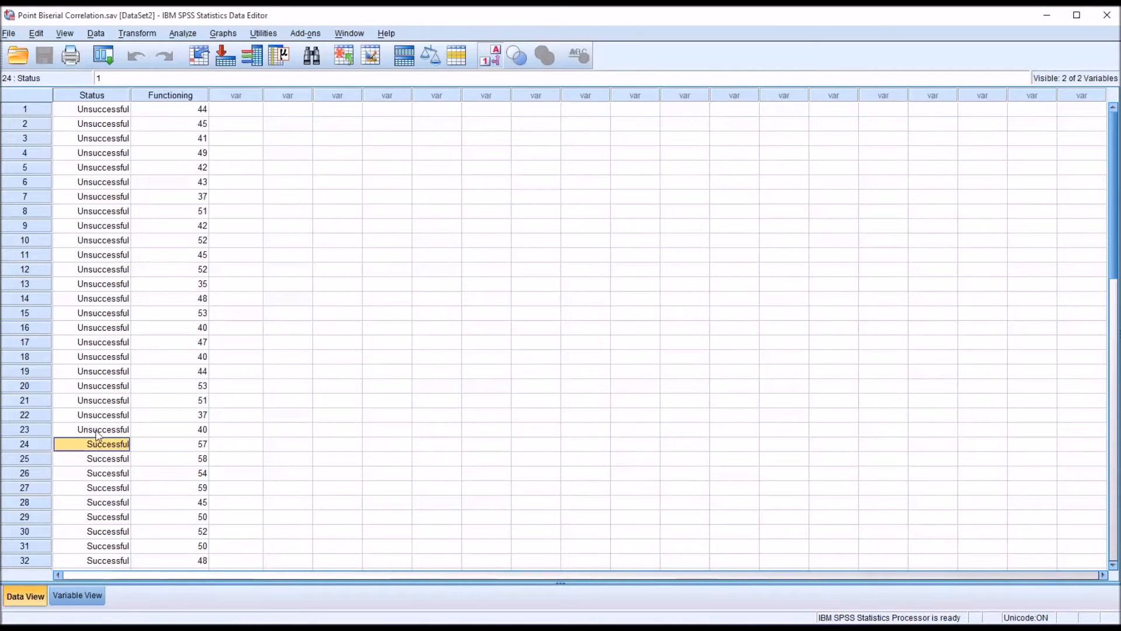
pyautogui.moveTo(227, 127)
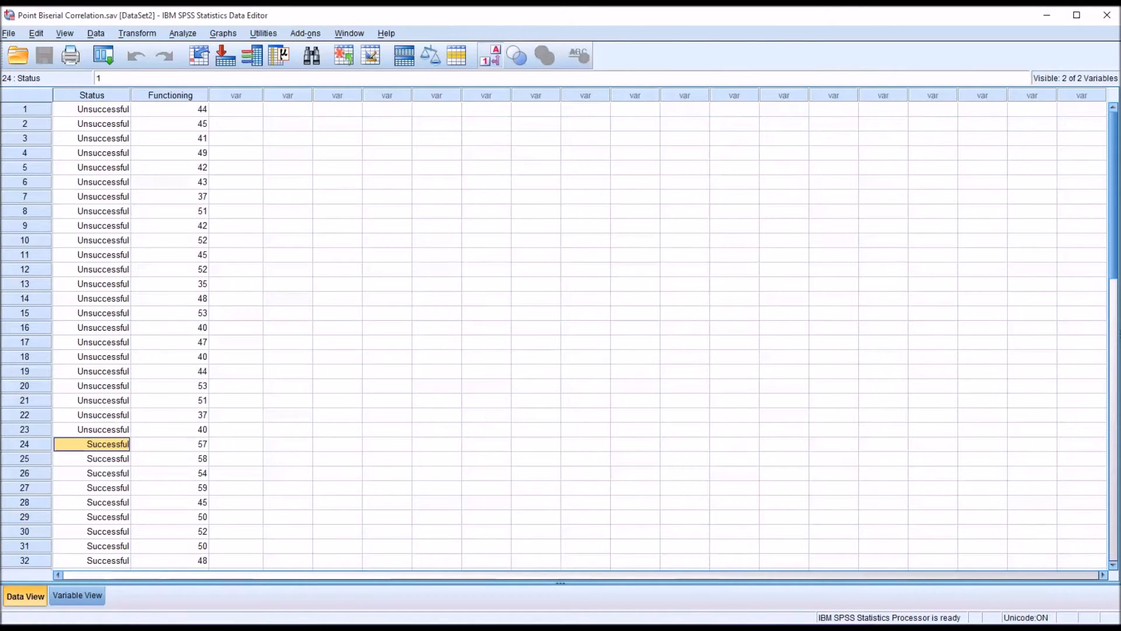
pyautogui.moveTo(164, 117)
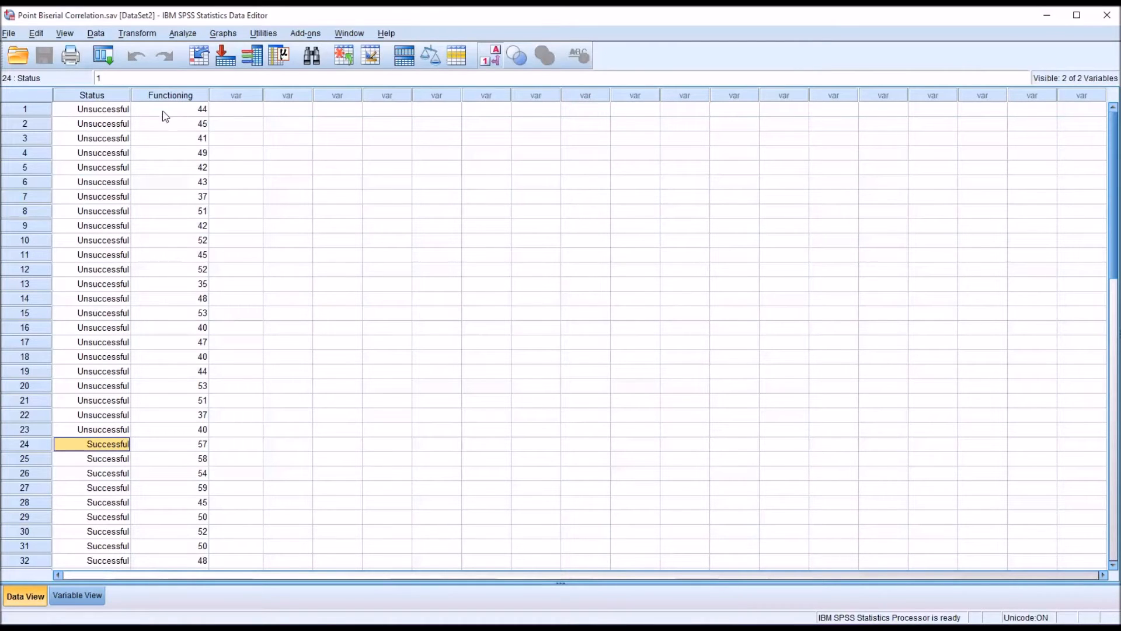
pyautogui.moveTo(170, 98)
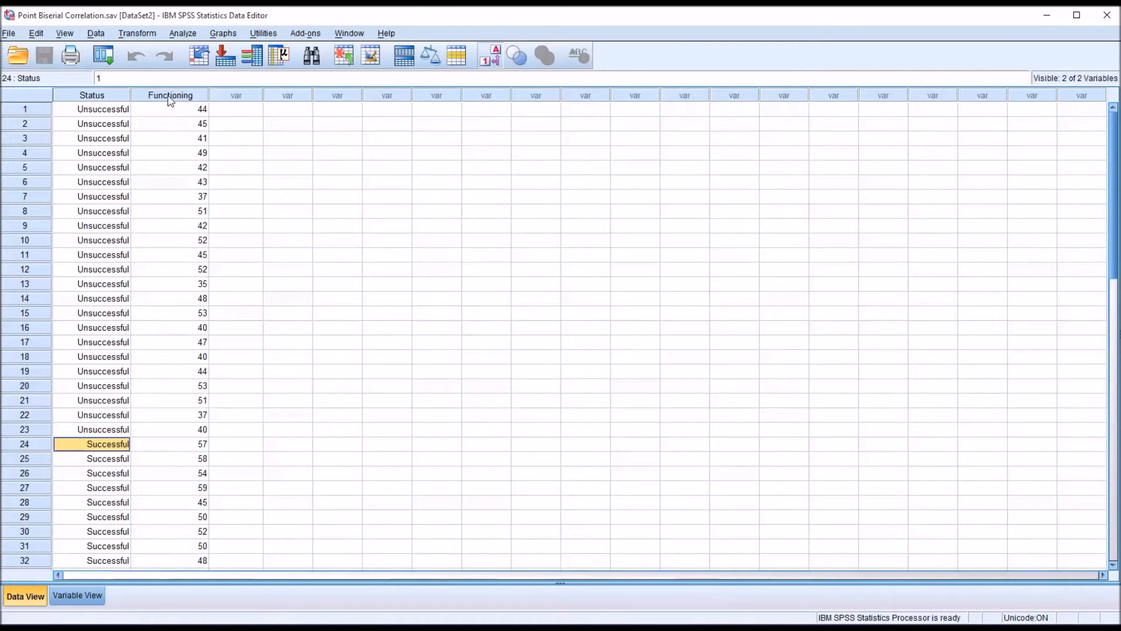
pyautogui.click(170, 94)
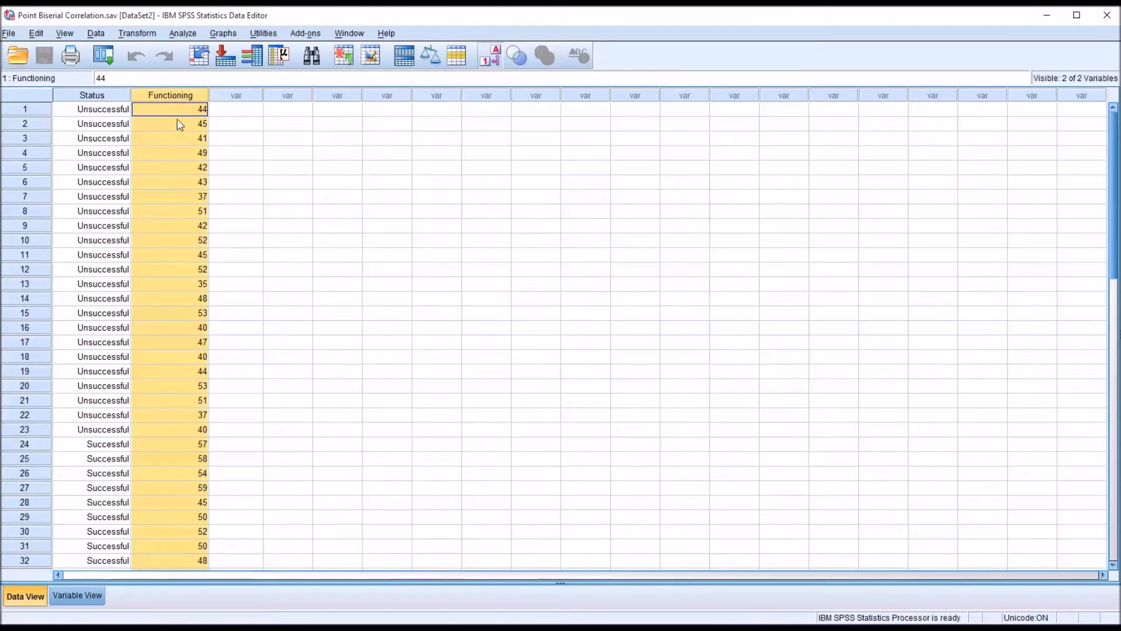
pyautogui.moveTo(199, 121)
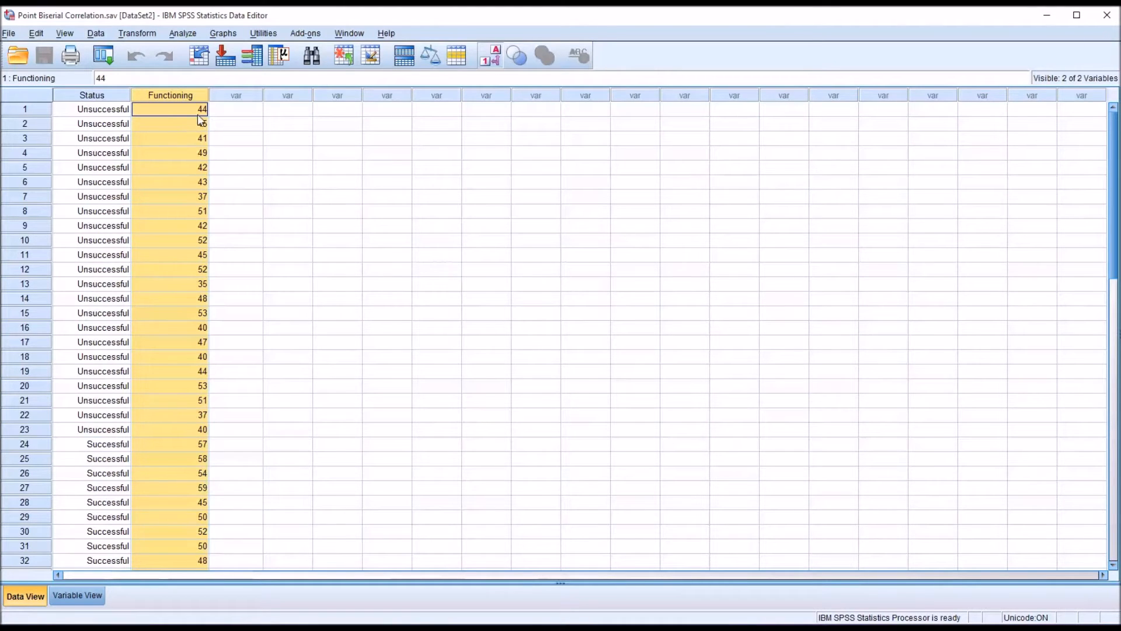
pyautogui.moveTo(180, 124)
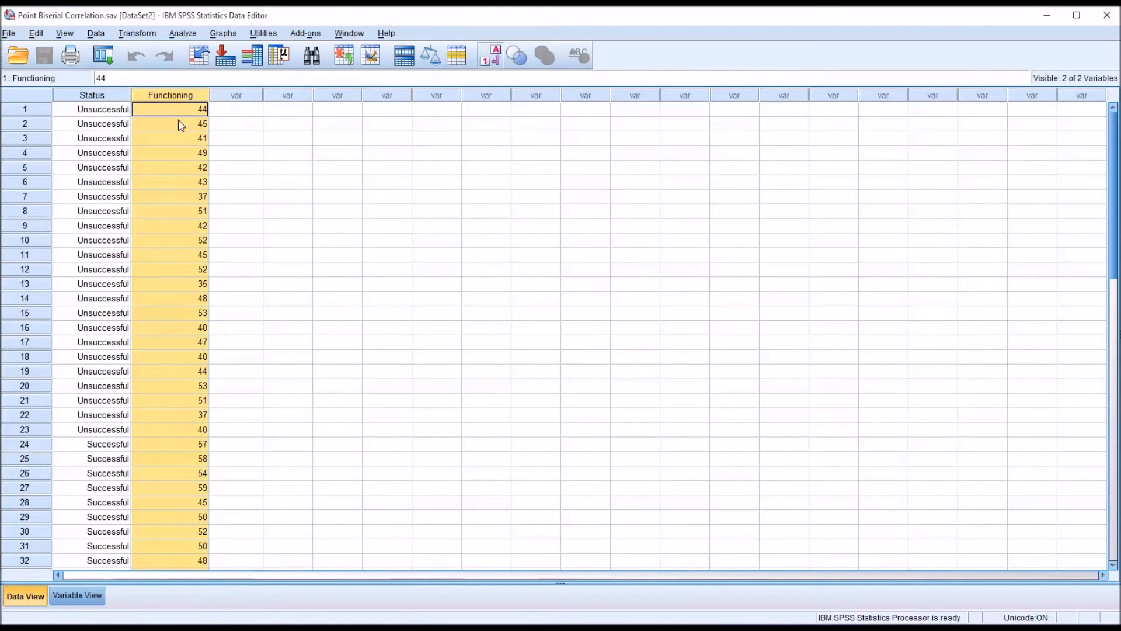
pyautogui.moveTo(167, 145)
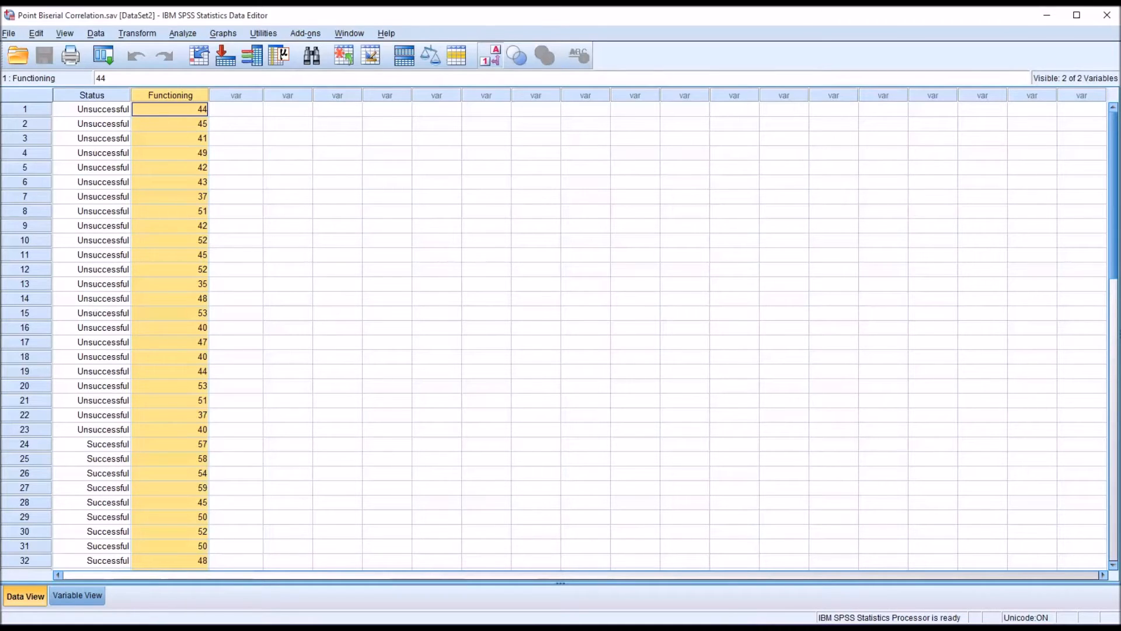
pyautogui.moveTo(153, 170)
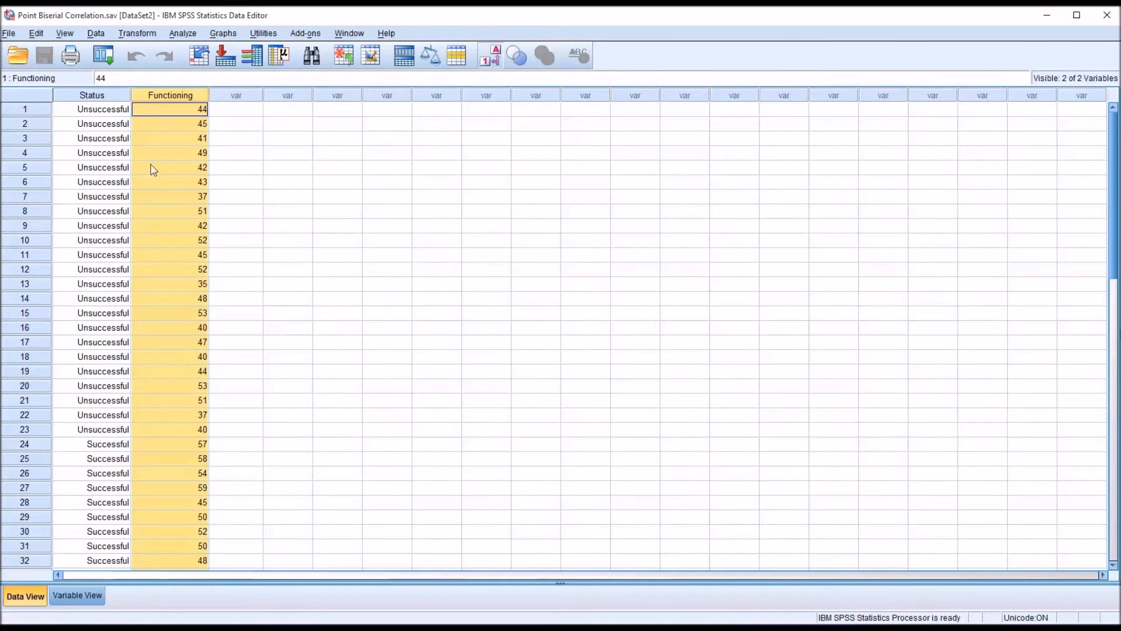
pyautogui.click(91, 109)
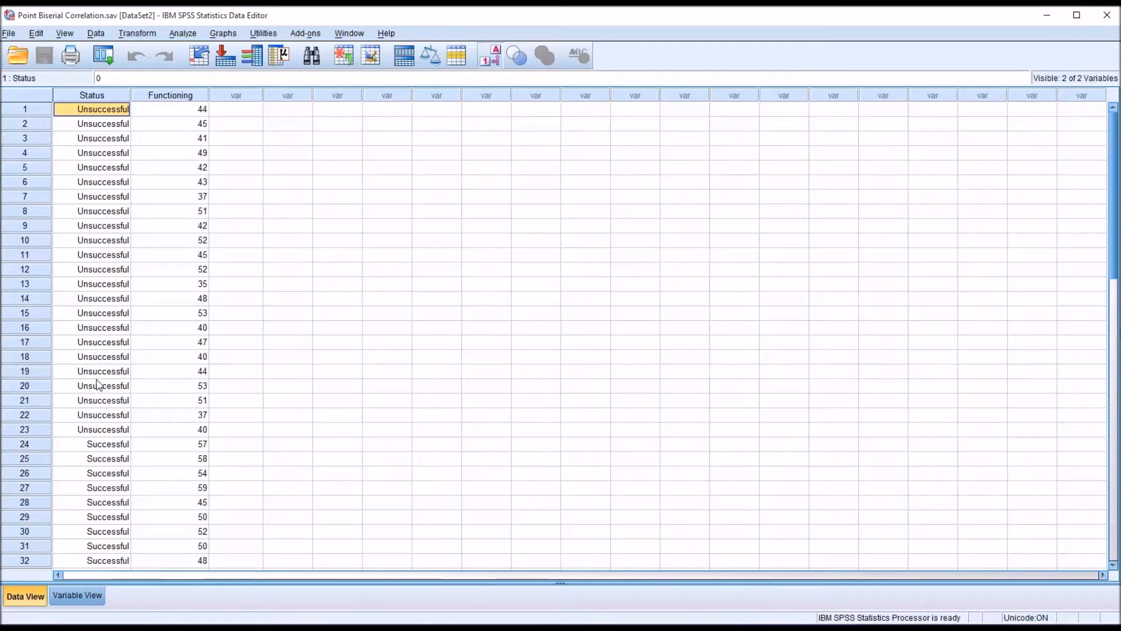
pyautogui.click(102, 443)
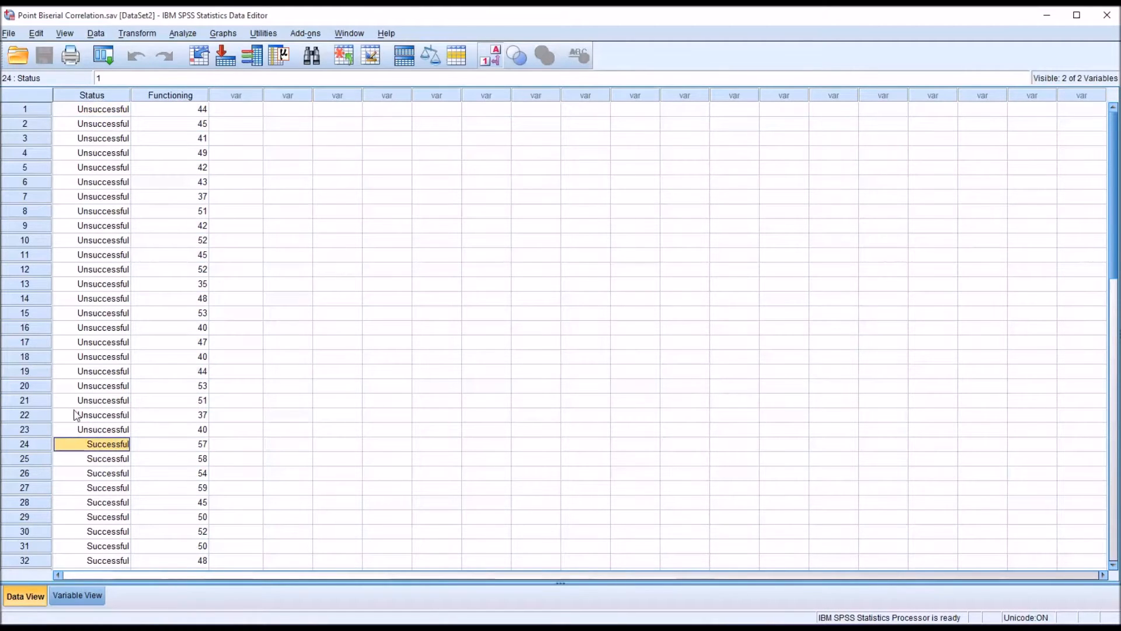
pyautogui.moveTo(177, 118)
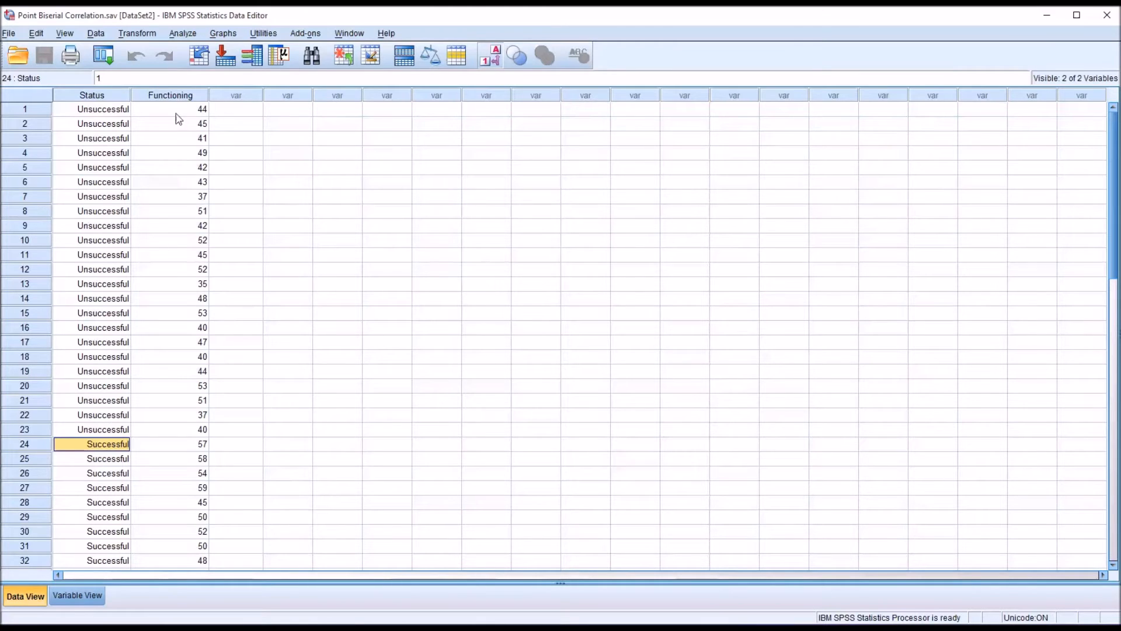
pyautogui.click(170, 109)
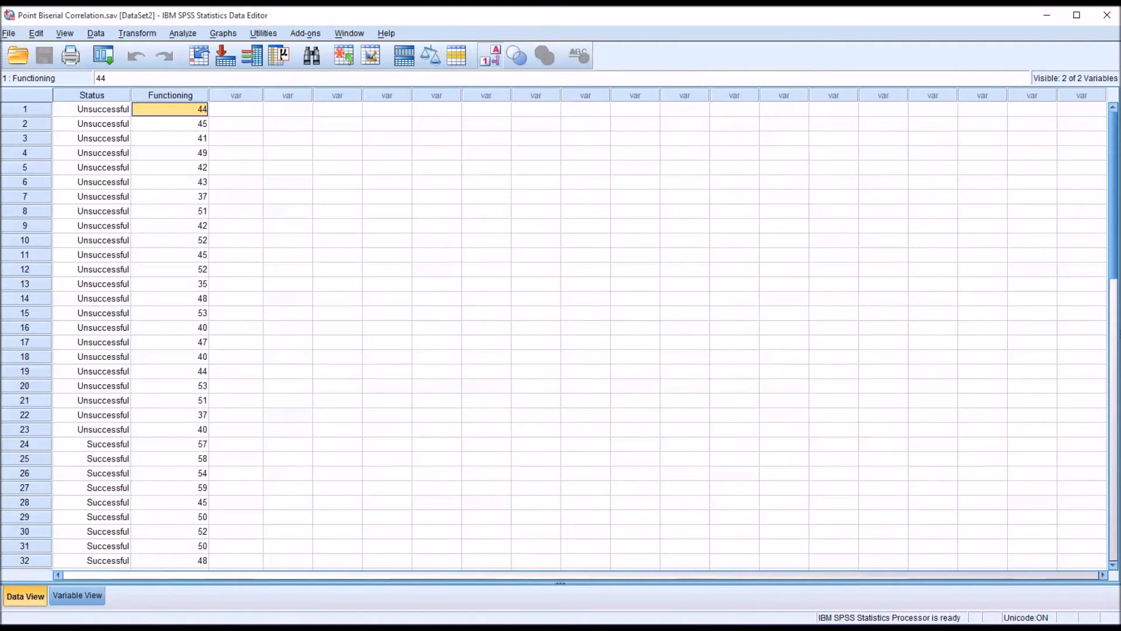
pyautogui.moveTo(215, 207)
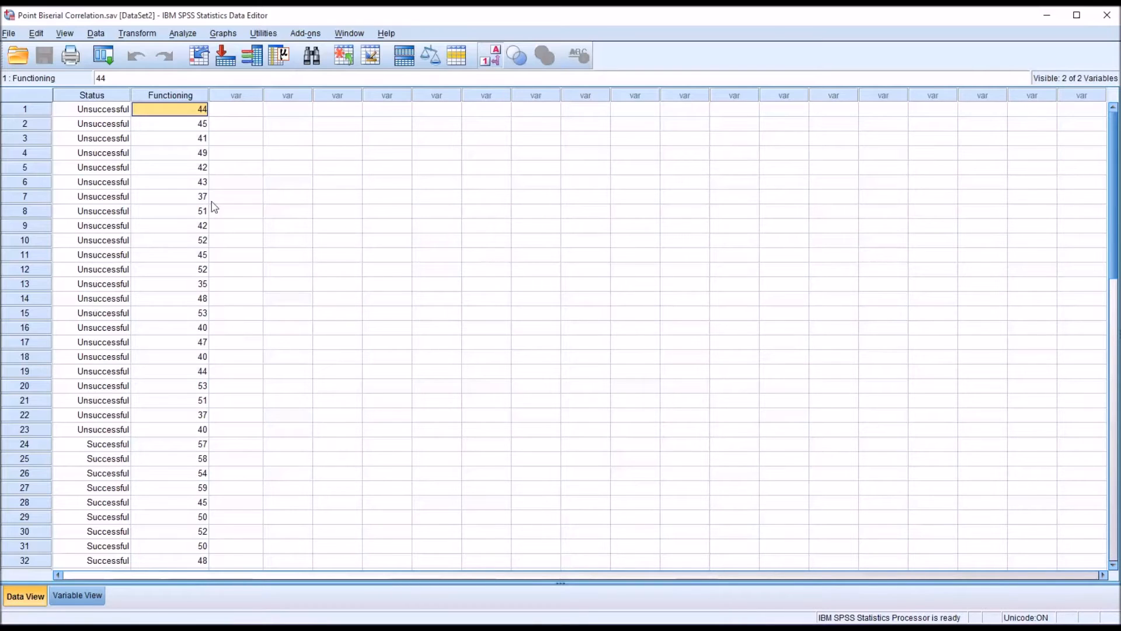
pyautogui.moveTo(137, 197)
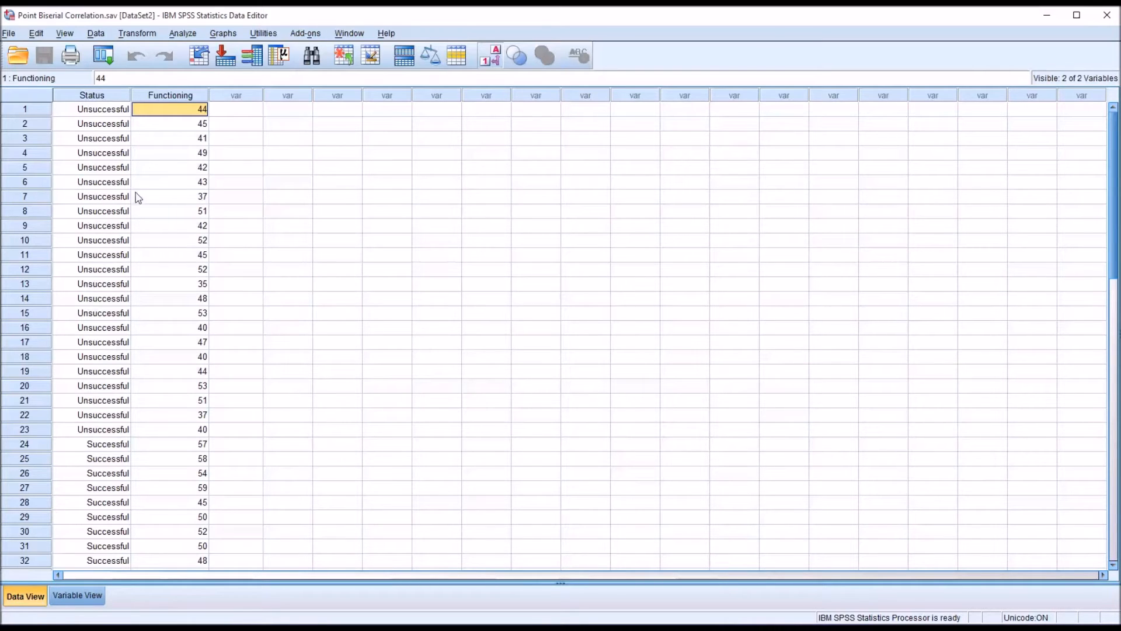
pyautogui.moveTo(152, 156)
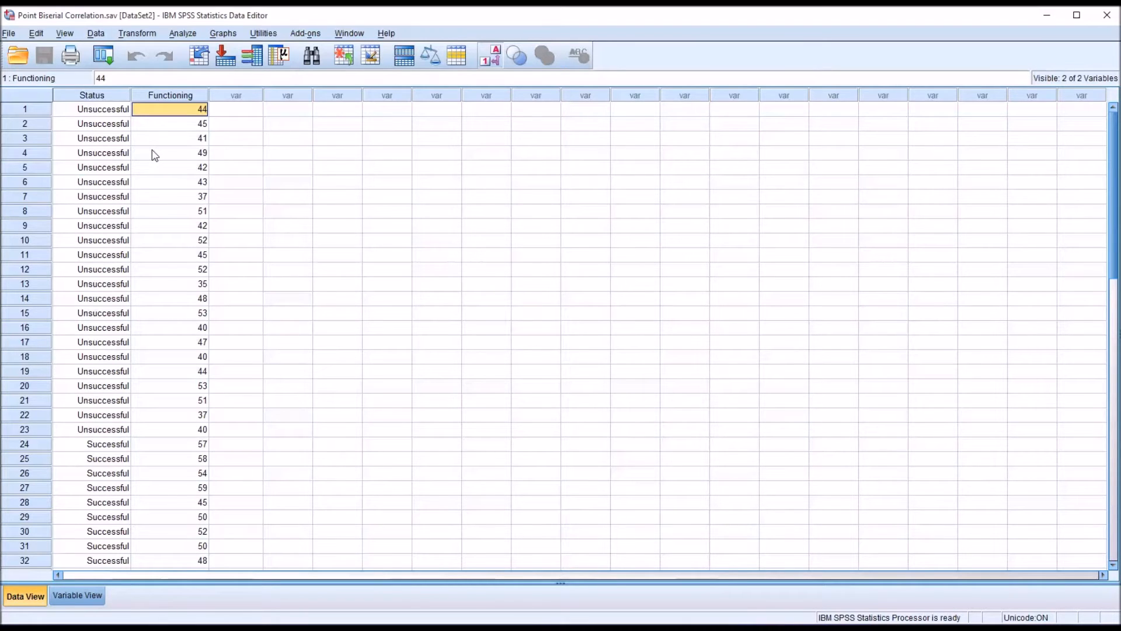
pyautogui.moveTo(364, 411)
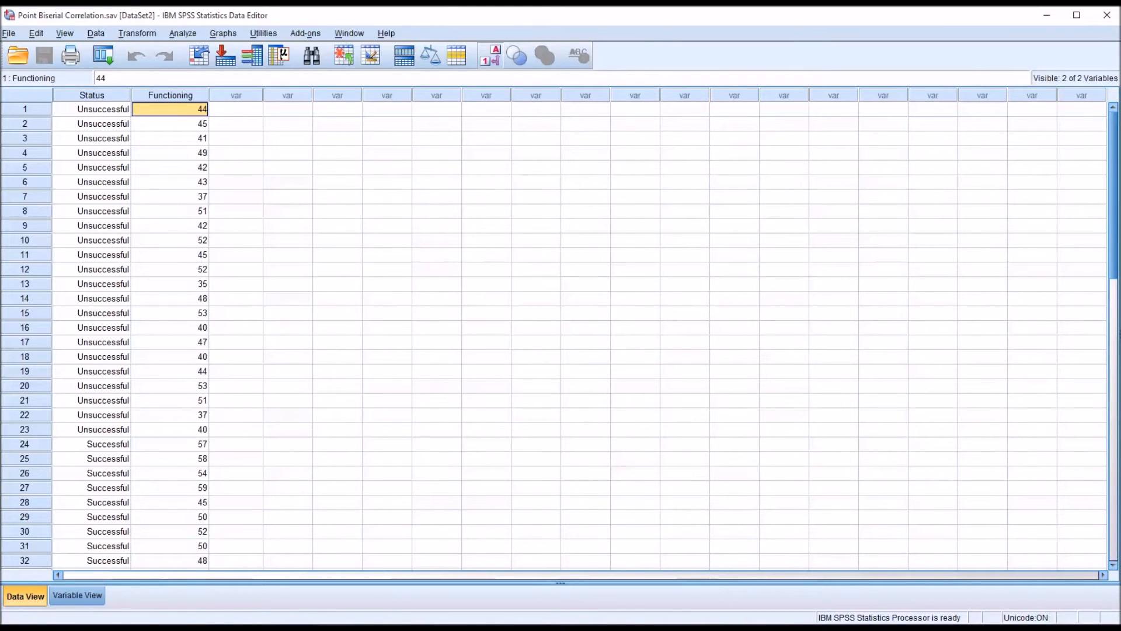
pyautogui.moveTo(298, 528)
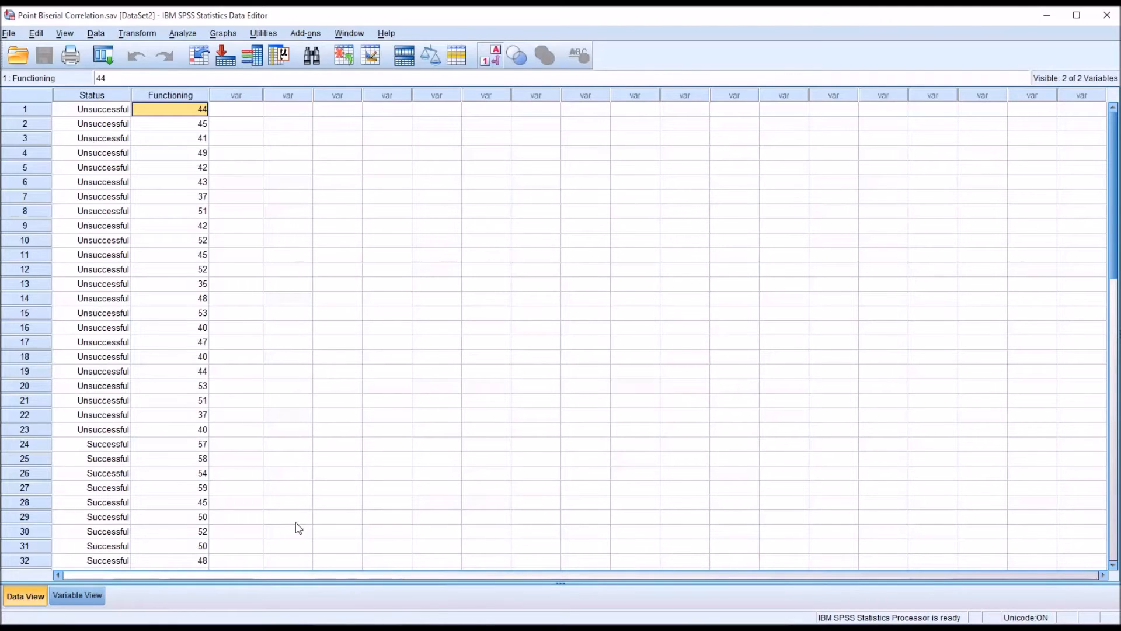
pyautogui.moveTo(178, 251)
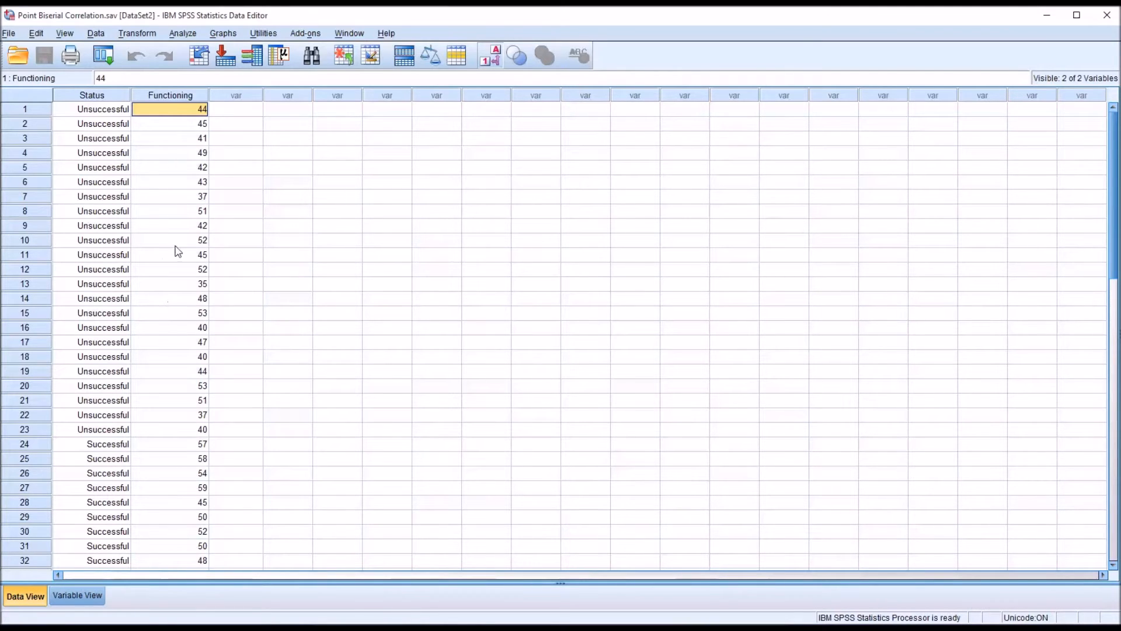
pyautogui.moveTo(270, 356)
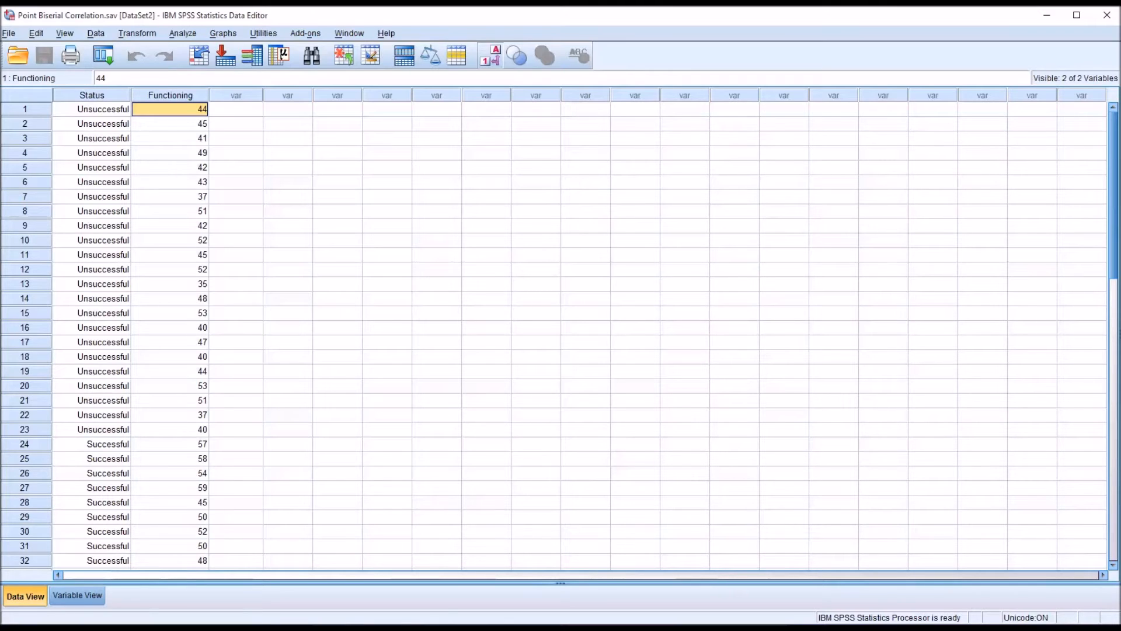
pyautogui.moveTo(637, 582)
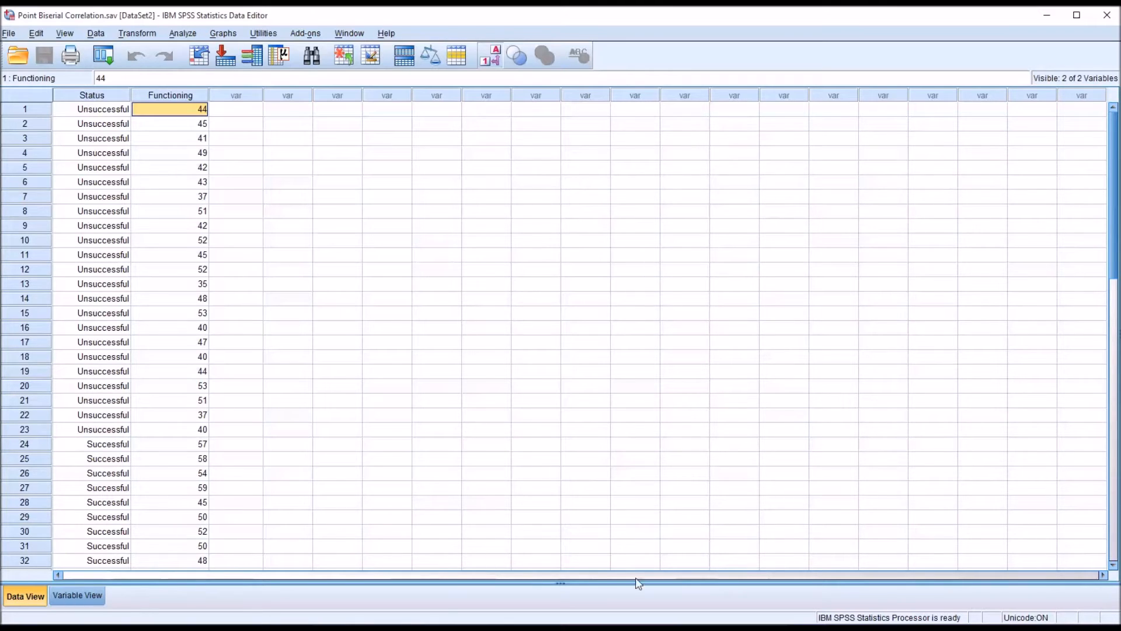
pyautogui.click(91, 95)
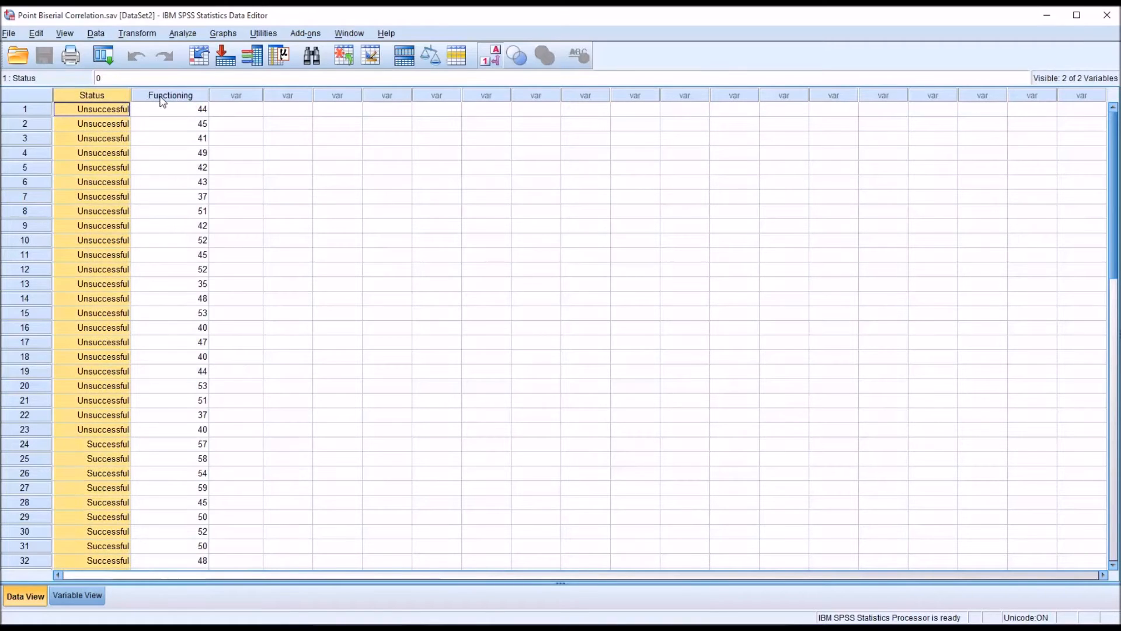
pyautogui.click(236, 109)
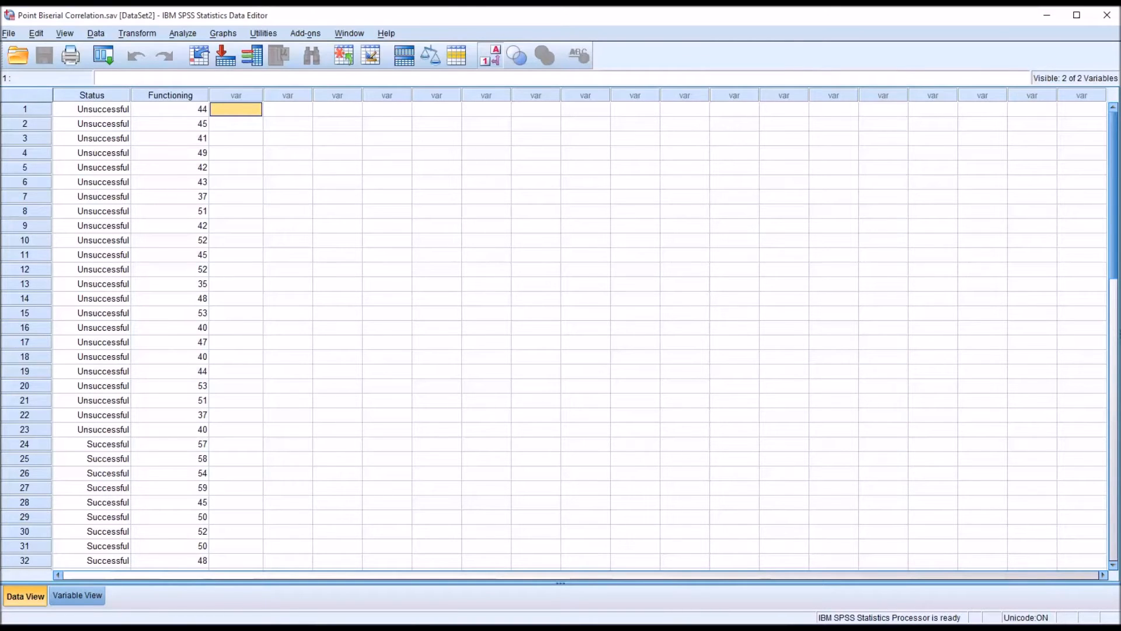
pyautogui.moveTo(221, 136)
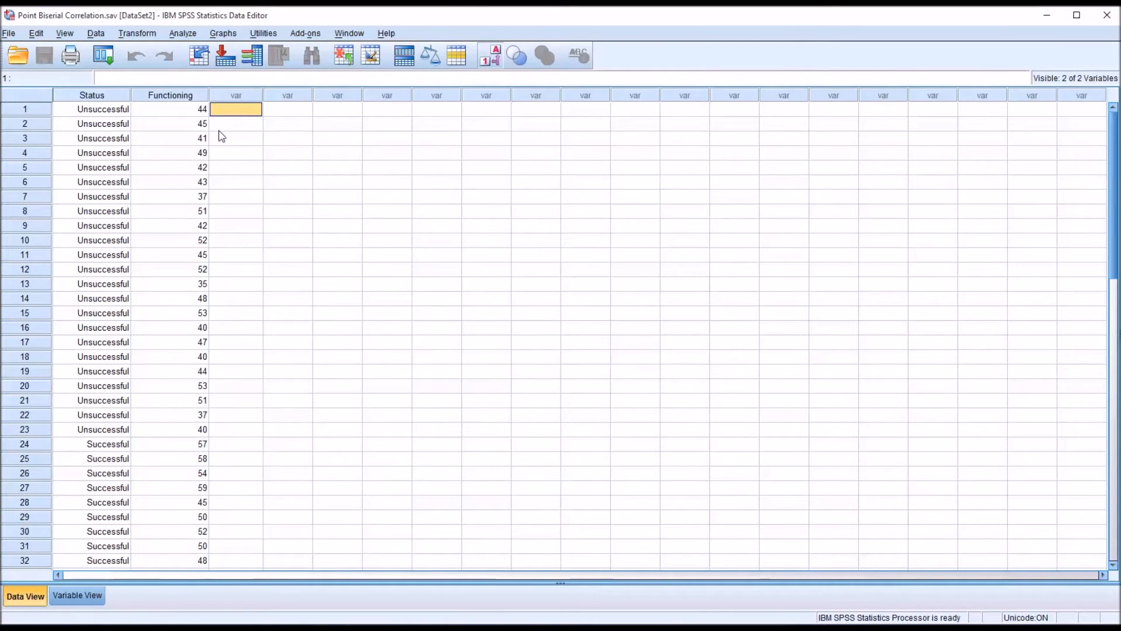
# Start an Explore analysis with Functioning as the dependent variable.
pyautogui.click(182, 32)
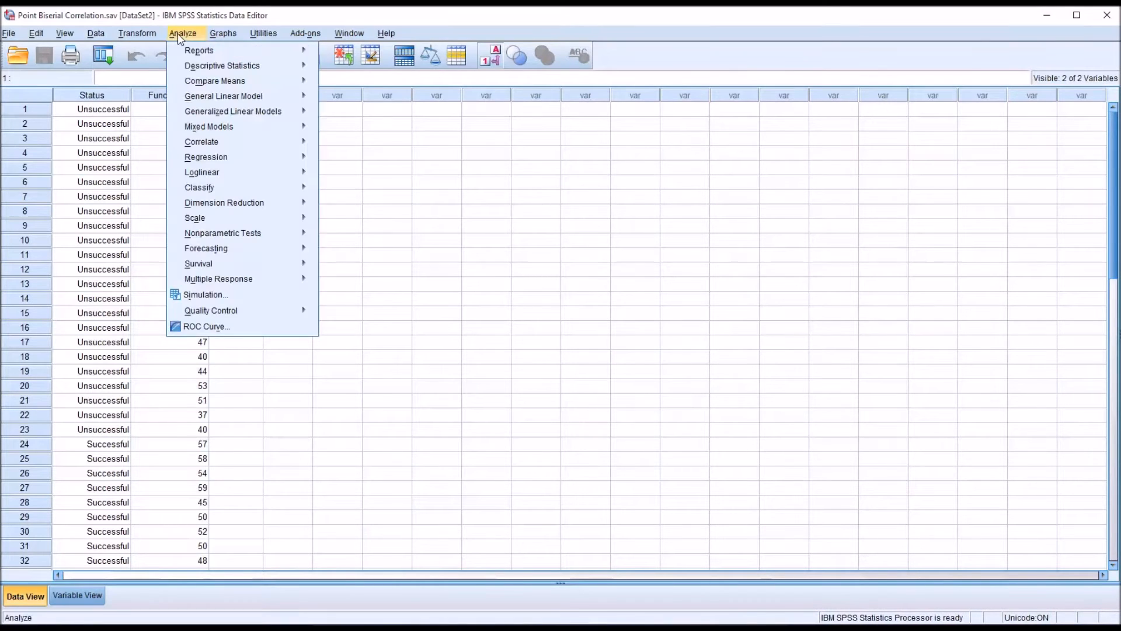
pyautogui.click(221, 65)
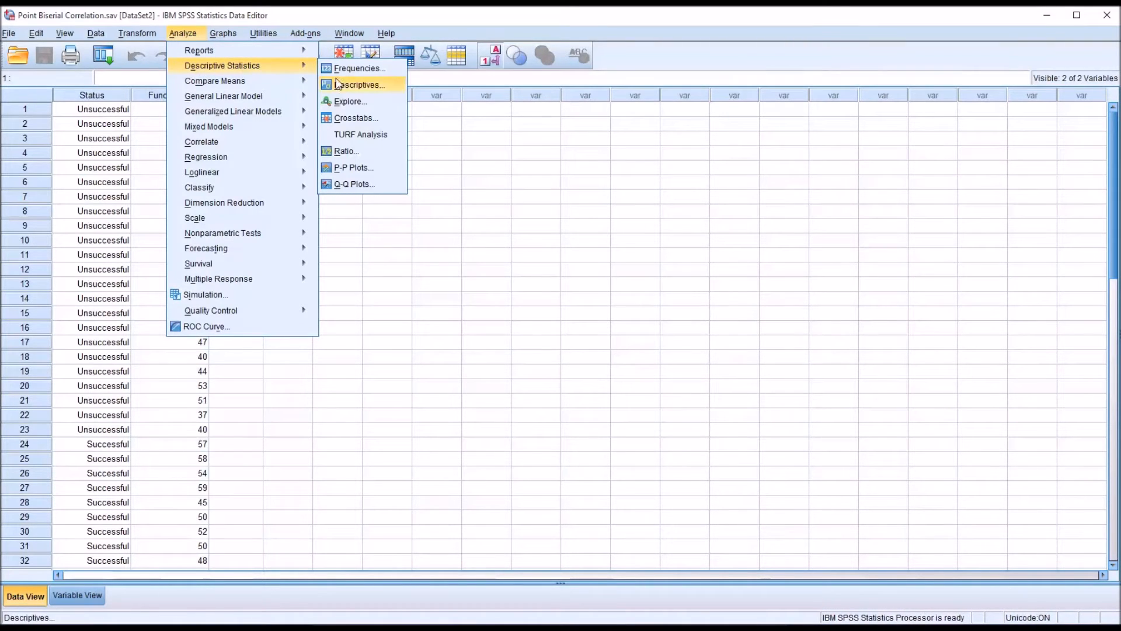
pyautogui.click(350, 101)
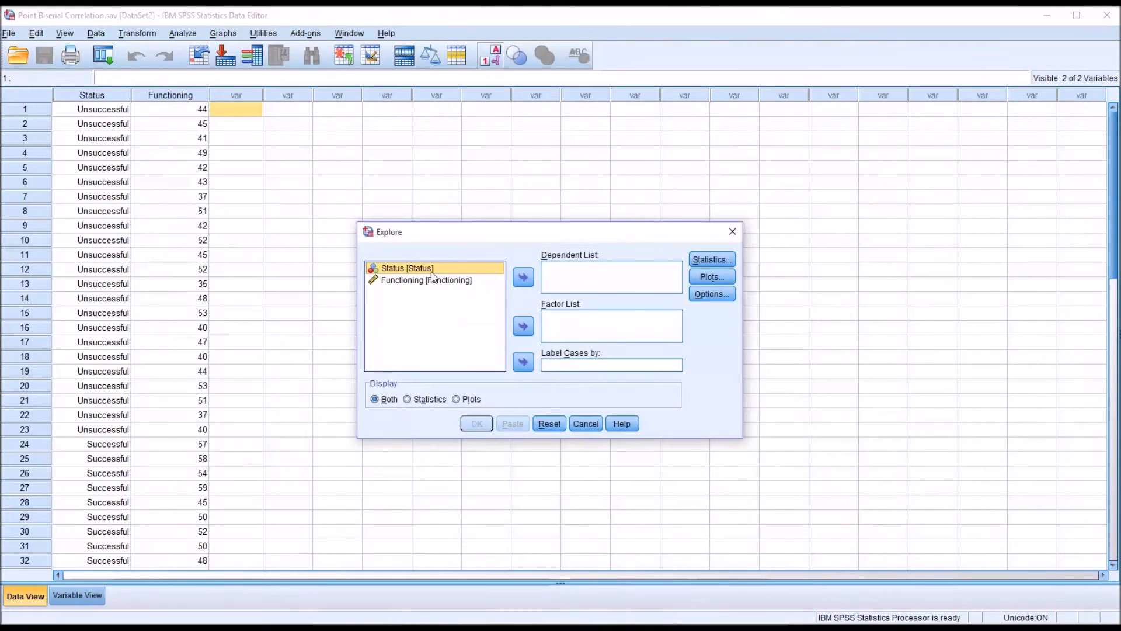
pyautogui.click(523, 277)
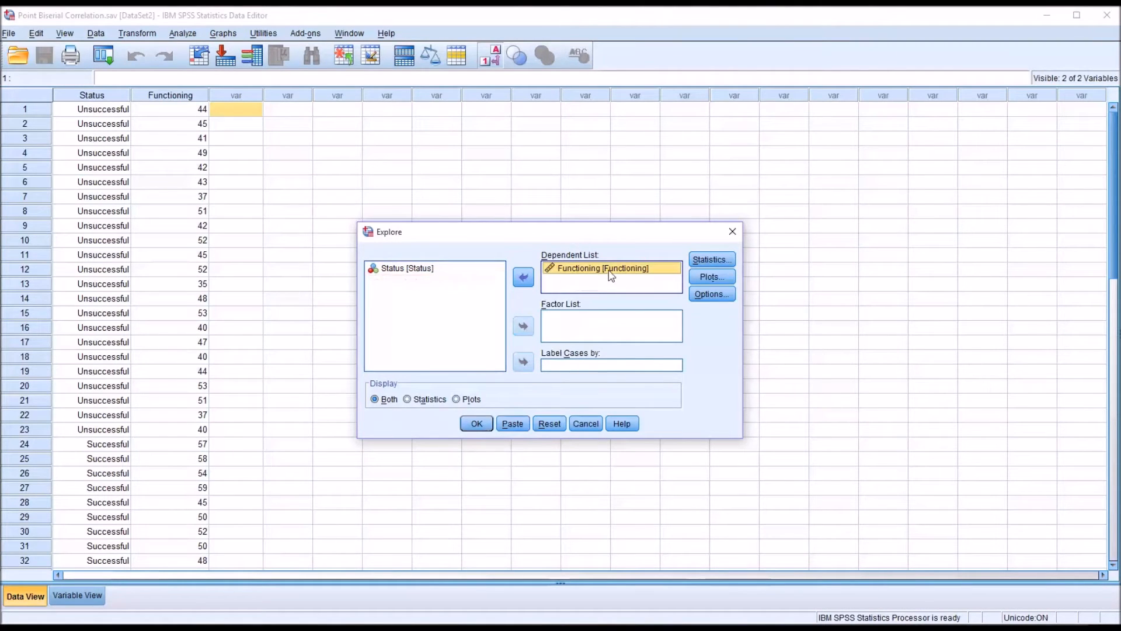
# In Explore plots, replace stem-and-leaf with a histogram and normality plots with tests.
pyautogui.click(711, 276)
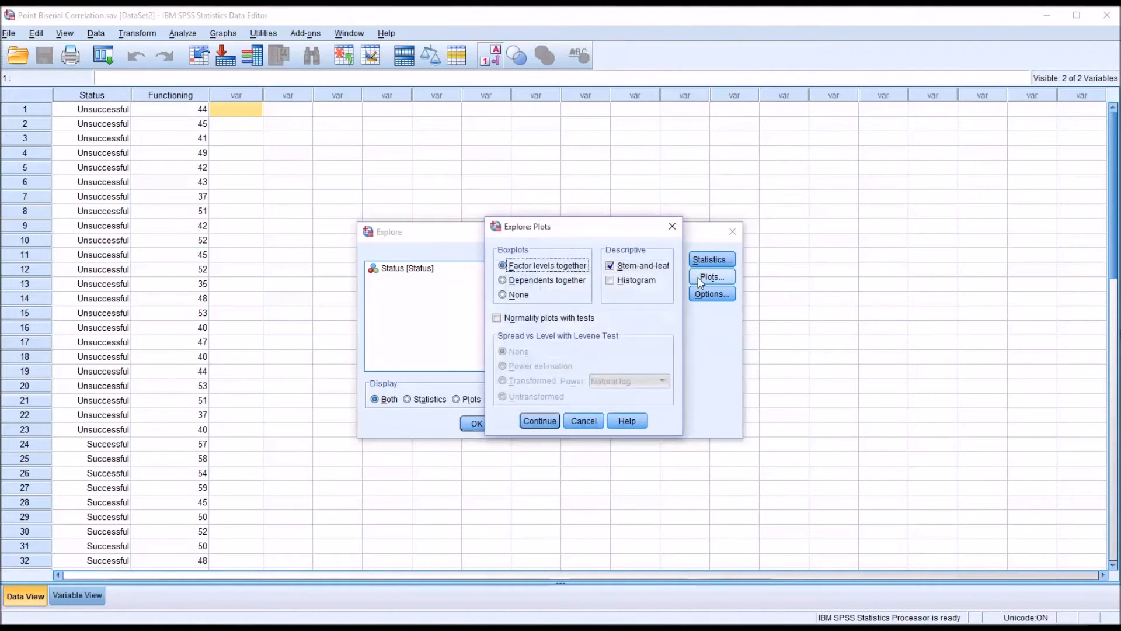
pyautogui.click(610, 265)
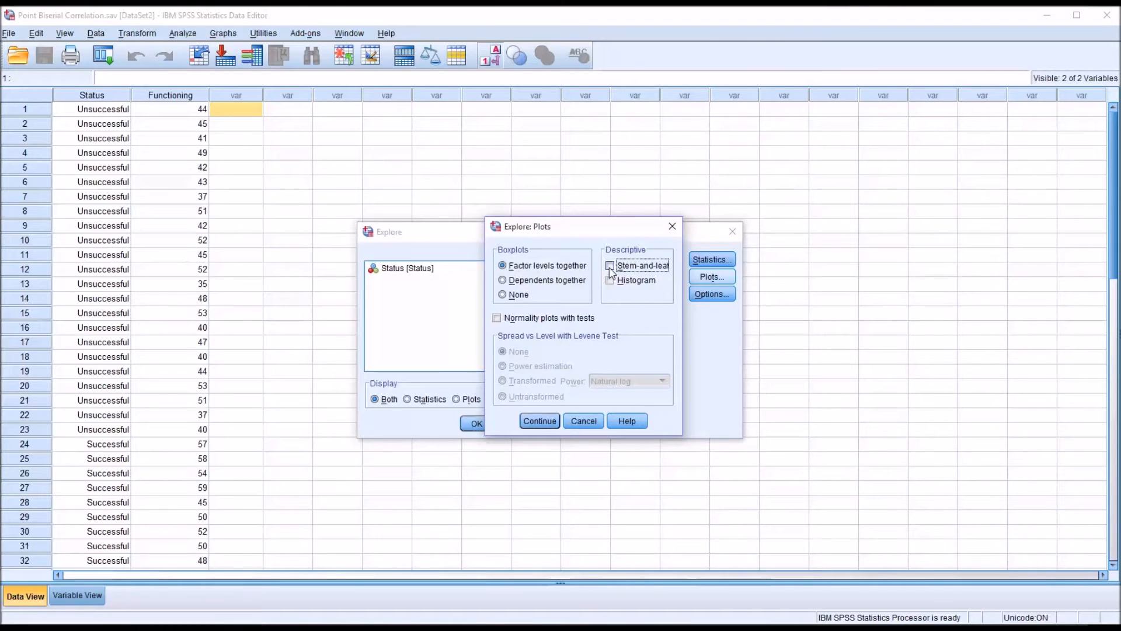
pyautogui.click(610, 280)
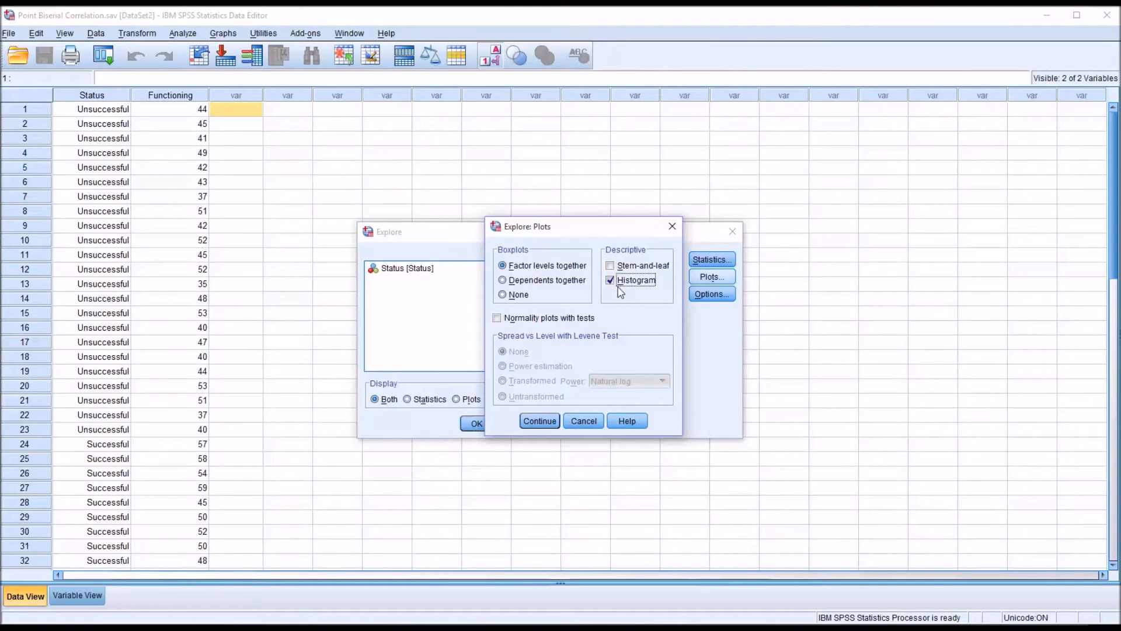
pyautogui.click(497, 318)
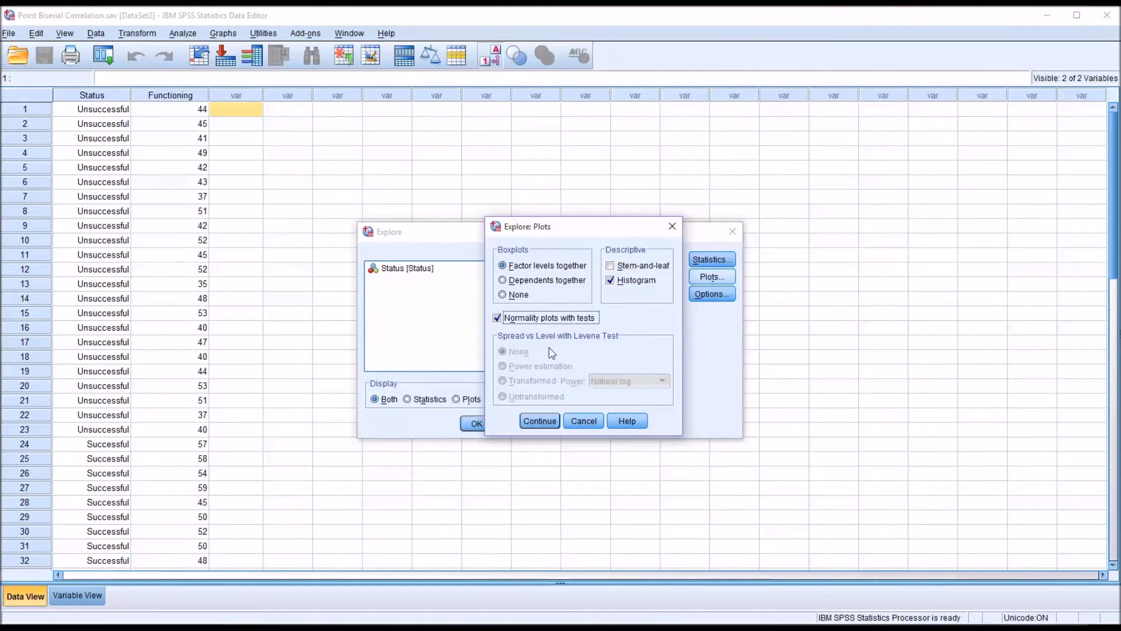
pyautogui.click(539, 420)
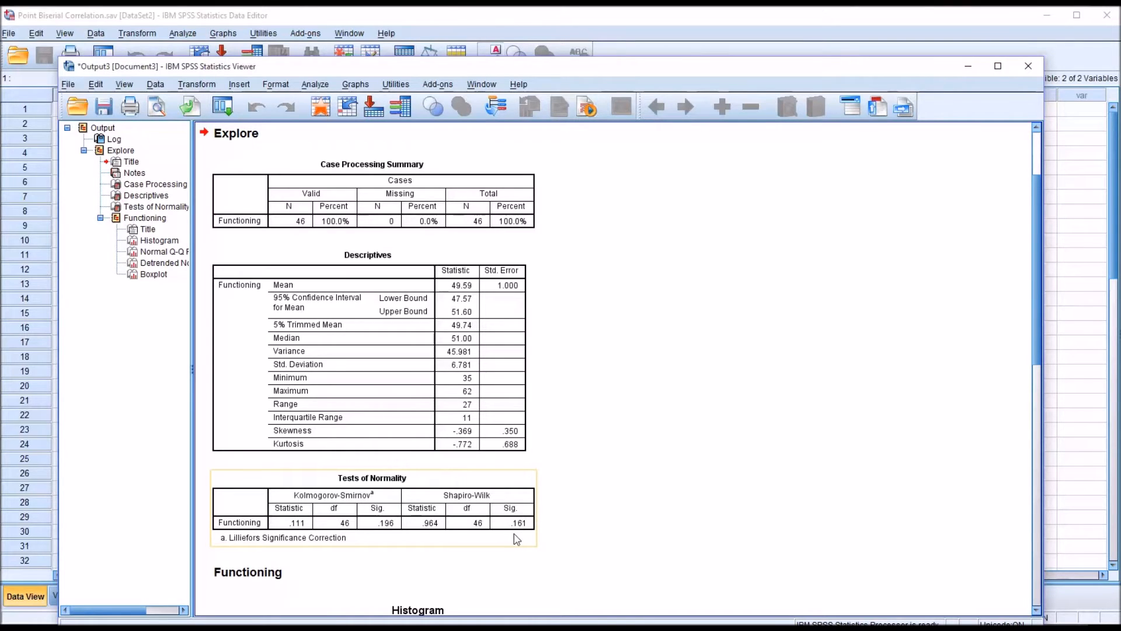
pyautogui.moveTo(520, 515)
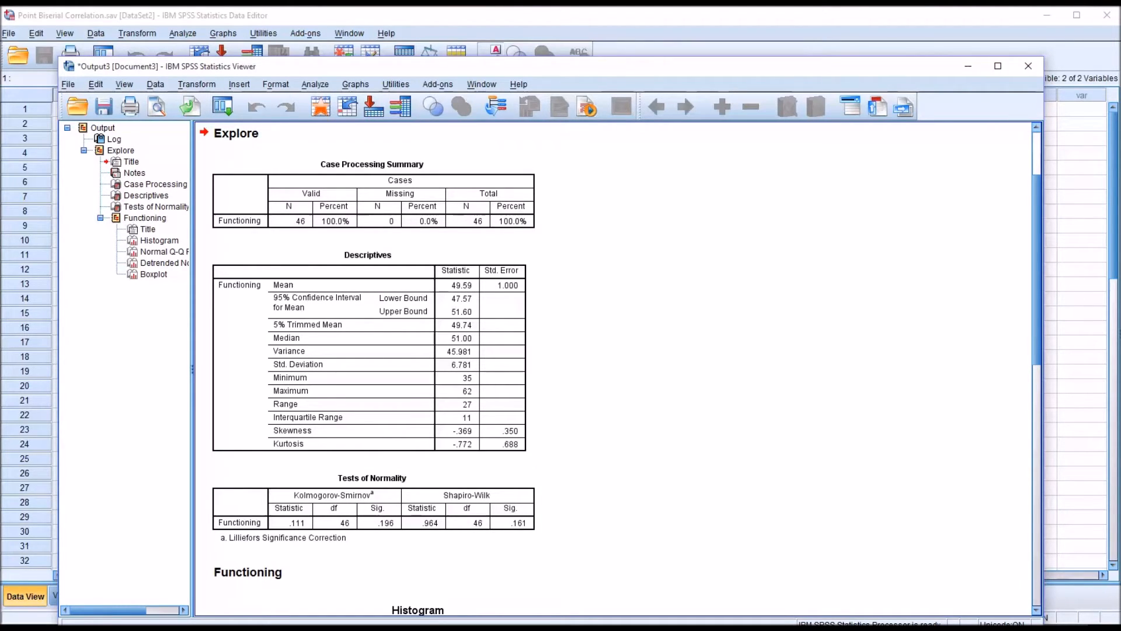
pyautogui.moveTo(720, 469)
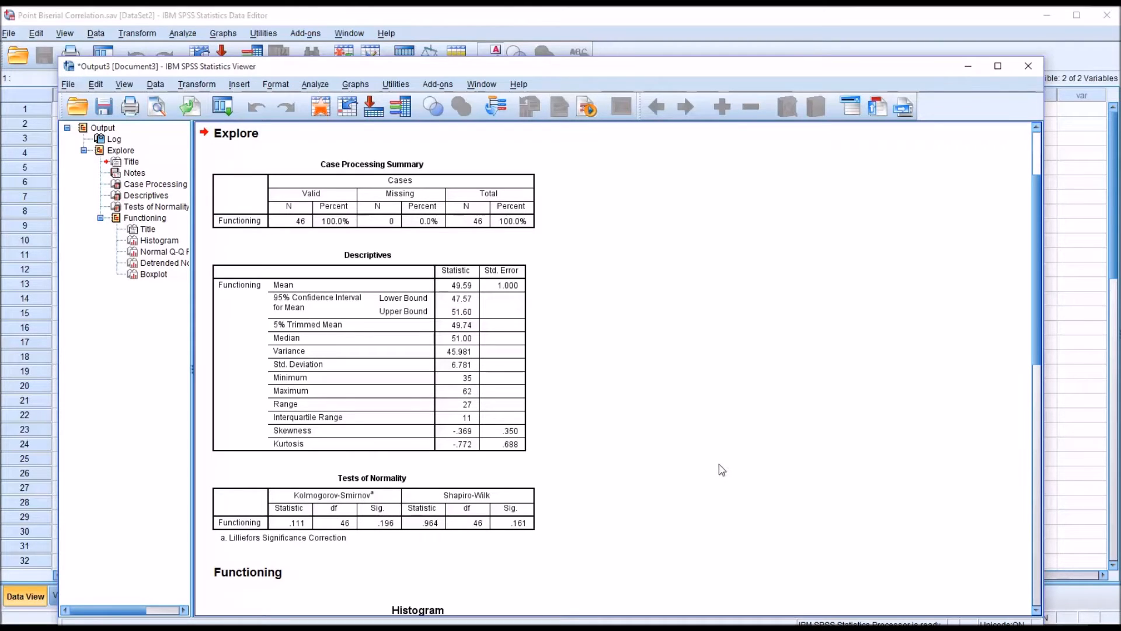
pyautogui.moveTo(1017, 350)
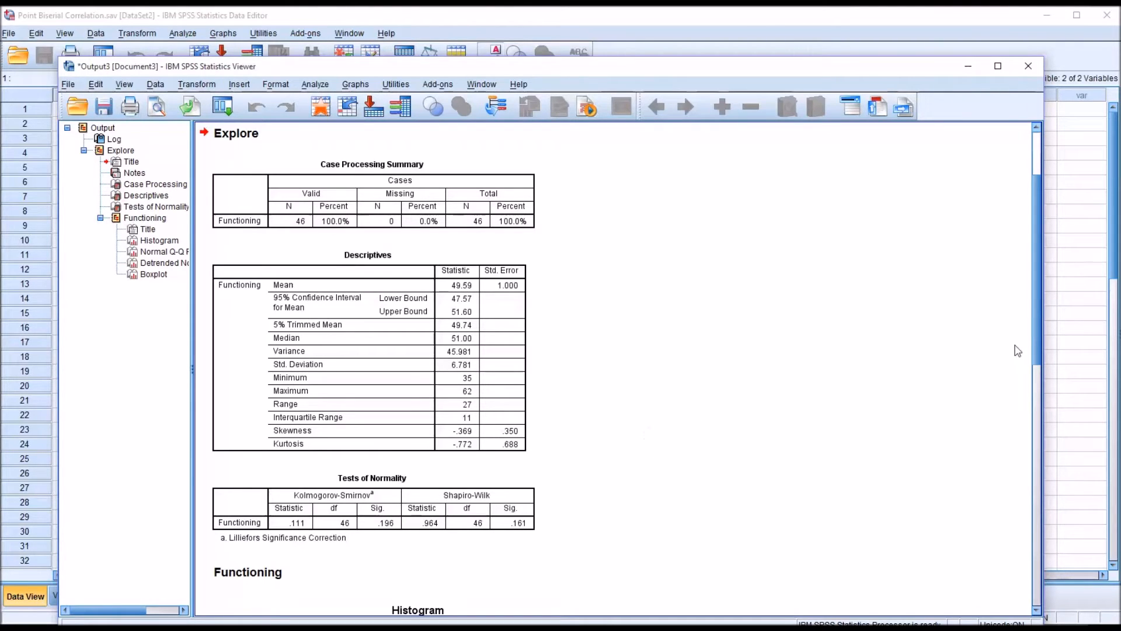
# Scroll the output past the histogram and Q-Q plots to the Functioning boxplot.
pyautogui.scroll(-3)
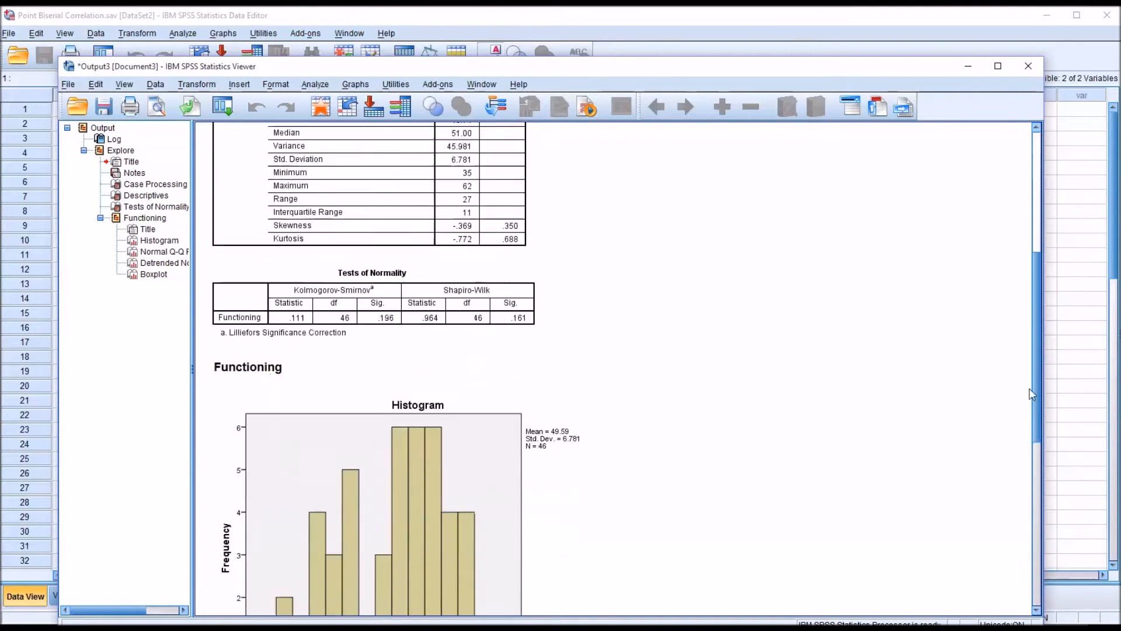
pyautogui.scroll(-3)
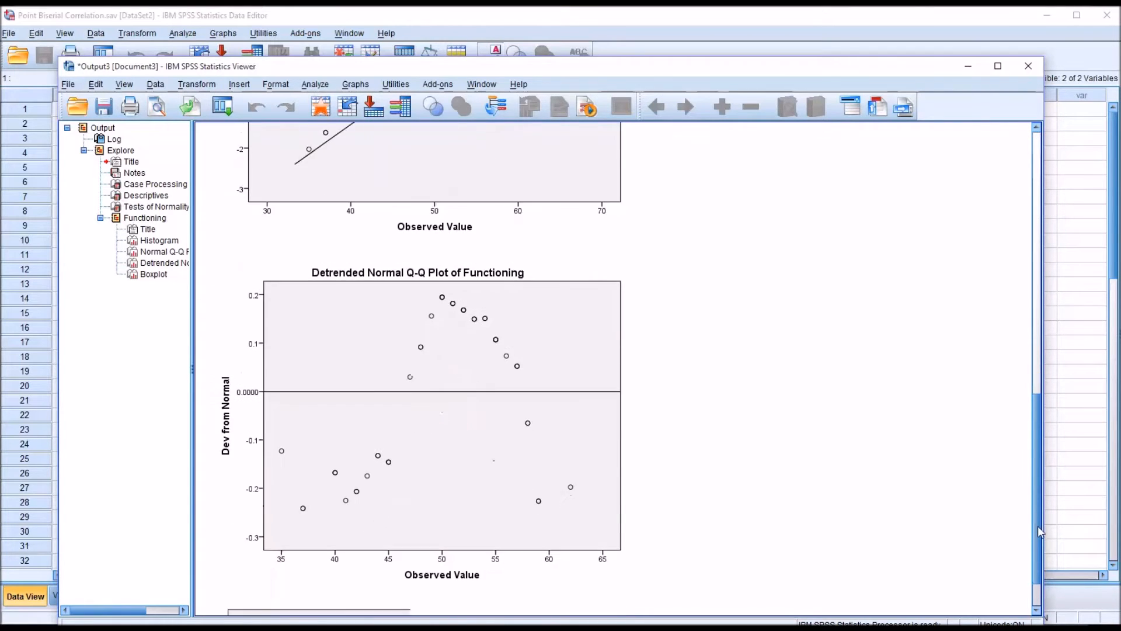
pyautogui.scroll(-3)
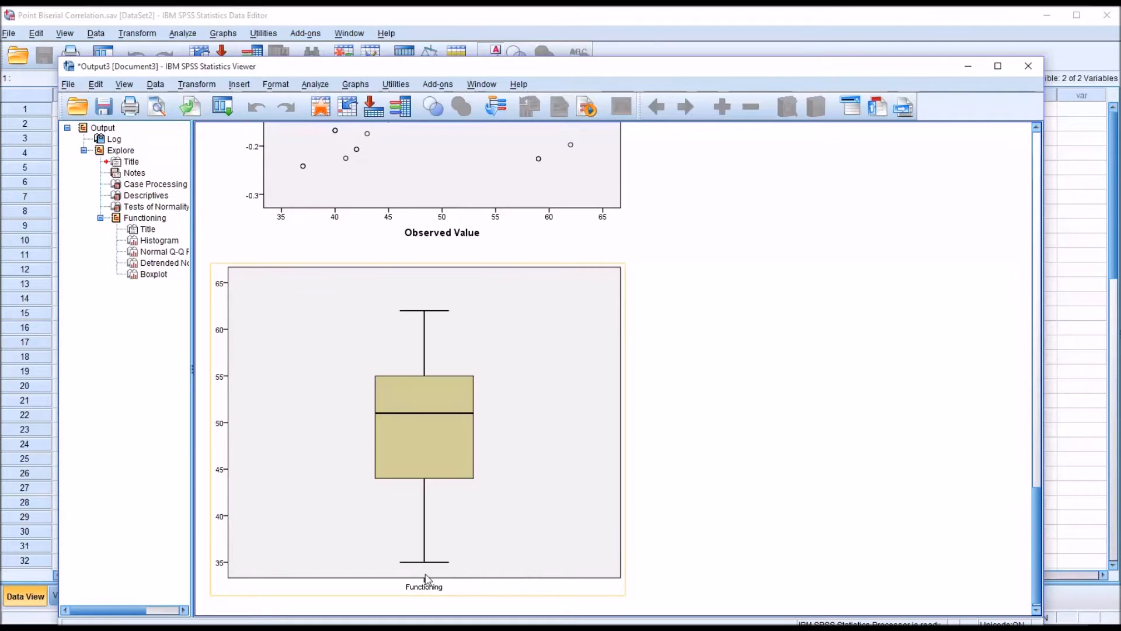
pyautogui.moveTo(429, 457)
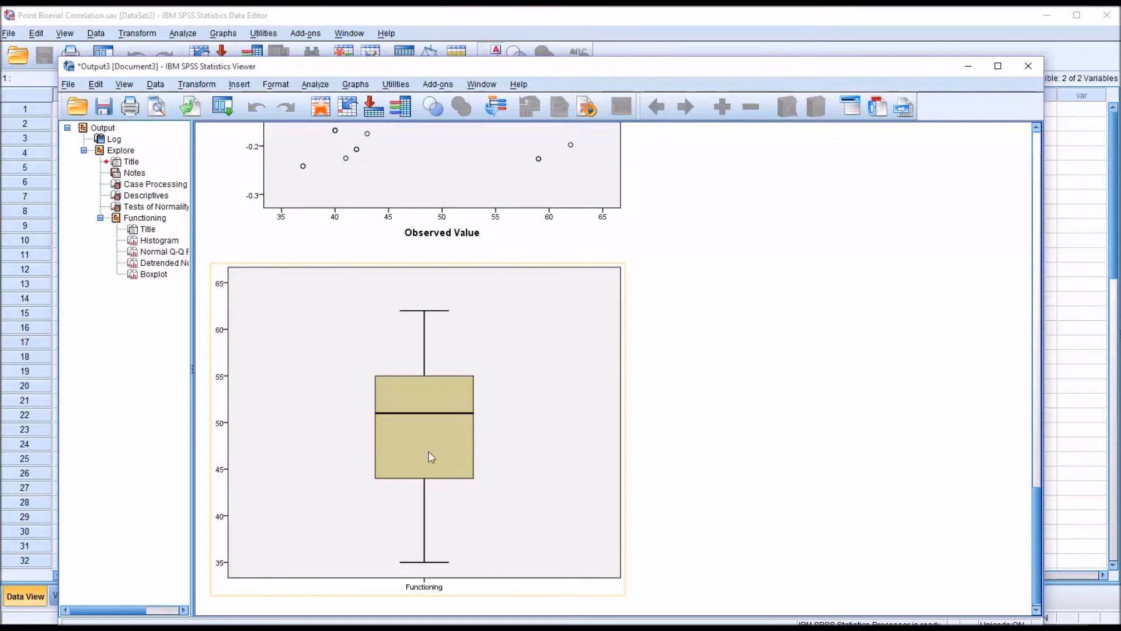
pyautogui.moveTo(429, 300)
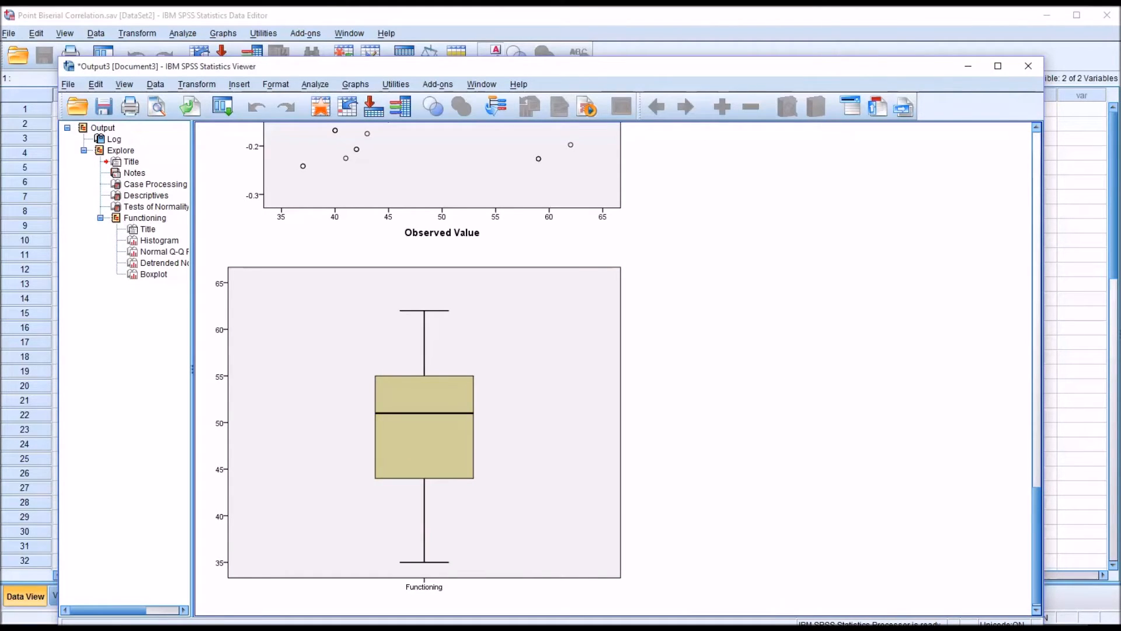
pyautogui.moveTo(587, 87)
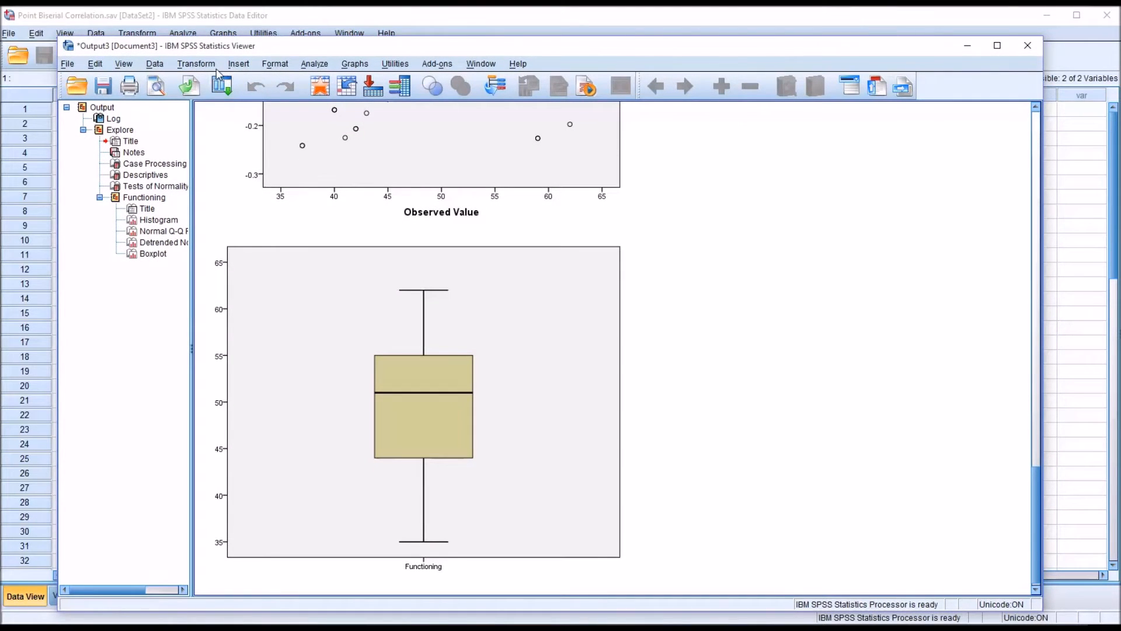
# Set up a Univariate analysis with Functioning as dependent and Status as fixed factor.
pyautogui.click(314, 64)
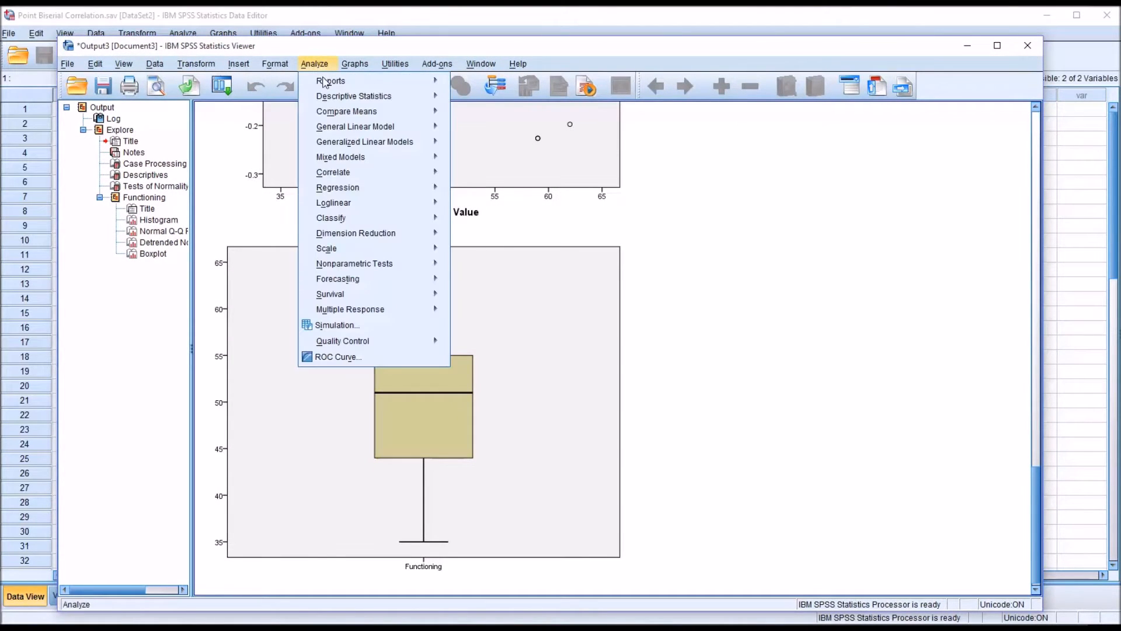
pyautogui.moveTo(354, 127)
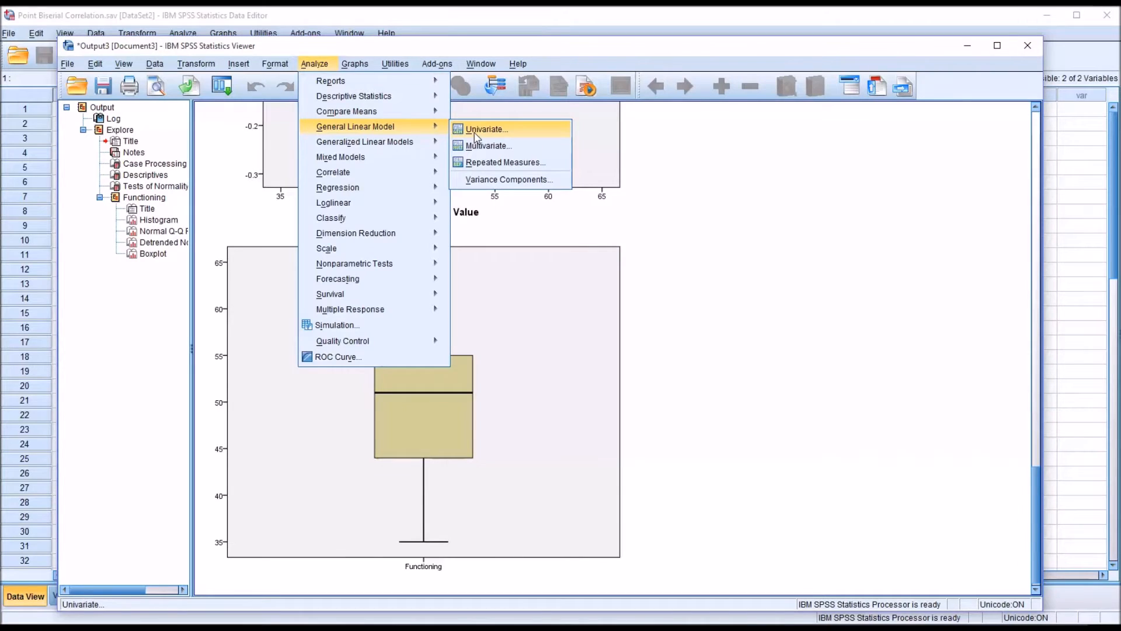
pyautogui.click(487, 128)
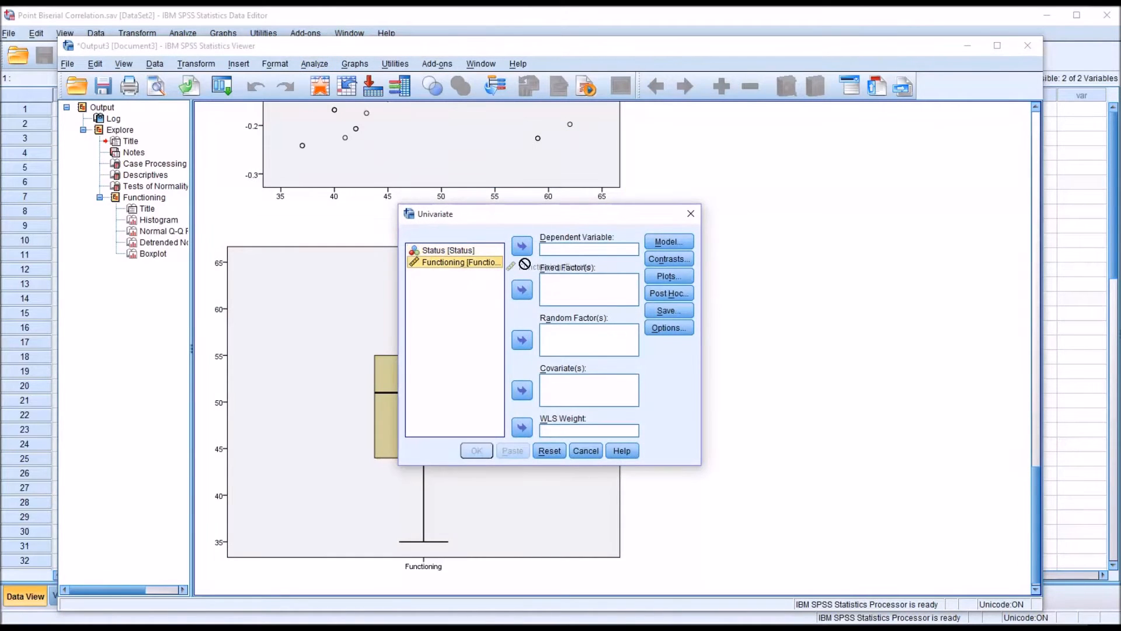
pyautogui.click(522, 245)
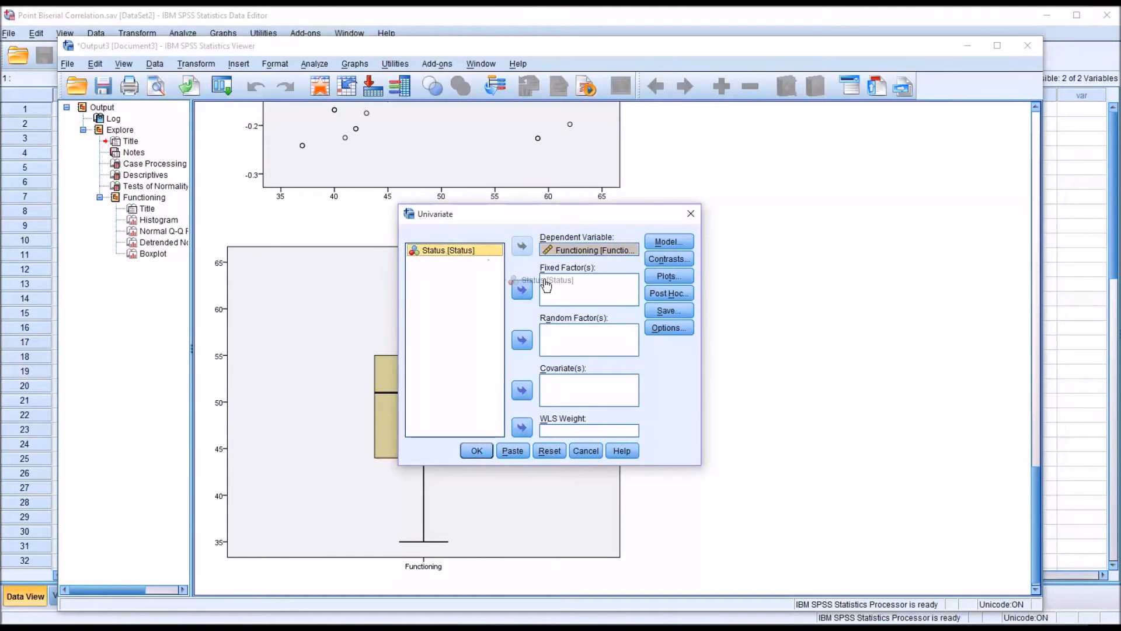
pyautogui.click(521, 290)
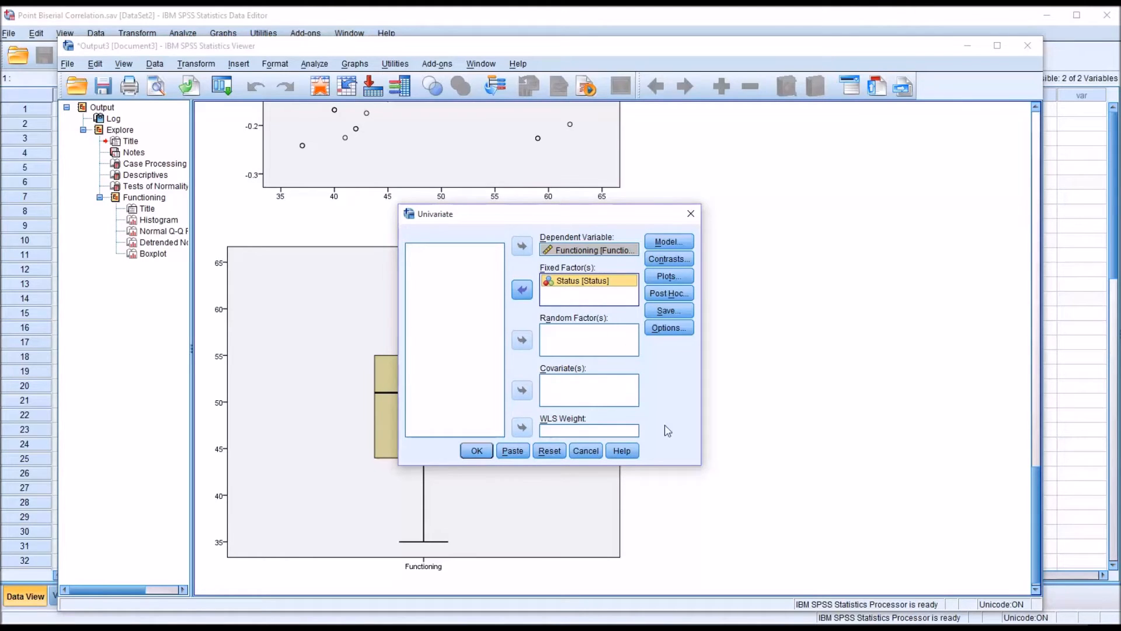
pyautogui.moveTo(711, 365)
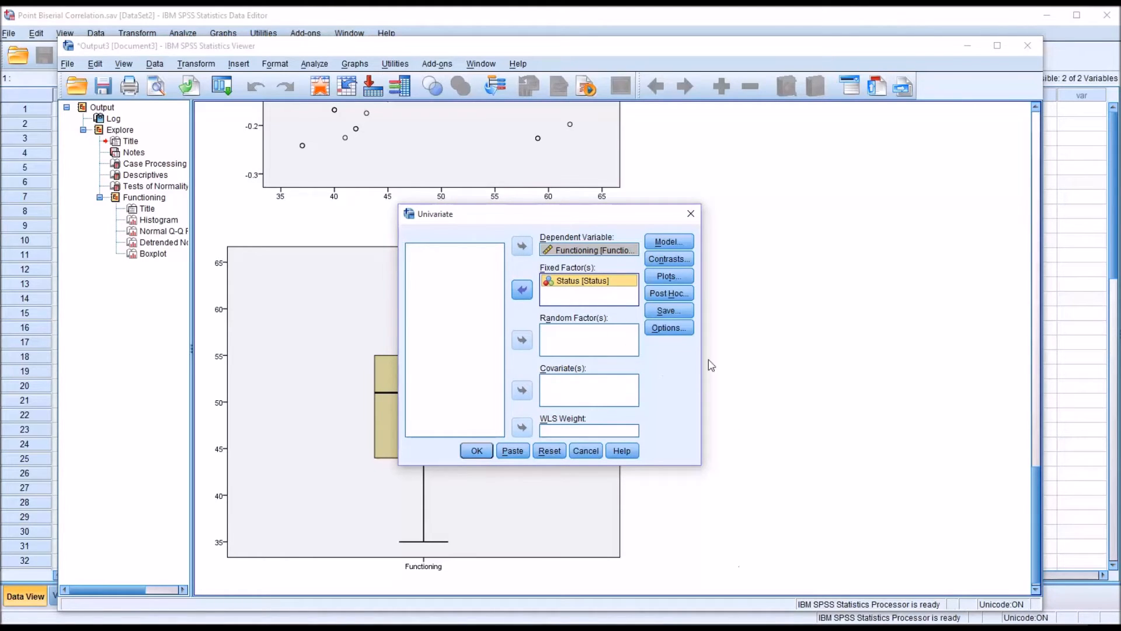
# Request homogeneity tests and estimated marginal means for Status in Univariate options.
pyautogui.click(667, 328)
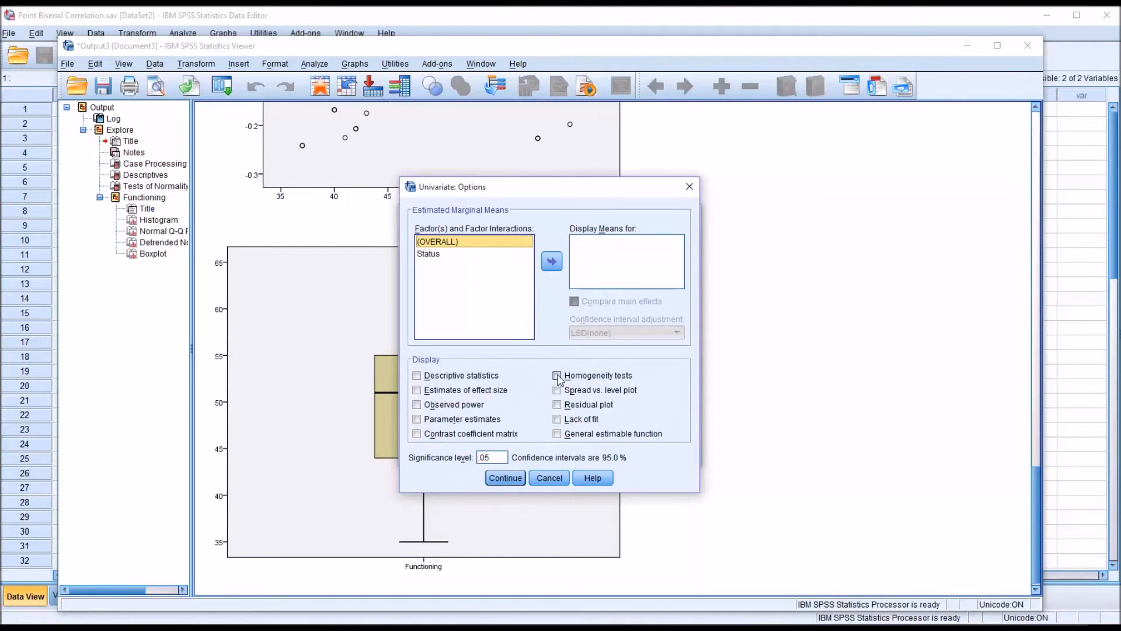
pyautogui.click(558, 375)
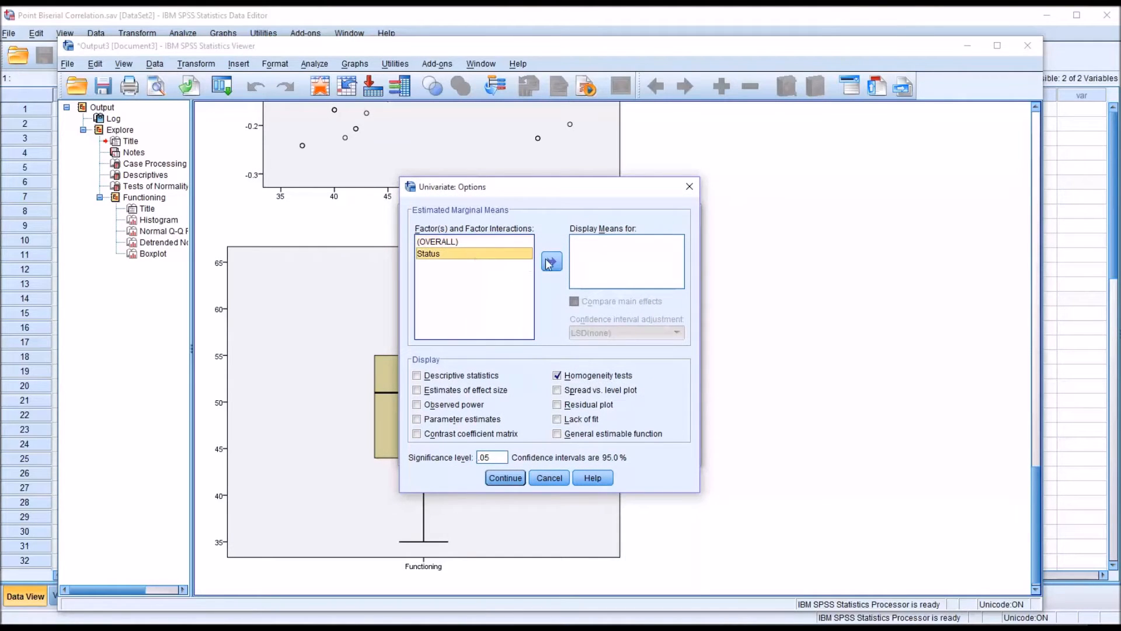
pyautogui.click(551, 261)
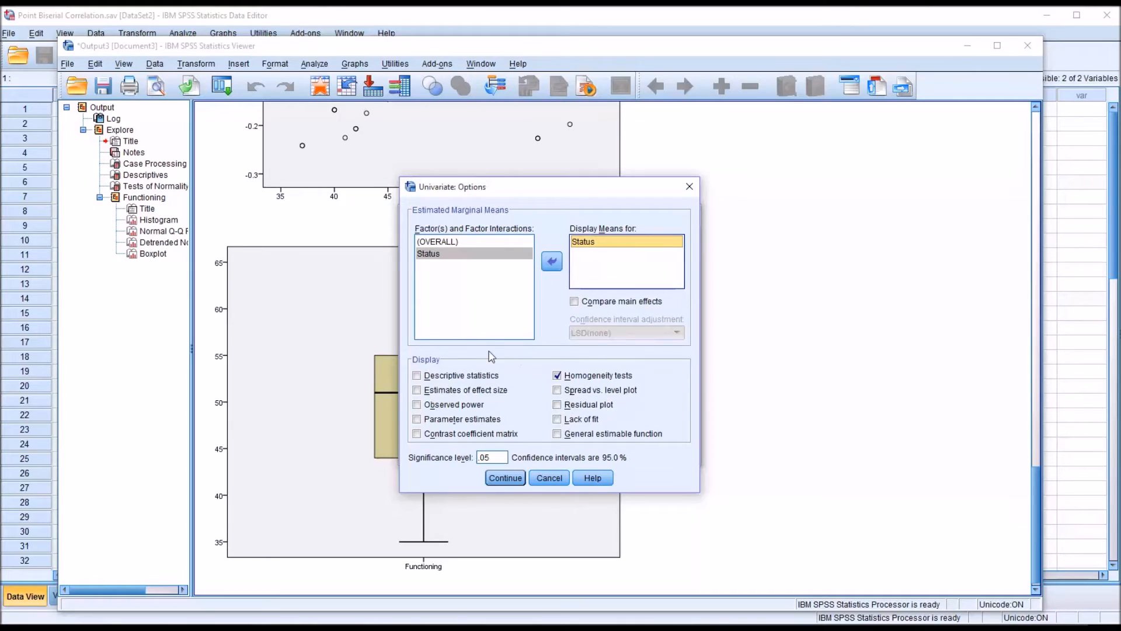
pyautogui.moveTo(504, 385)
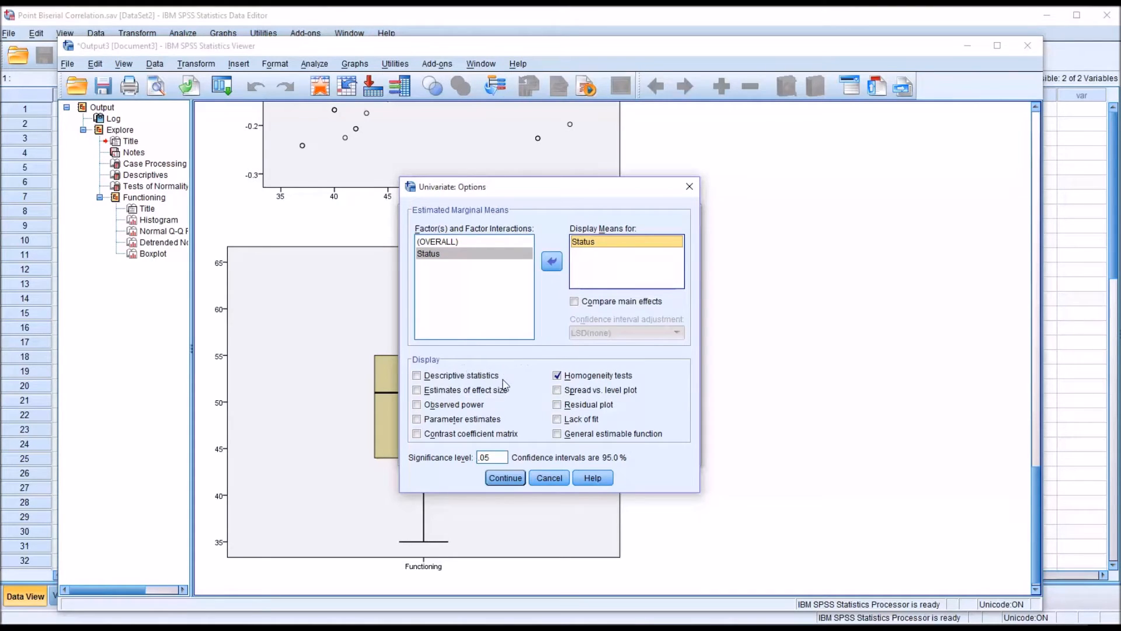
pyautogui.moveTo(532, 392)
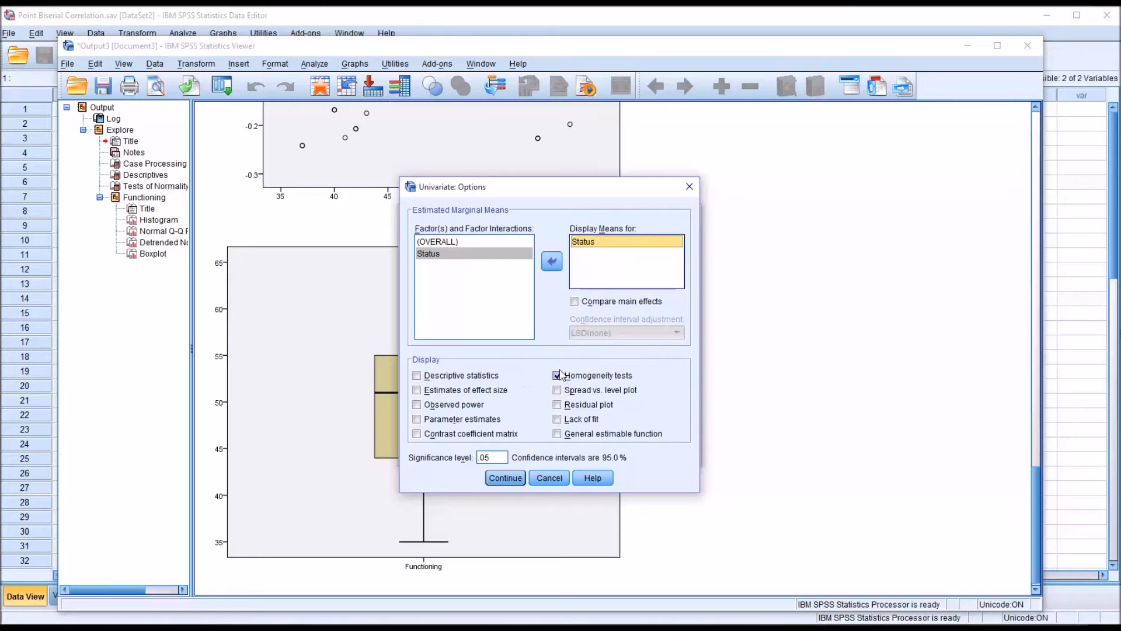
pyautogui.click(505, 478)
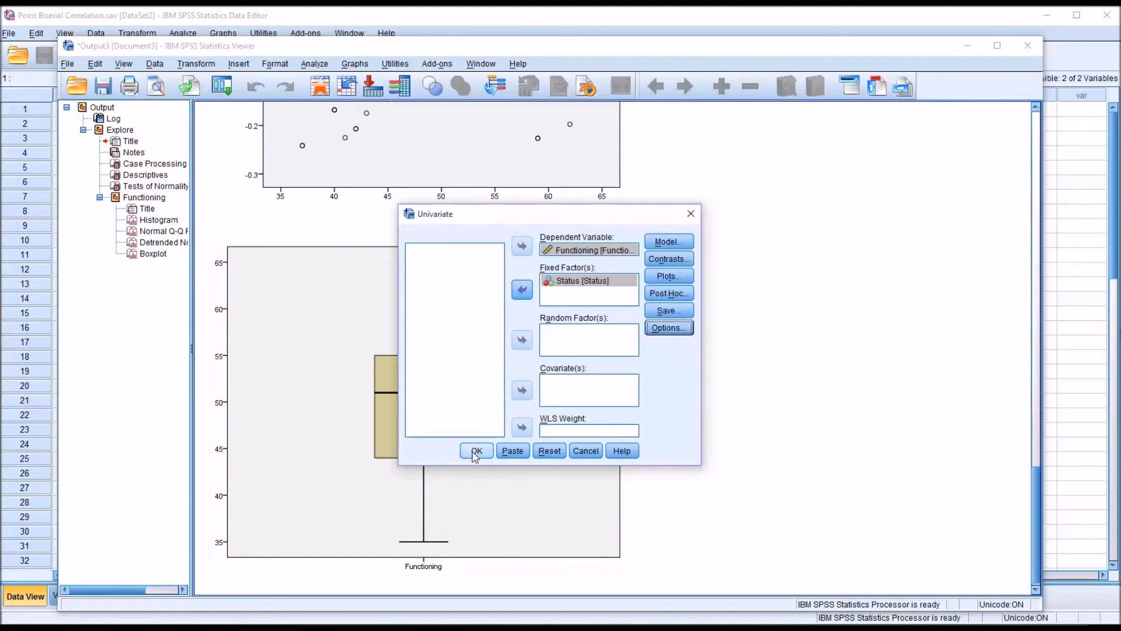
# Run the Univariate analysis, giving Levene's p = .074 and Status F(1,44) = 44.69.
pyautogui.click(477, 450)
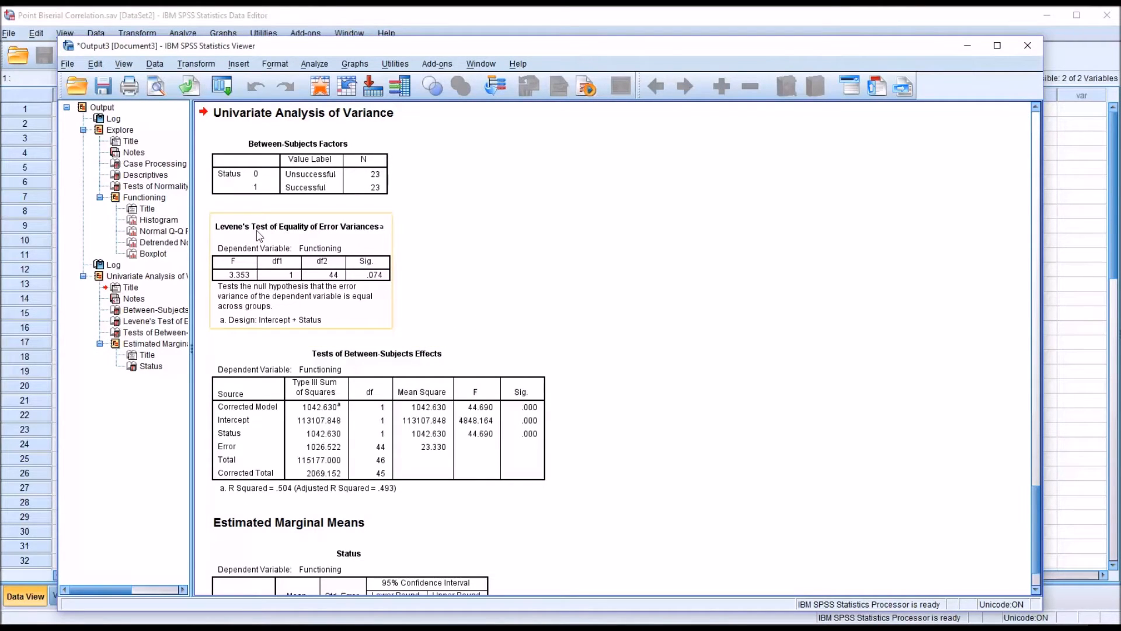
pyautogui.moveTo(345, 239)
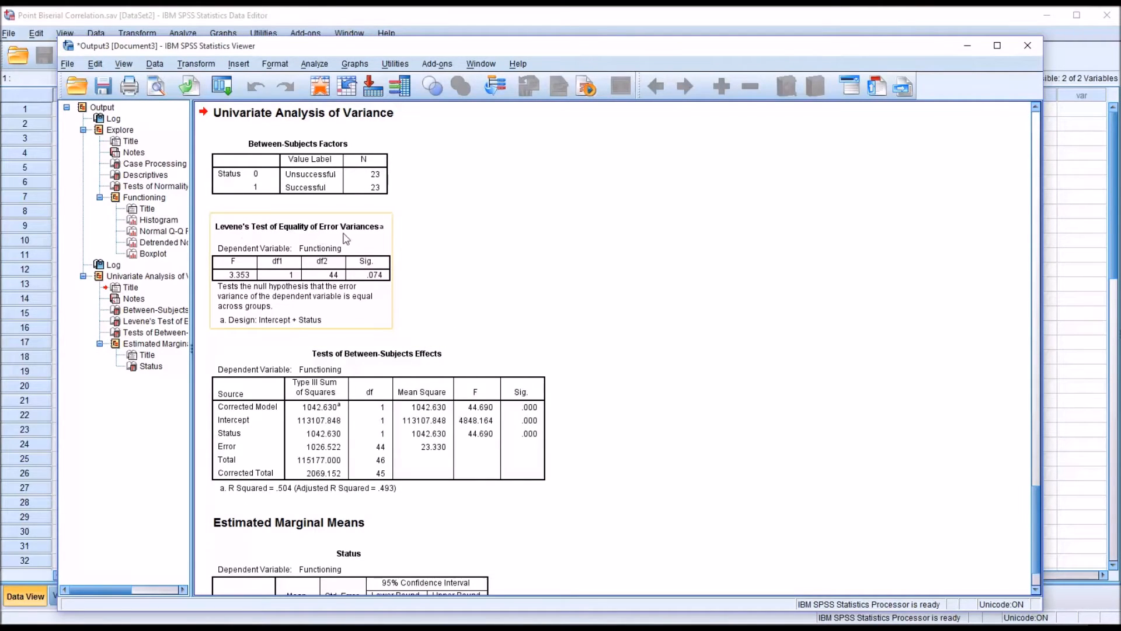
pyautogui.moveTo(363, 287)
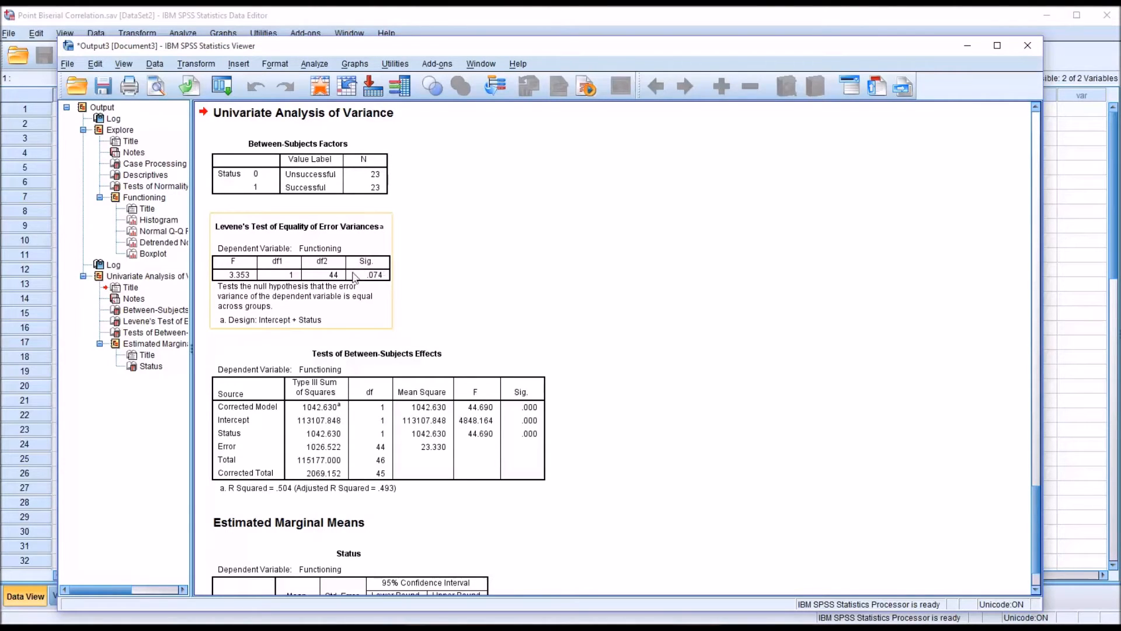
pyautogui.moveTo(369, 296)
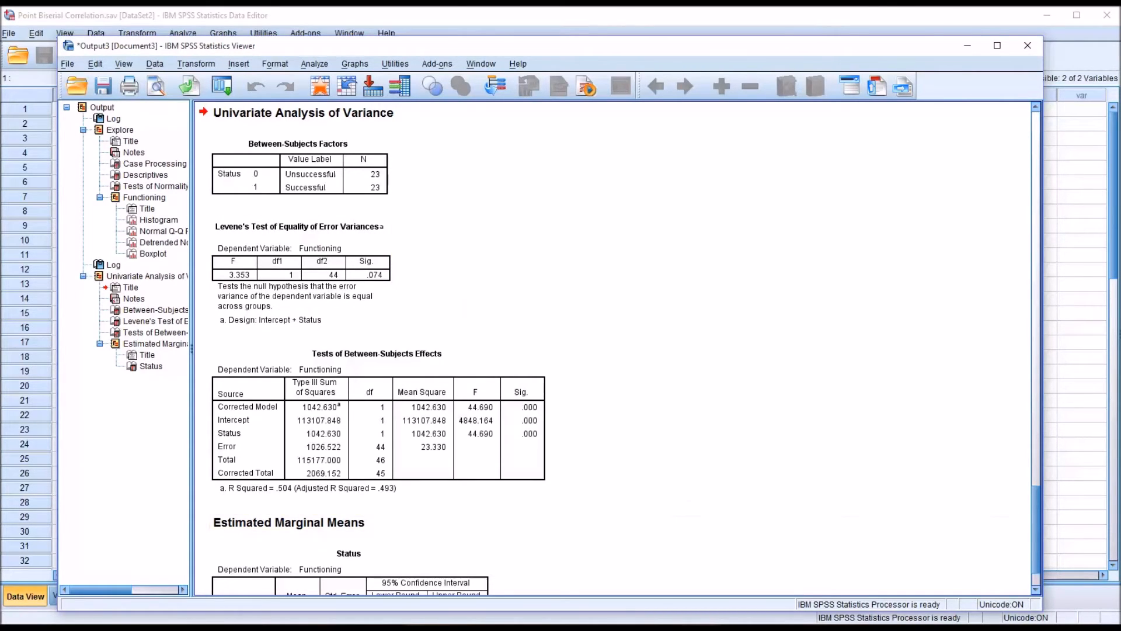
pyautogui.moveTo(601, 296)
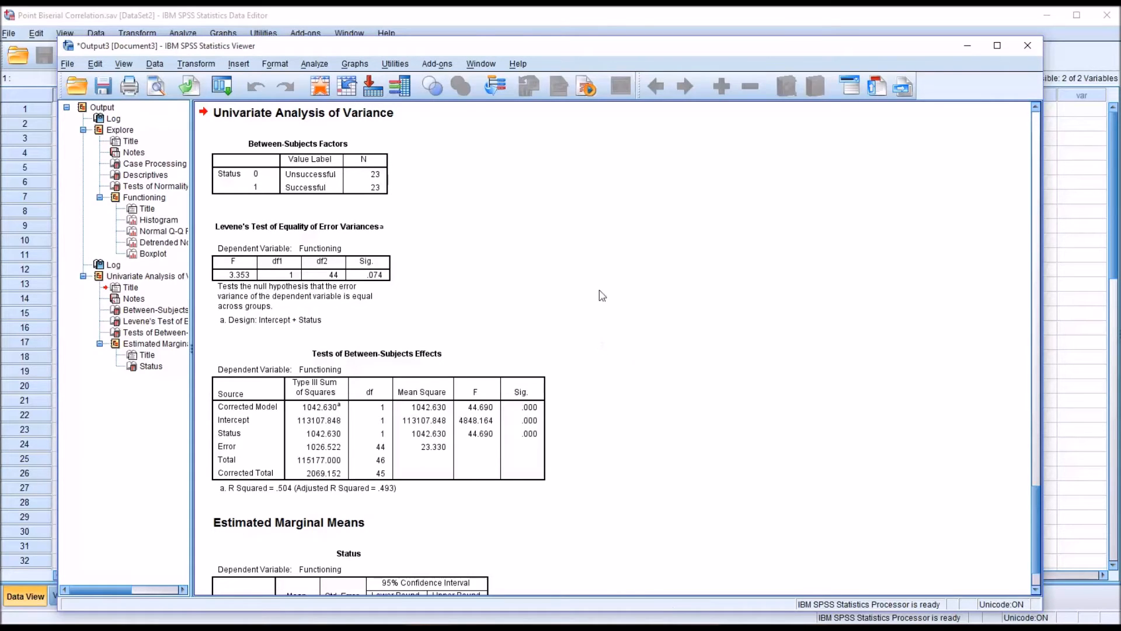
pyautogui.moveTo(318, 71)
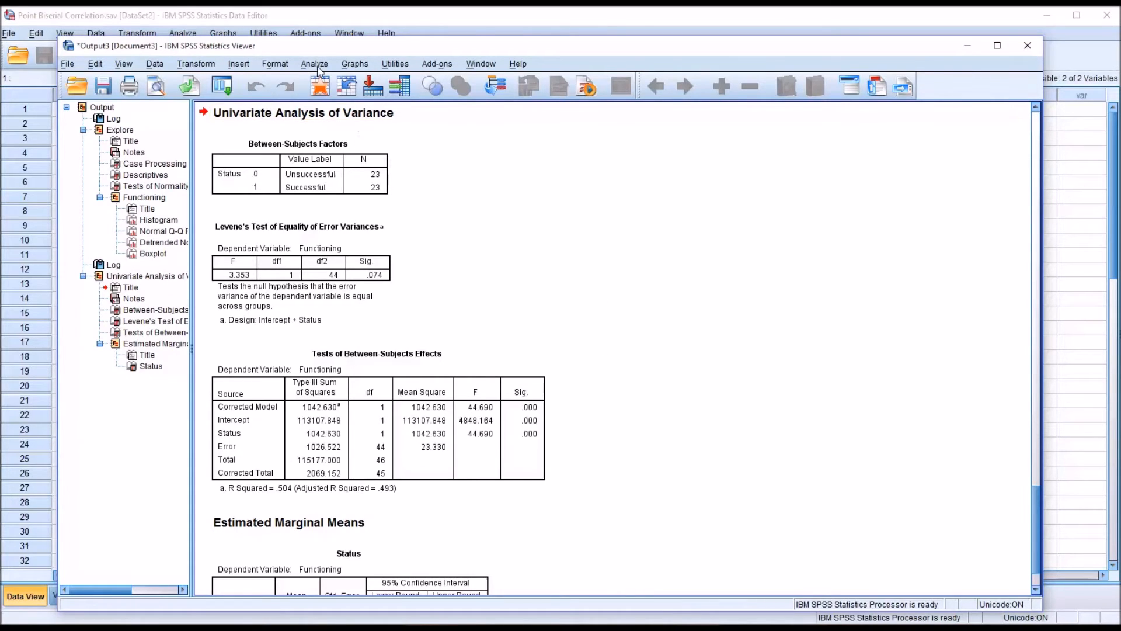
# Set up a bivariate correlation of Status and Functioning.
pyautogui.click(314, 64)
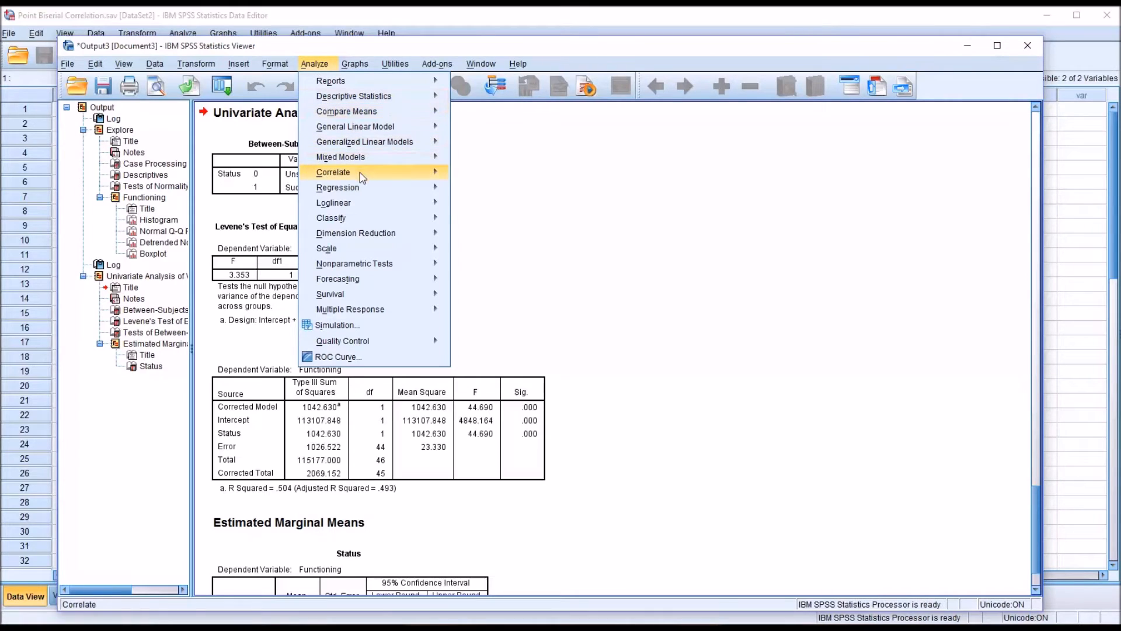
pyautogui.click(334, 172)
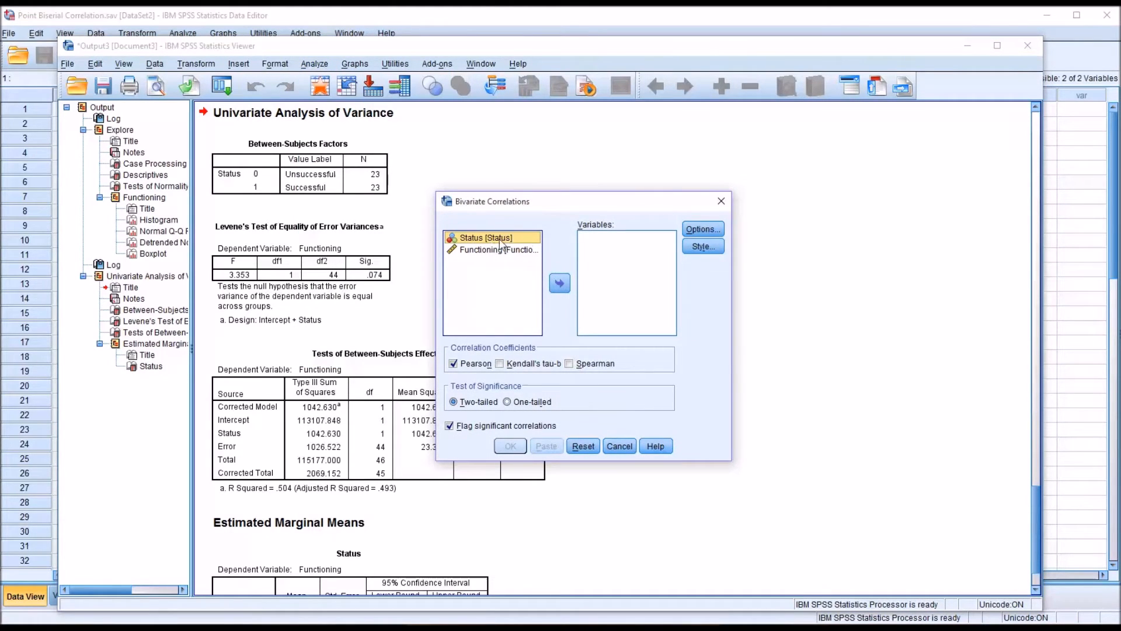
pyautogui.click(498, 248)
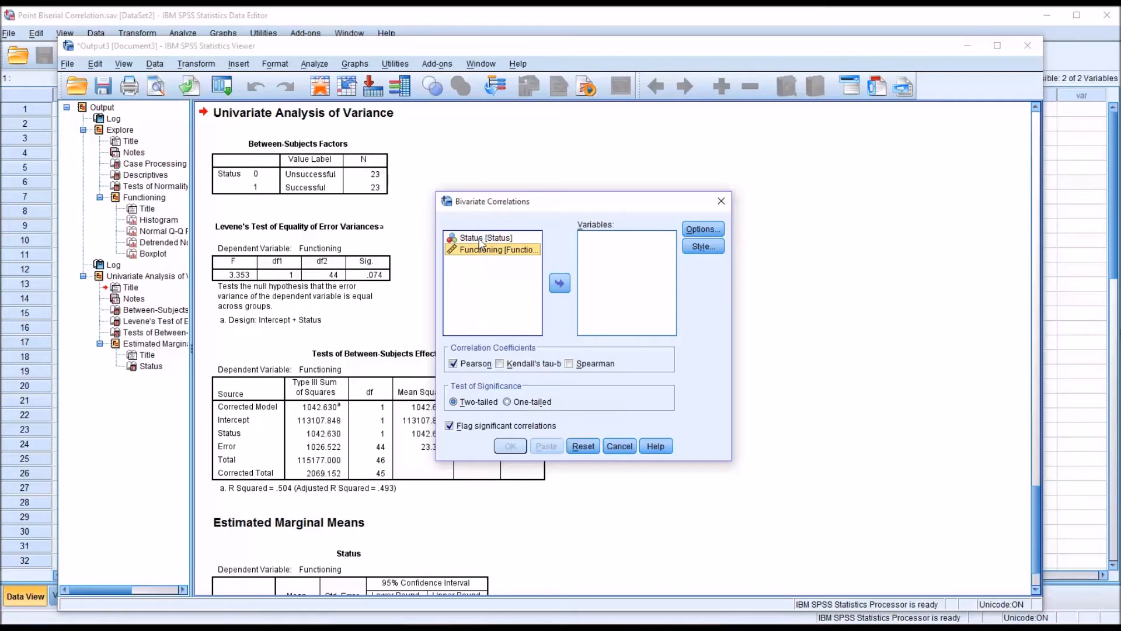
pyautogui.click(561, 283)
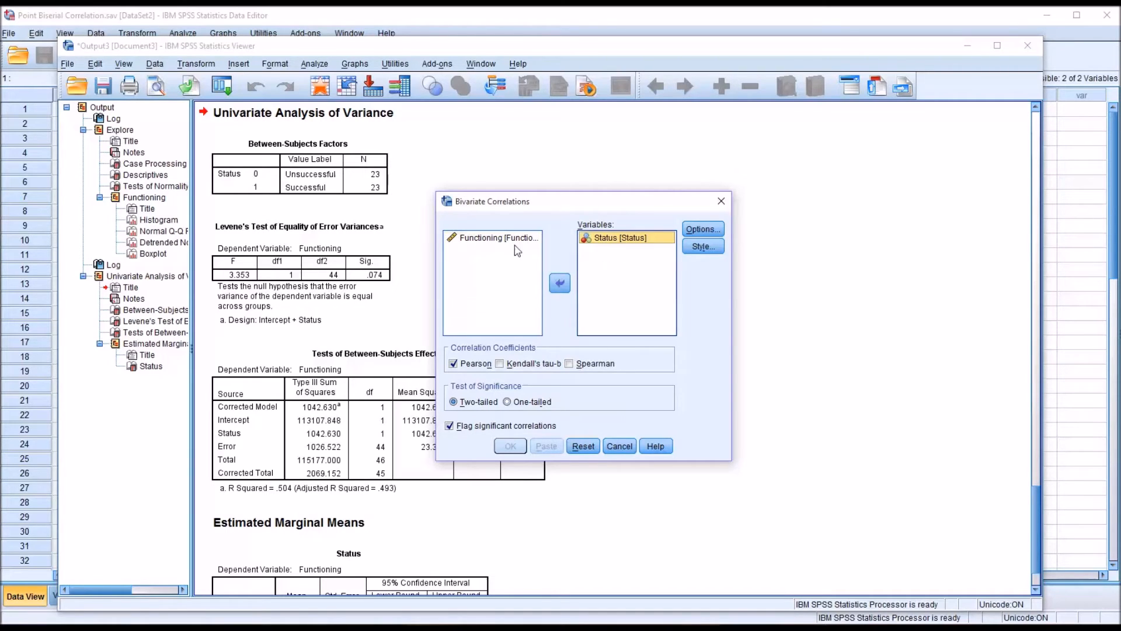
pyautogui.click(560, 284)
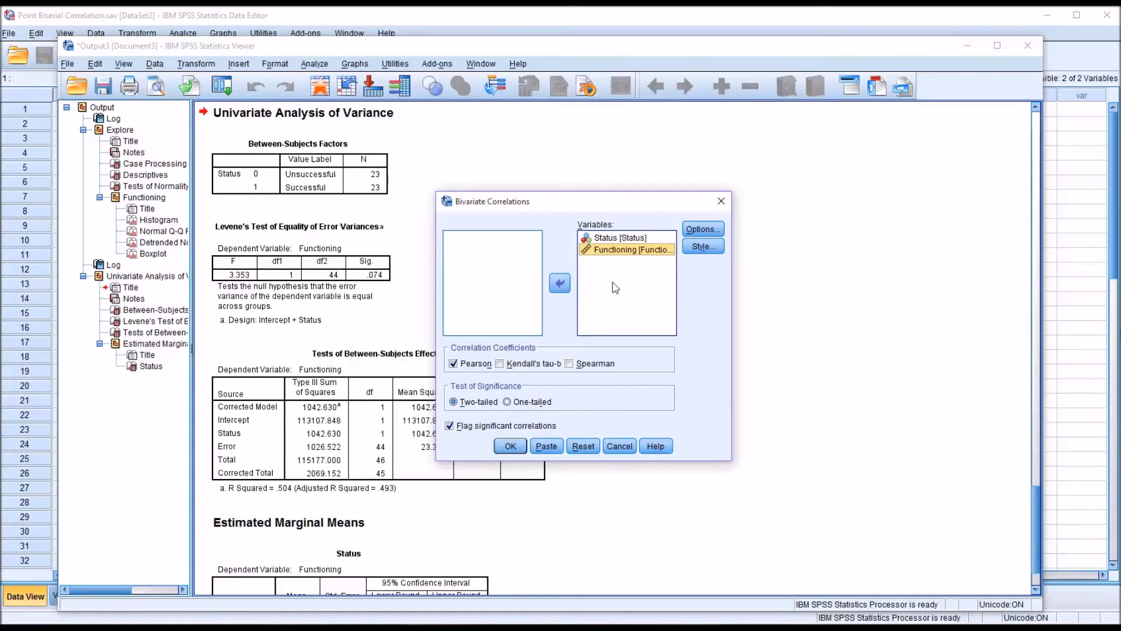
pyautogui.moveTo(702, 246)
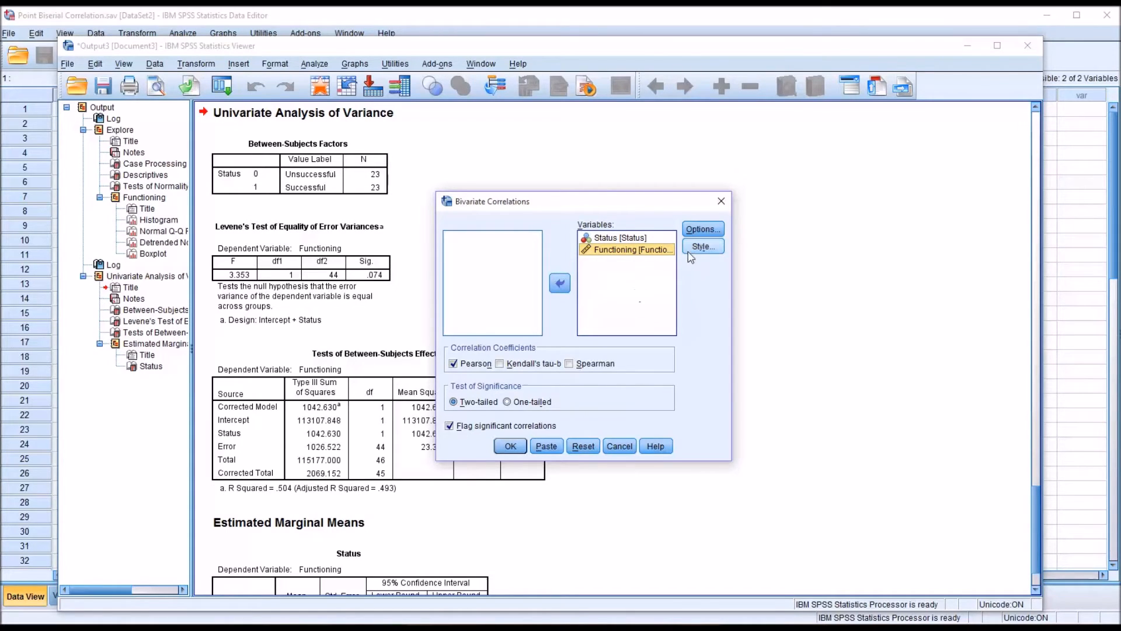
# Add means and standard deviations to the correlation and run it.
pyautogui.click(701, 229)
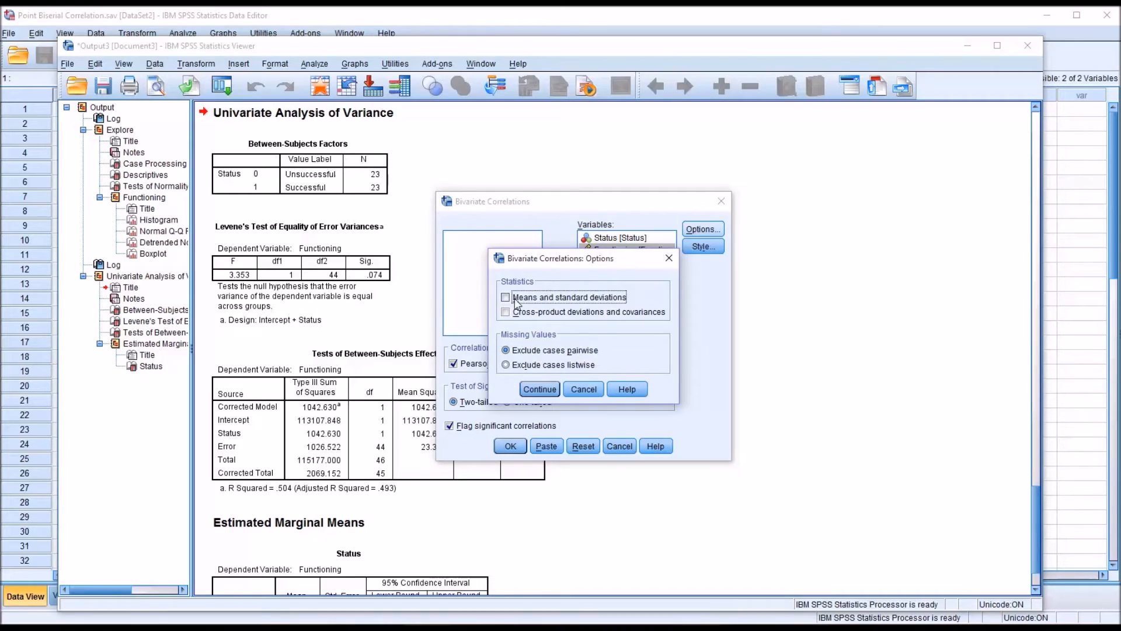
pyautogui.click(506, 296)
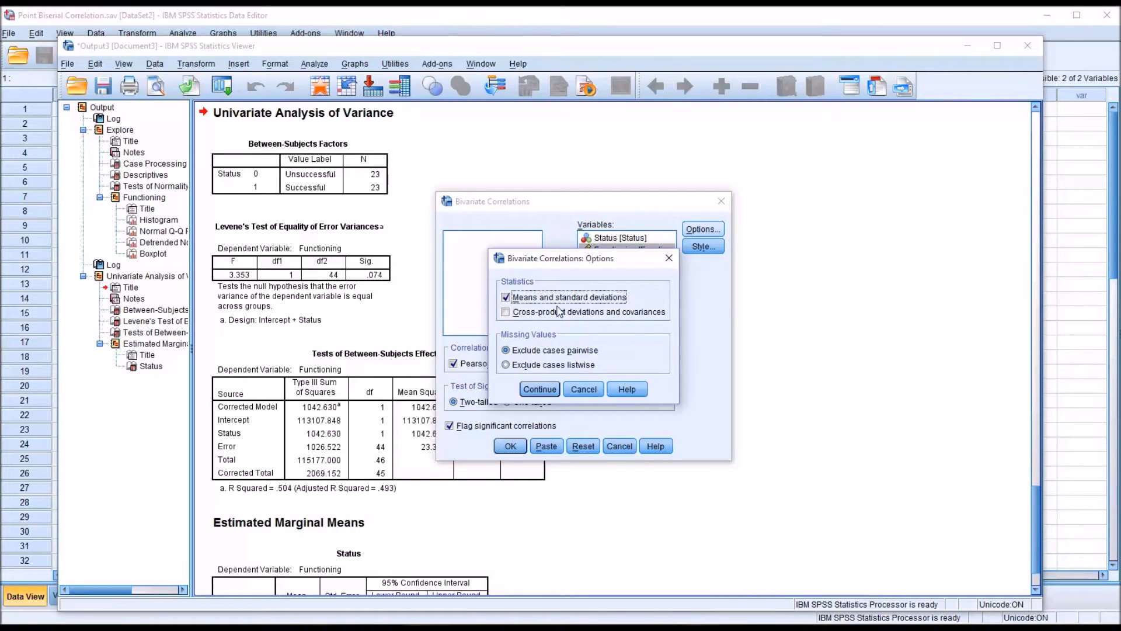
pyautogui.click(539, 388)
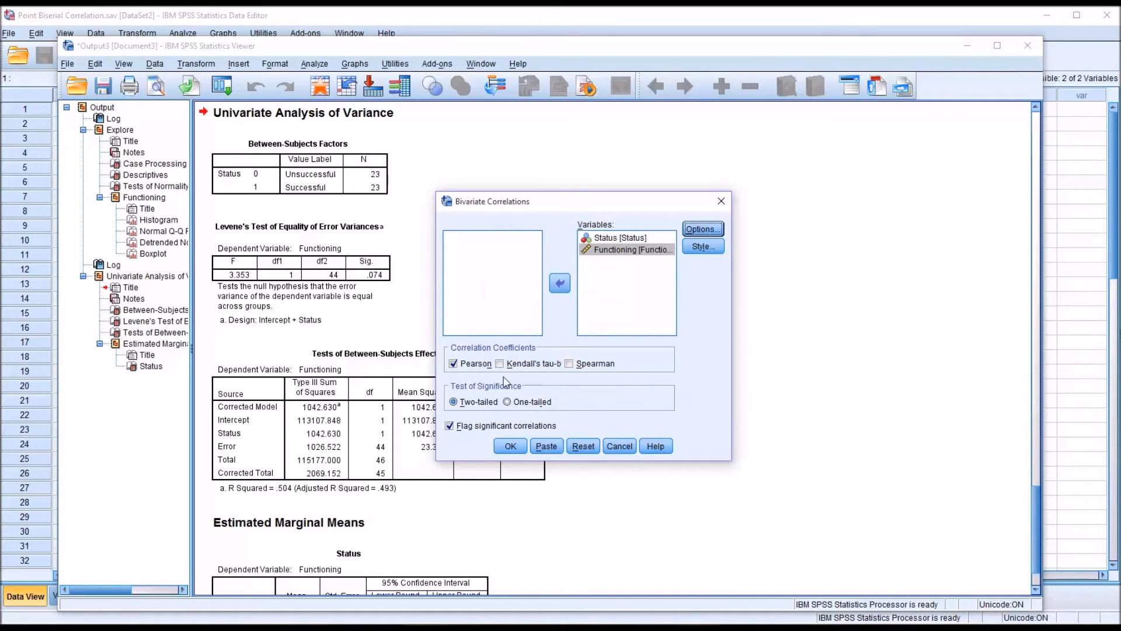
pyautogui.moveTo(540, 356)
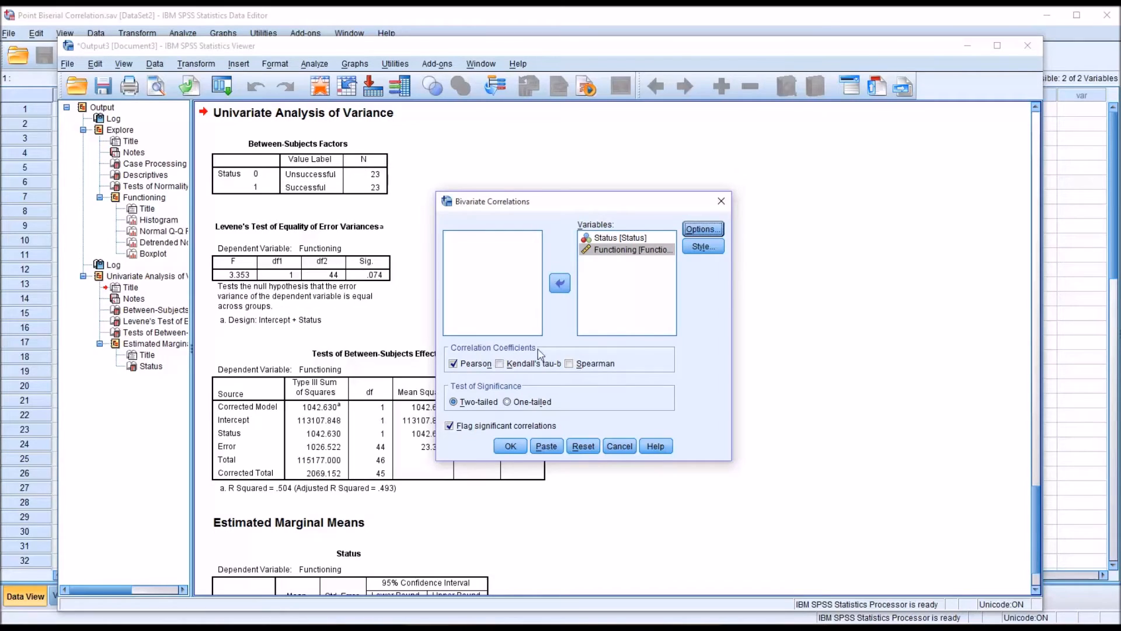
pyautogui.moveTo(456, 376)
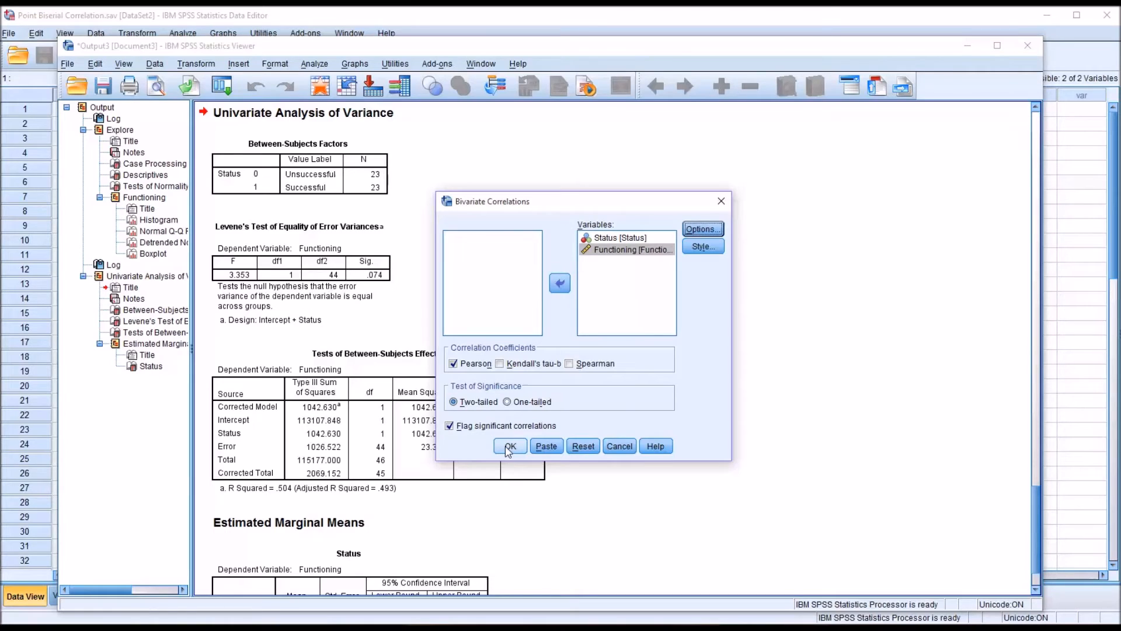
pyautogui.click(510, 446)
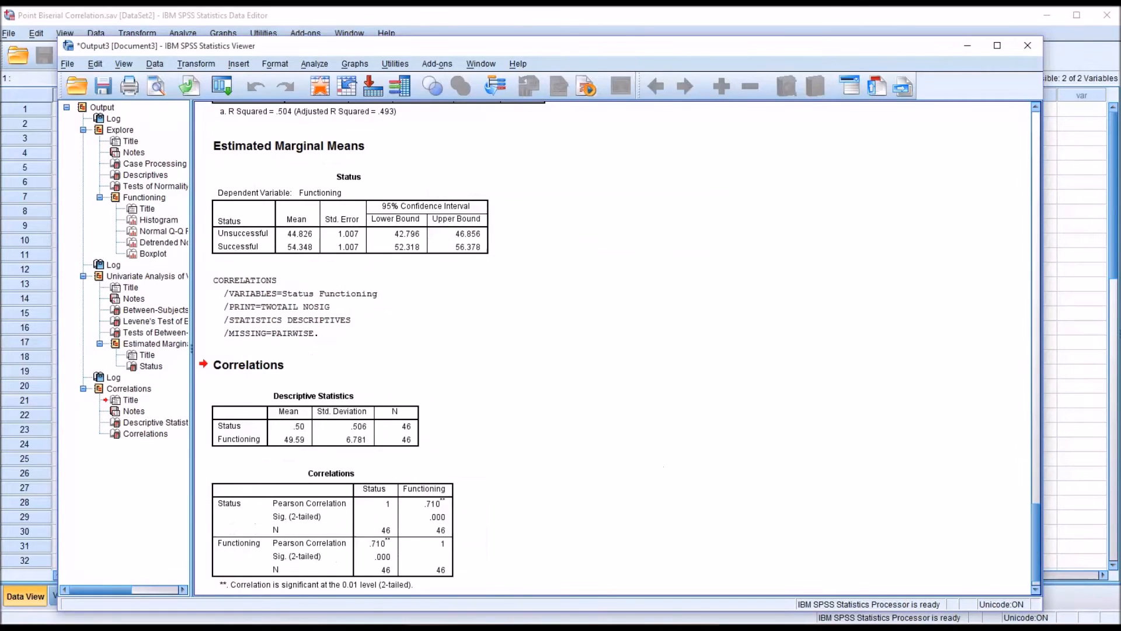
pyautogui.click(314, 418)
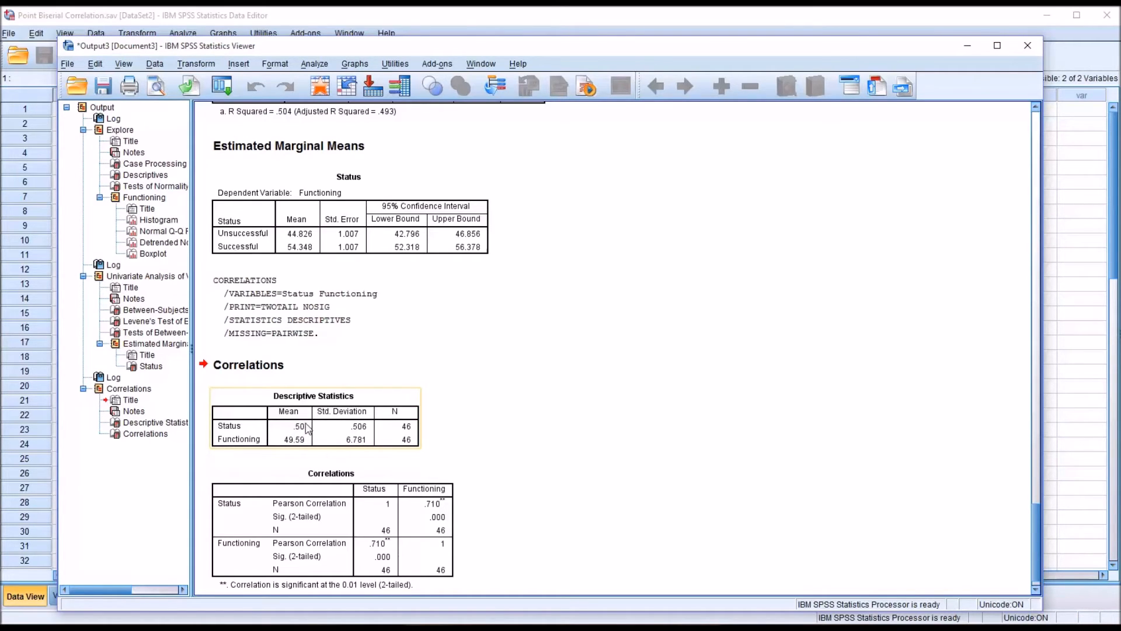
pyautogui.moveTo(308, 436)
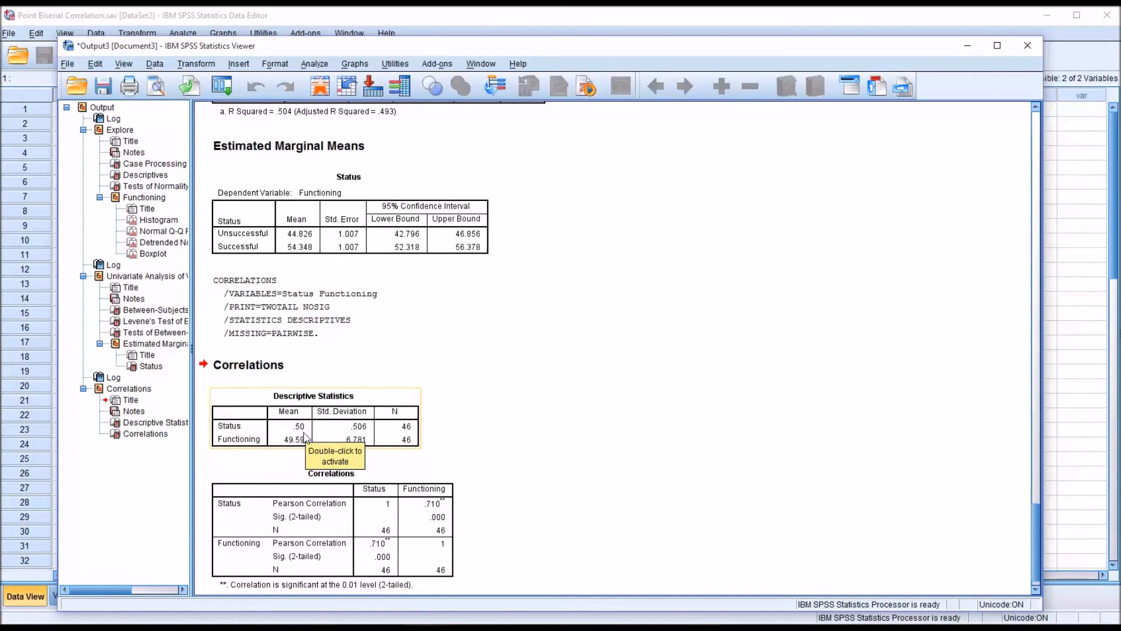
pyautogui.moveTo(280, 455)
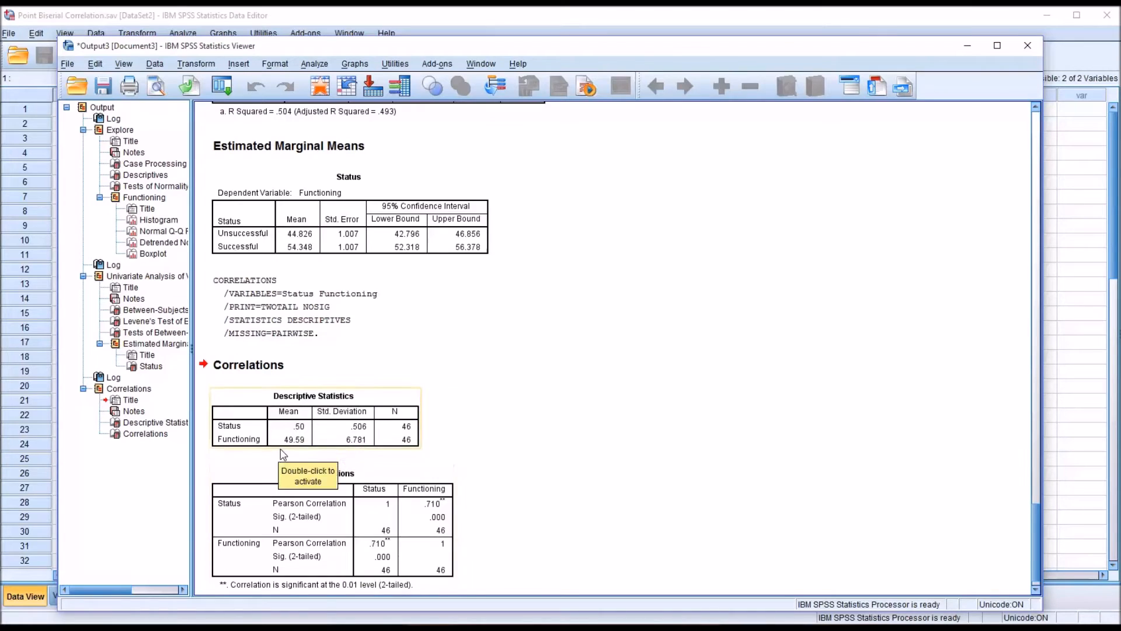
pyautogui.moveTo(285, 450)
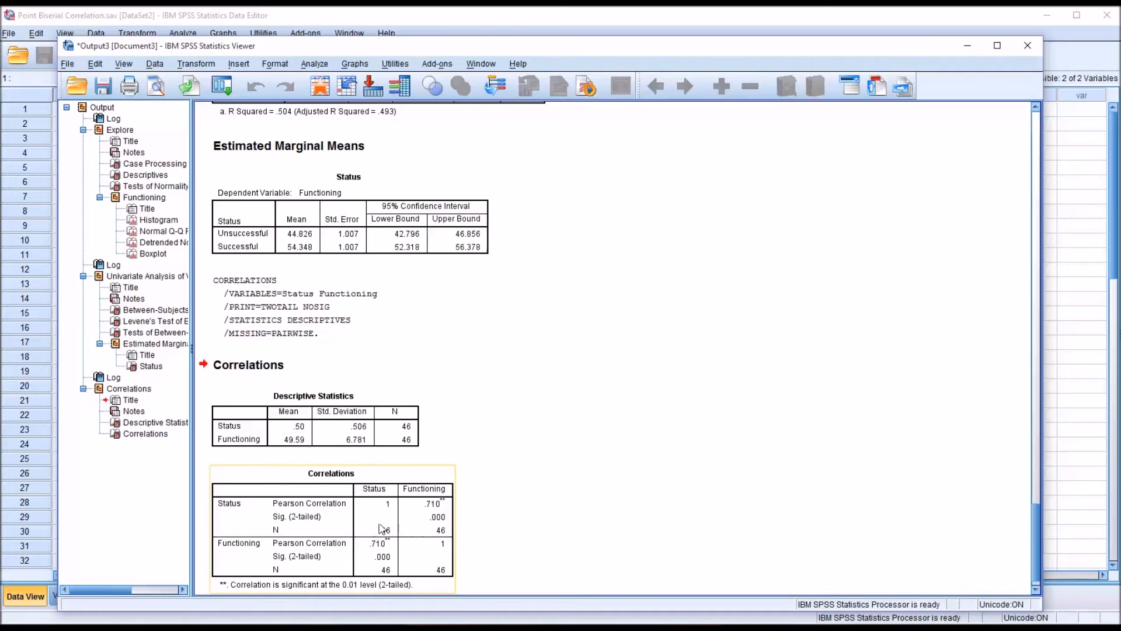
pyautogui.moveTo(409, 547)
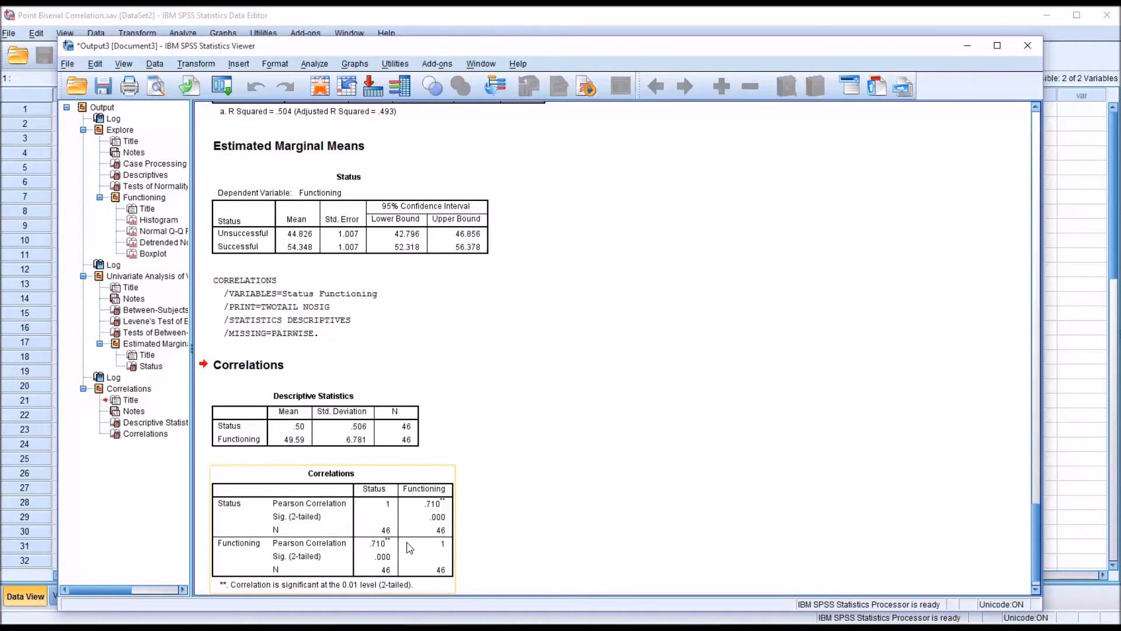
pyautogui.moveTo(367, 553)
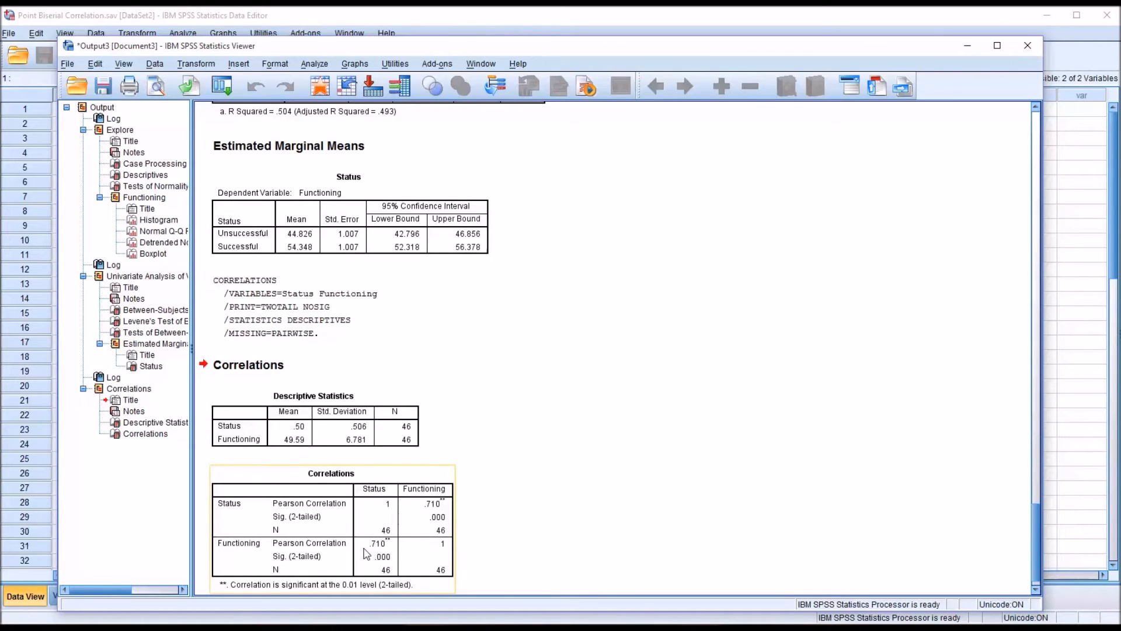
pyautogui.moveTo(370, 555)
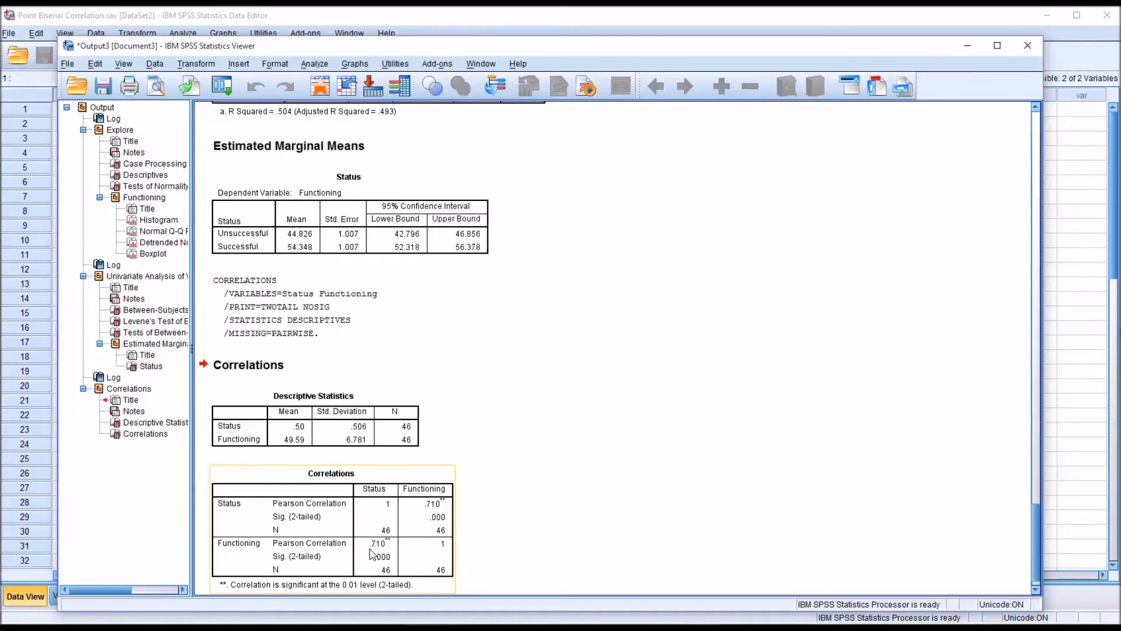
pyautogui.moveTo(413, 554)
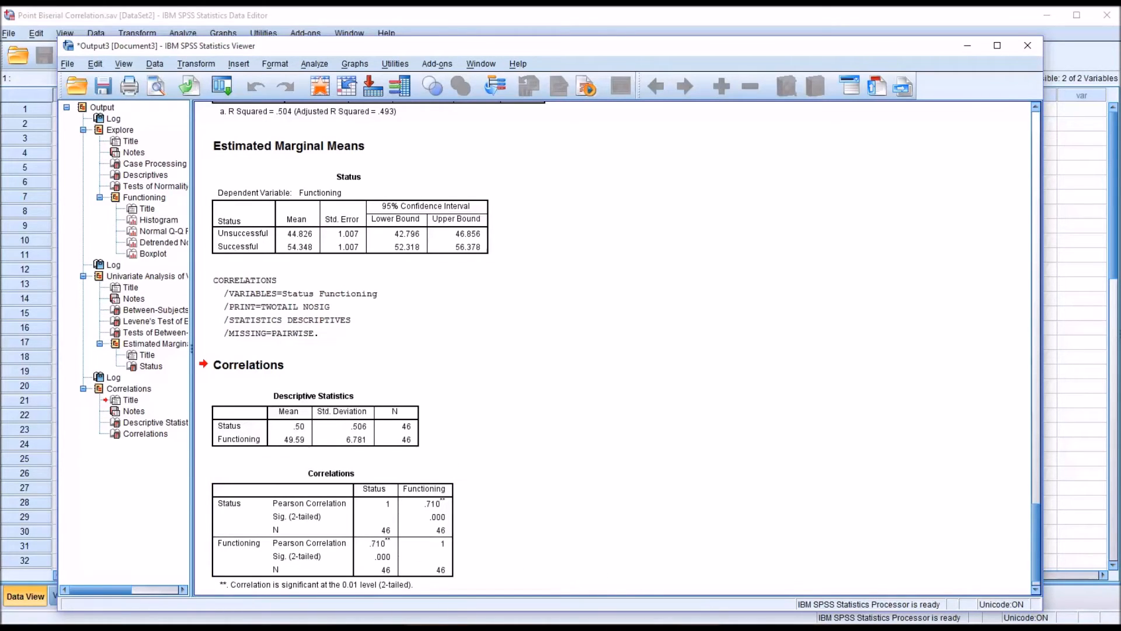
pyautogui.moveTo(434, 601)
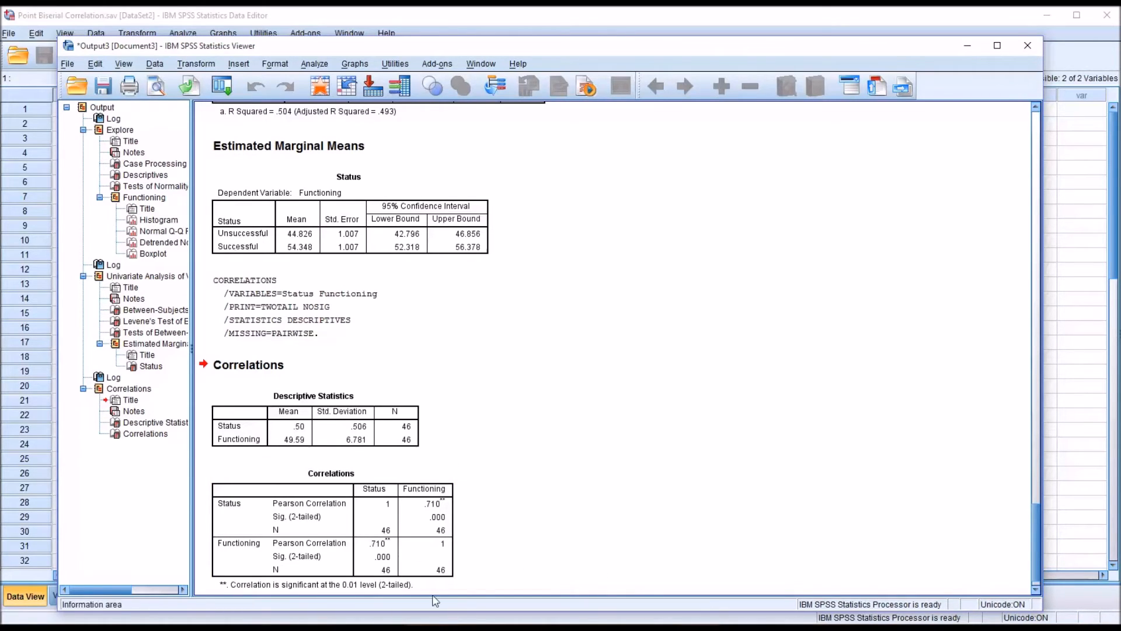
pyautogui.click(329, 530)
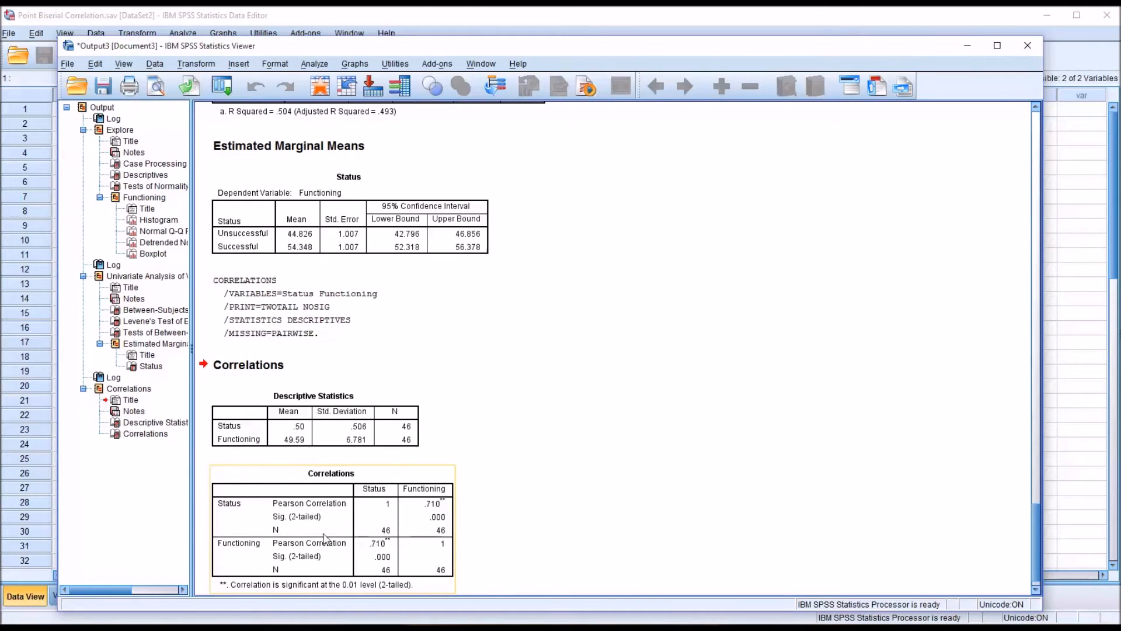
pyautogui.moveTo(372, 548)
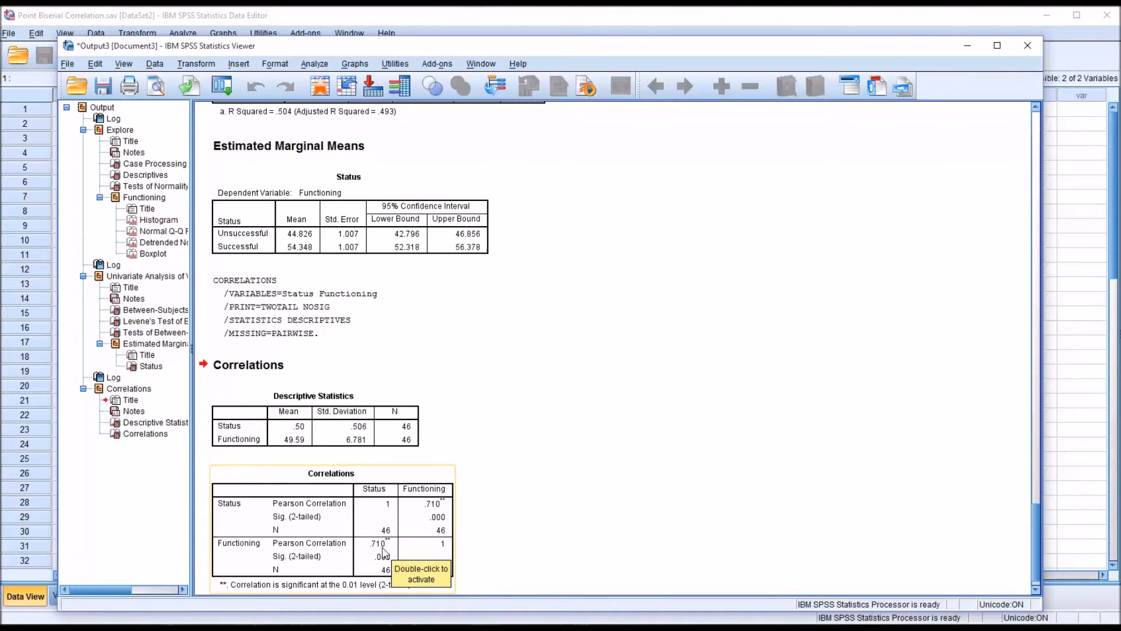
pyautogui.moveTo(445, 576)
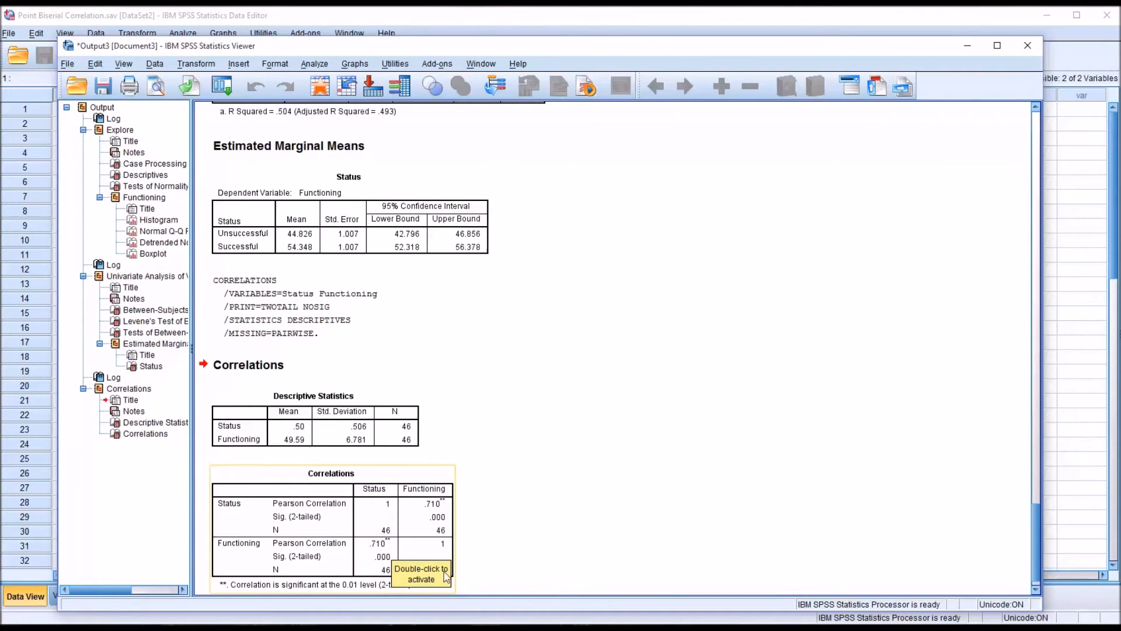
pyautogui.moveTo(378, 558)
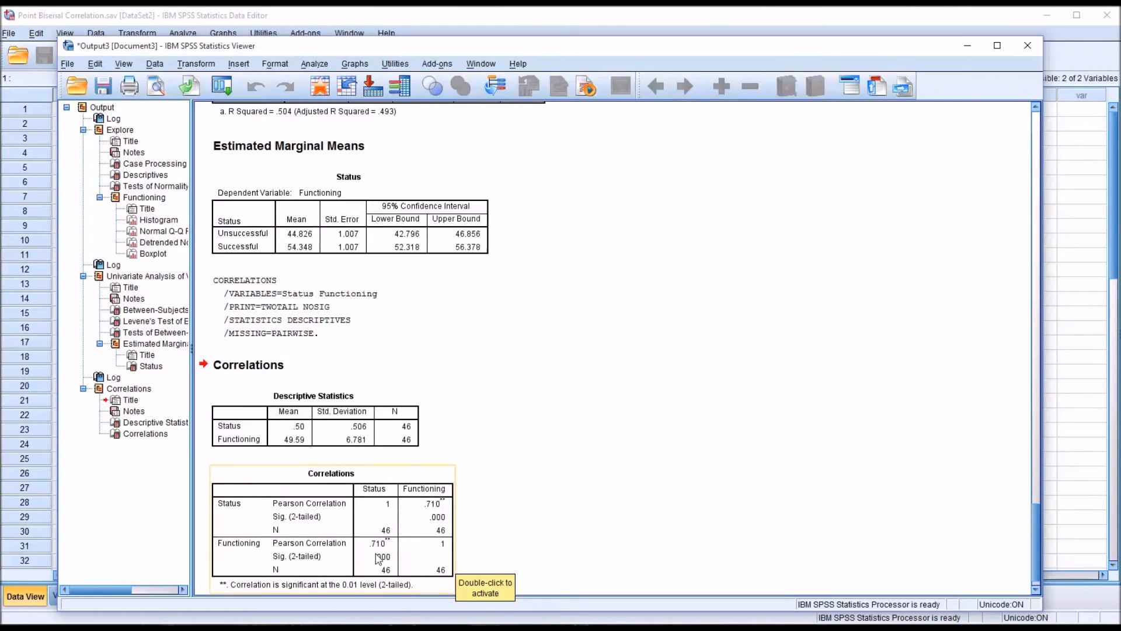
pyautogui.moveTo(525, 560)
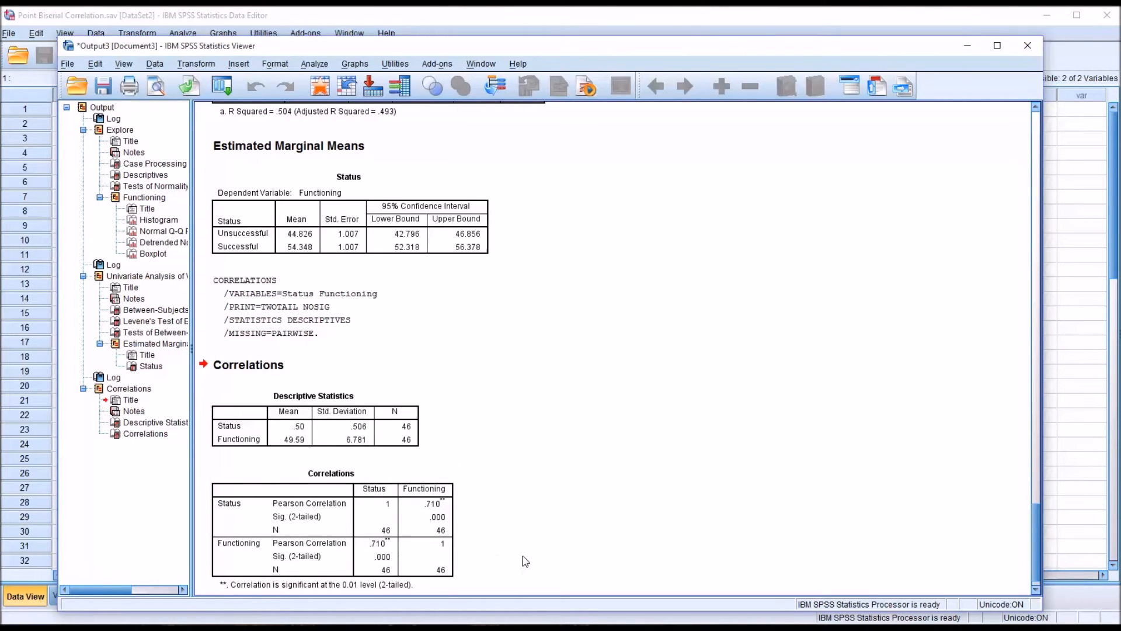
pyautogui.moveTo(491, 565)
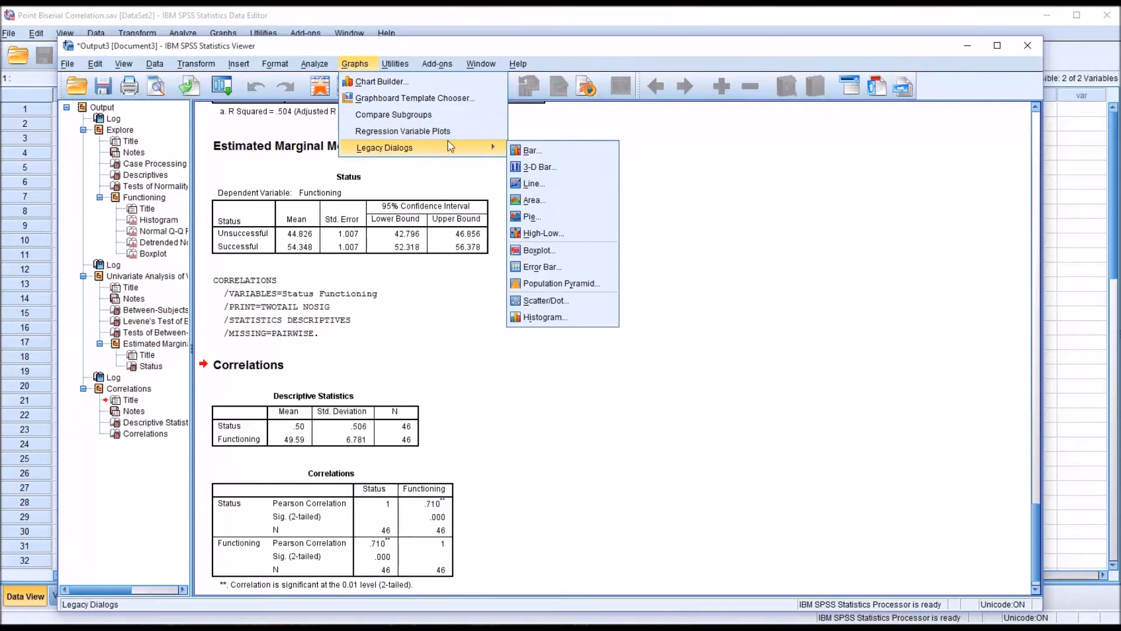
pyautogui.moveTo(545, 301)
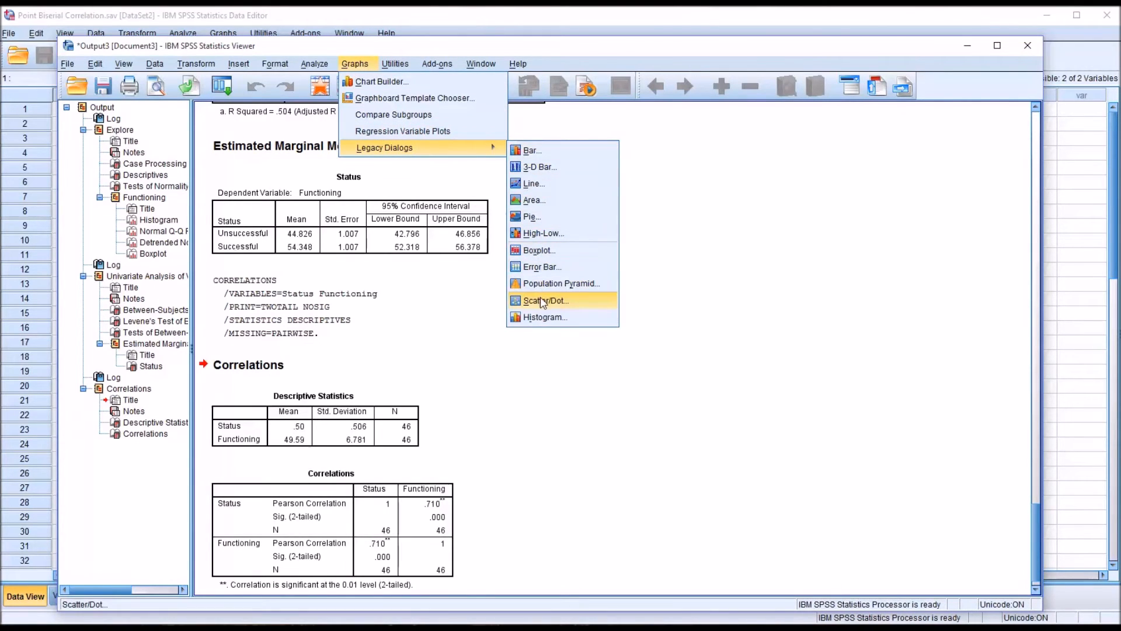
# Create a simple scatterplot with Status on the X axis and Functioning on the Y axis.
pyautogui.click(544, 299)
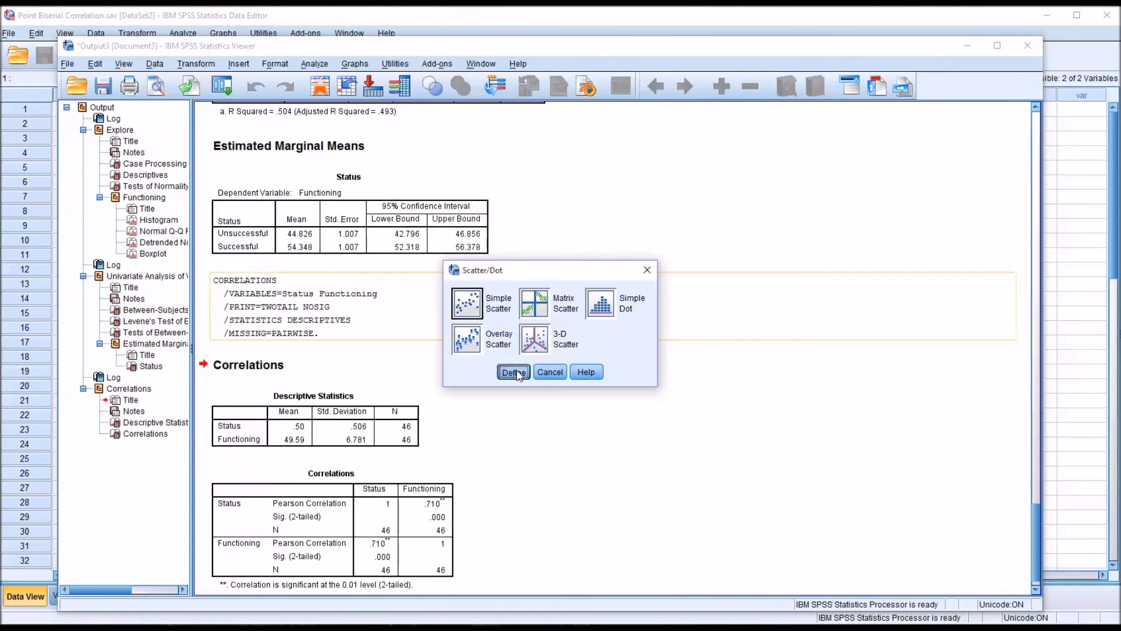
pyautogui.click(513, 372)
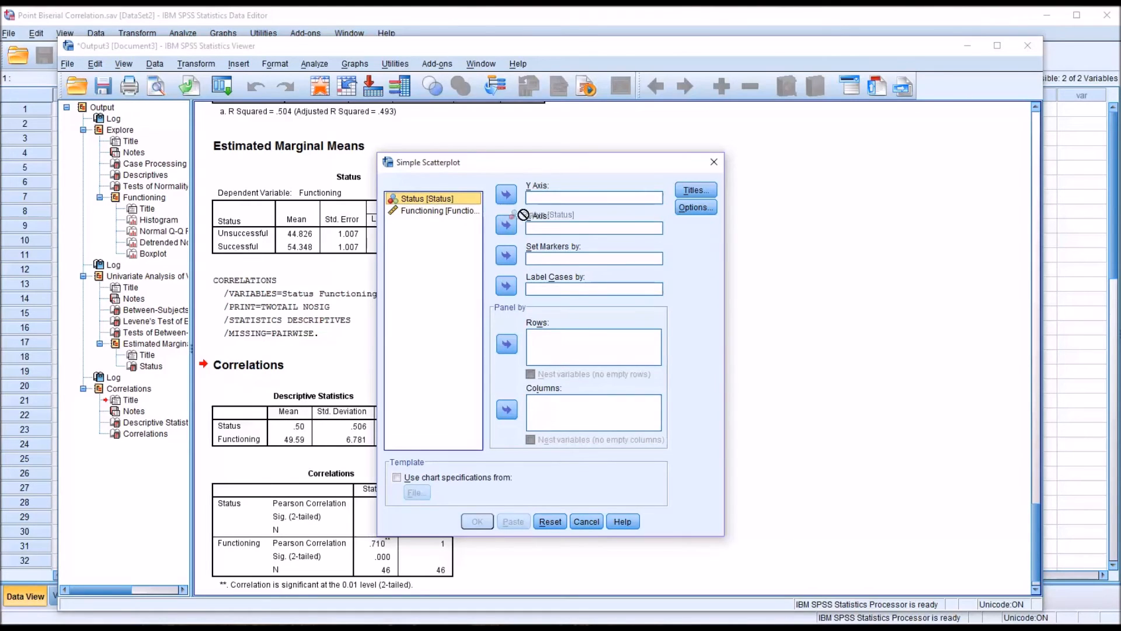
pyautogui.click(506, 224)
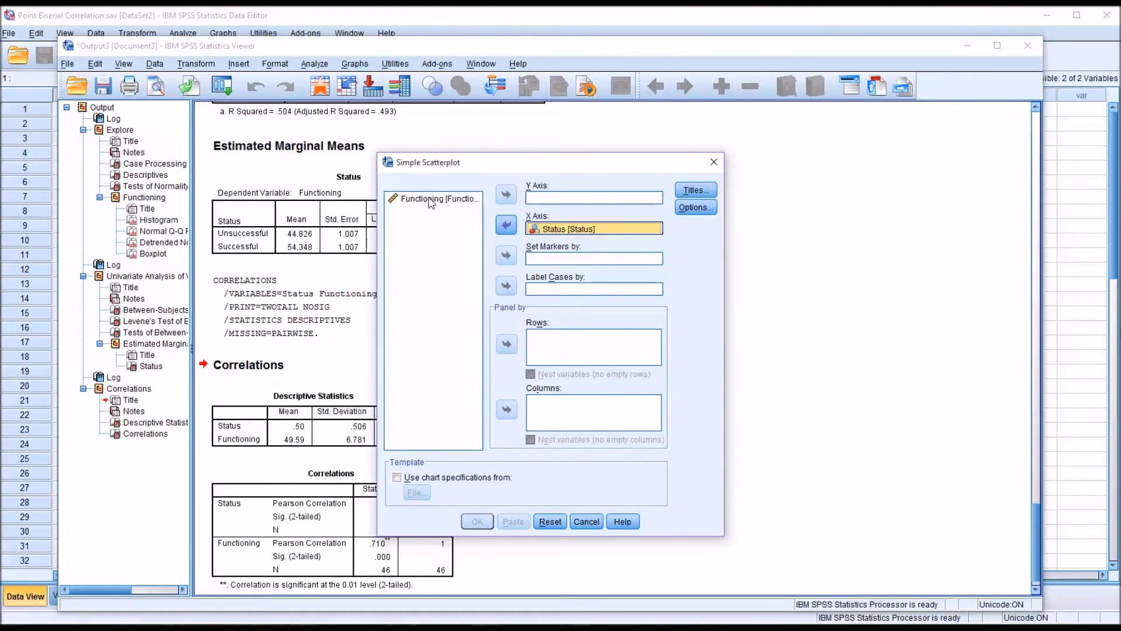
pyautogui.click(506, 195)
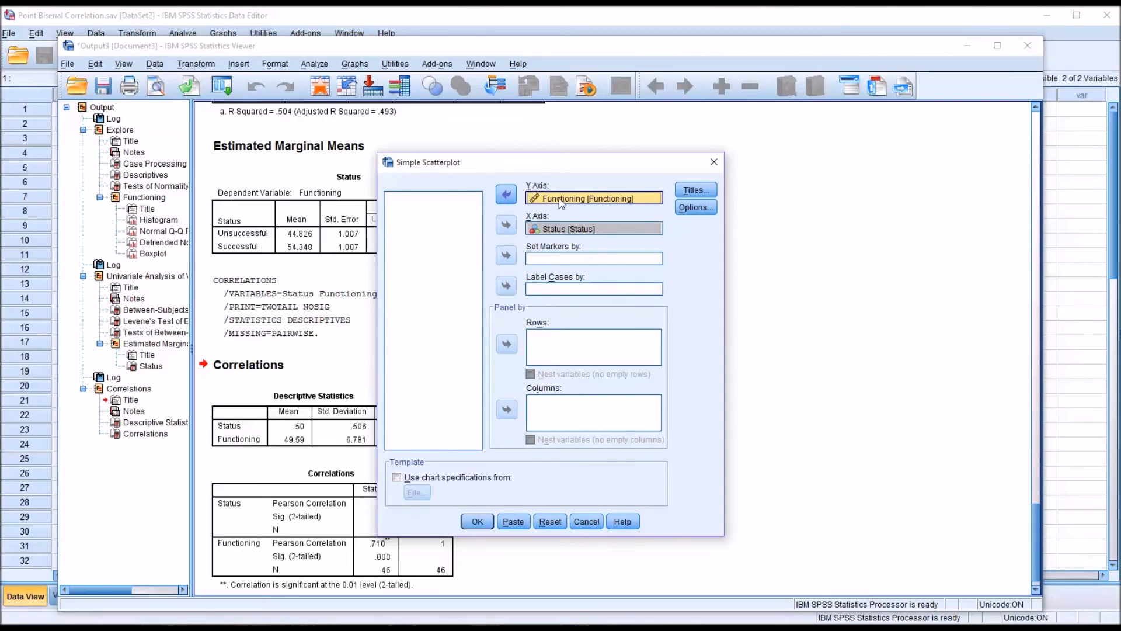
pyautogui.moveTo(548, 385)
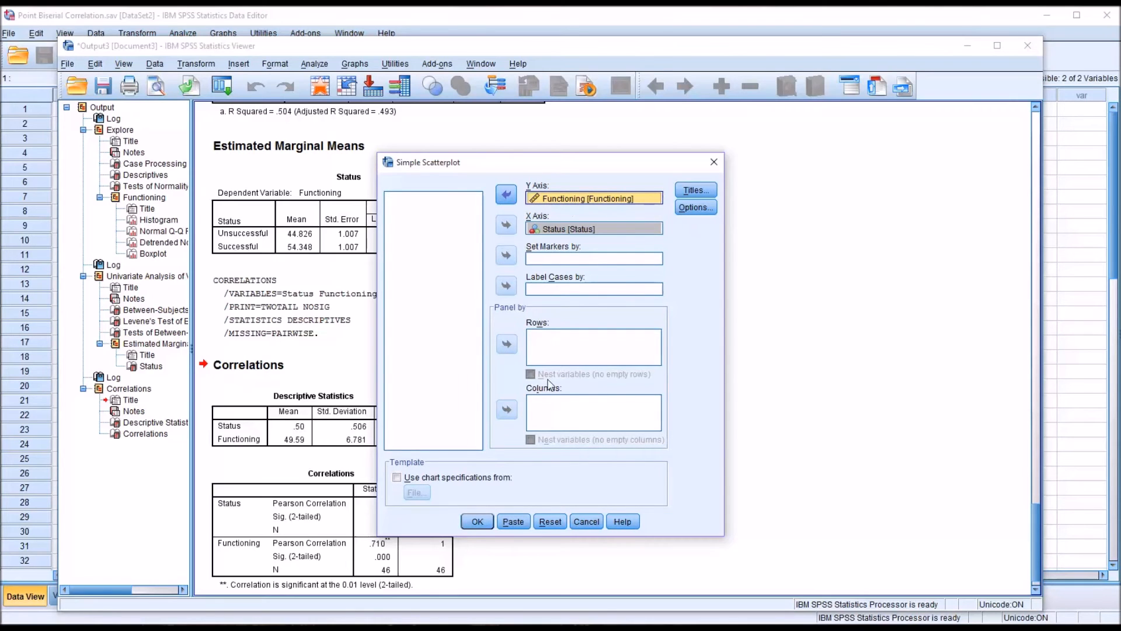
pyautogui.click(477, 522)
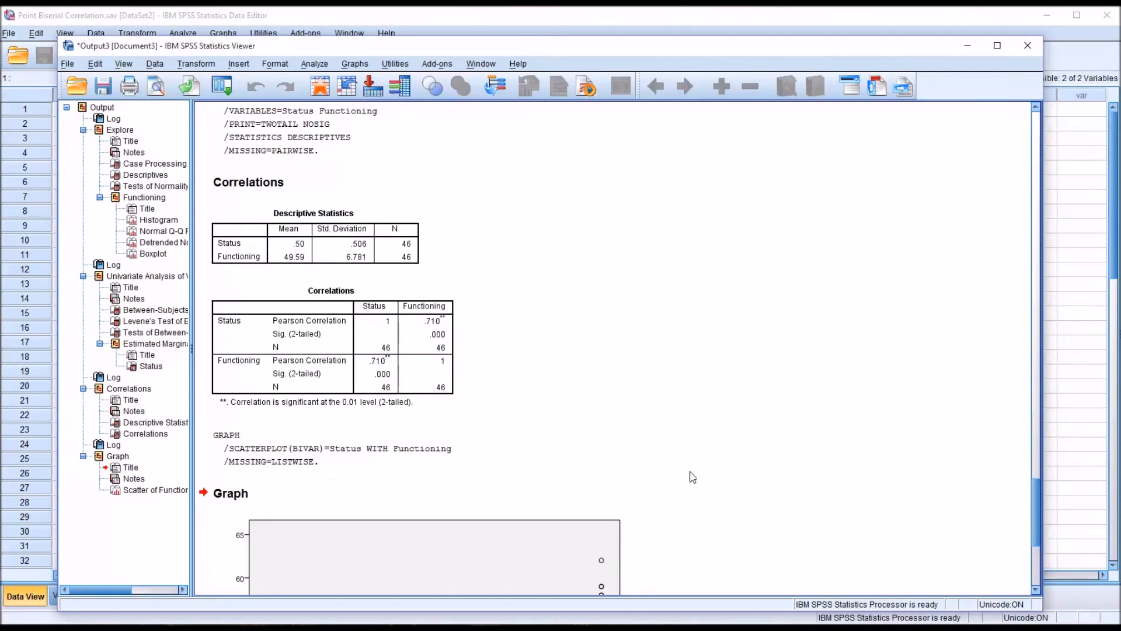
pyautogui.scroll(-3)
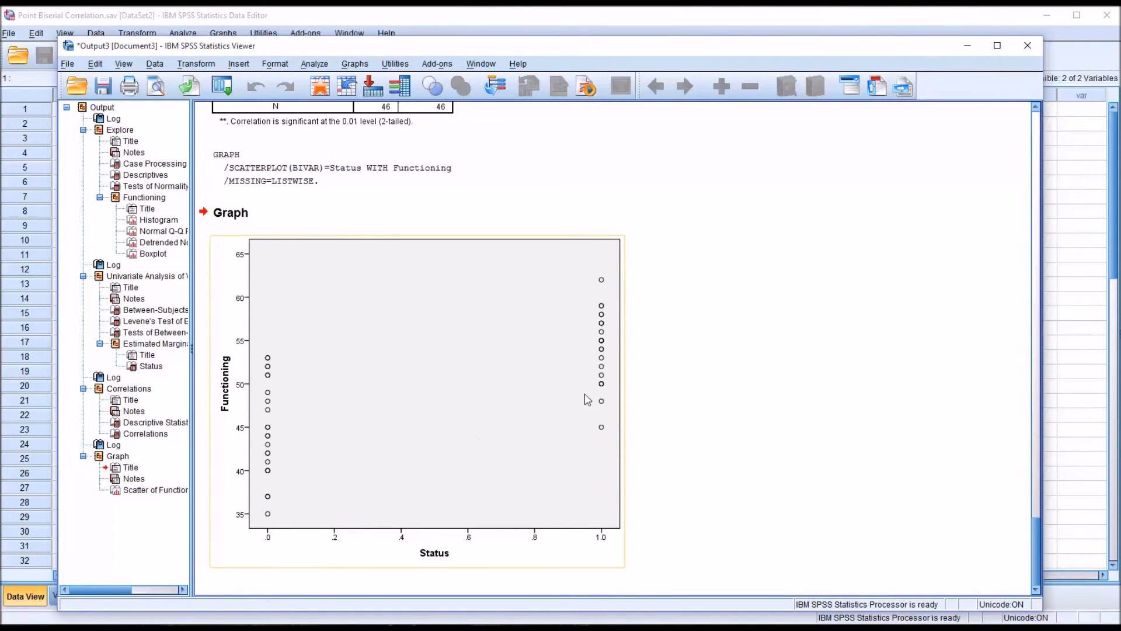
pyautogui.moveTo(605, 346)
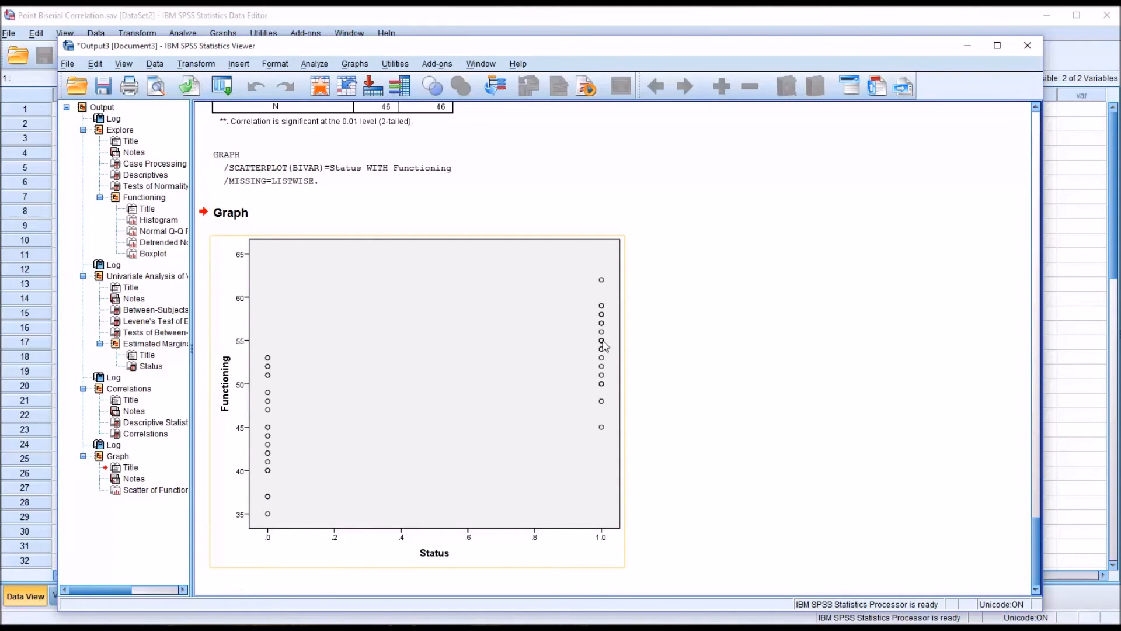
pyautogui.moveTo(367, 397)
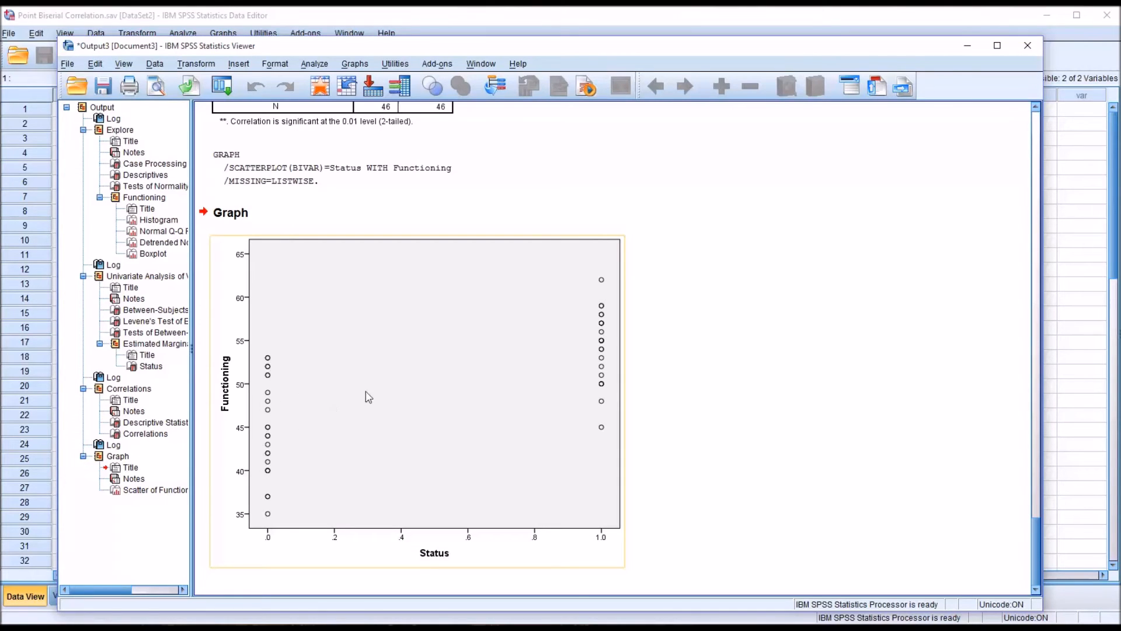
pyautogui.moveTo(594, 338)
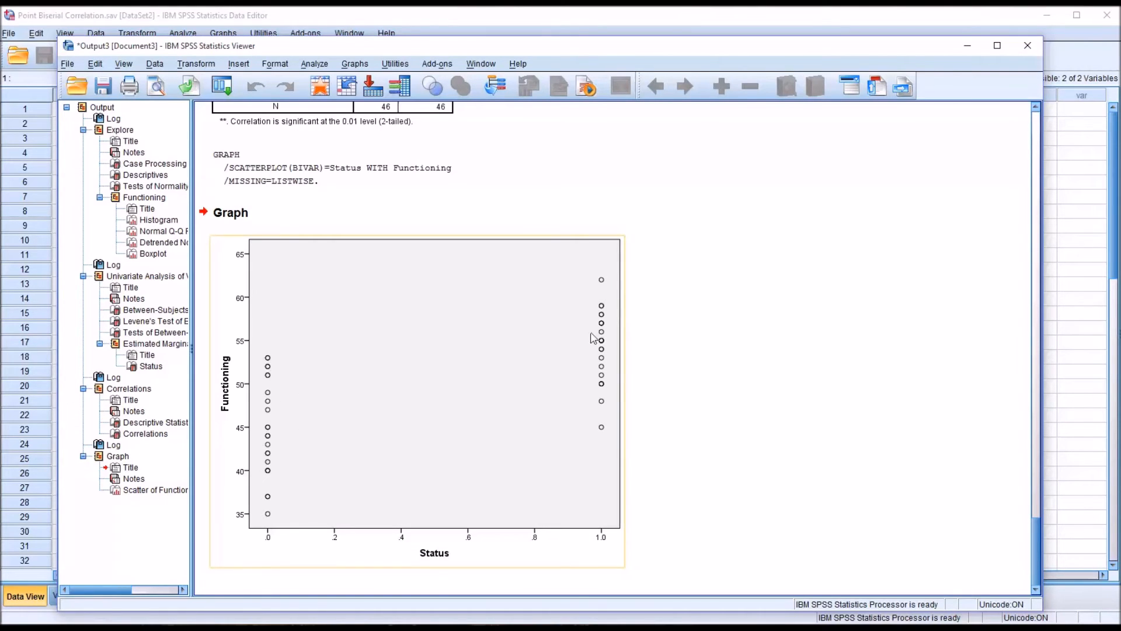
pyautogui.moveTo(427, 404)
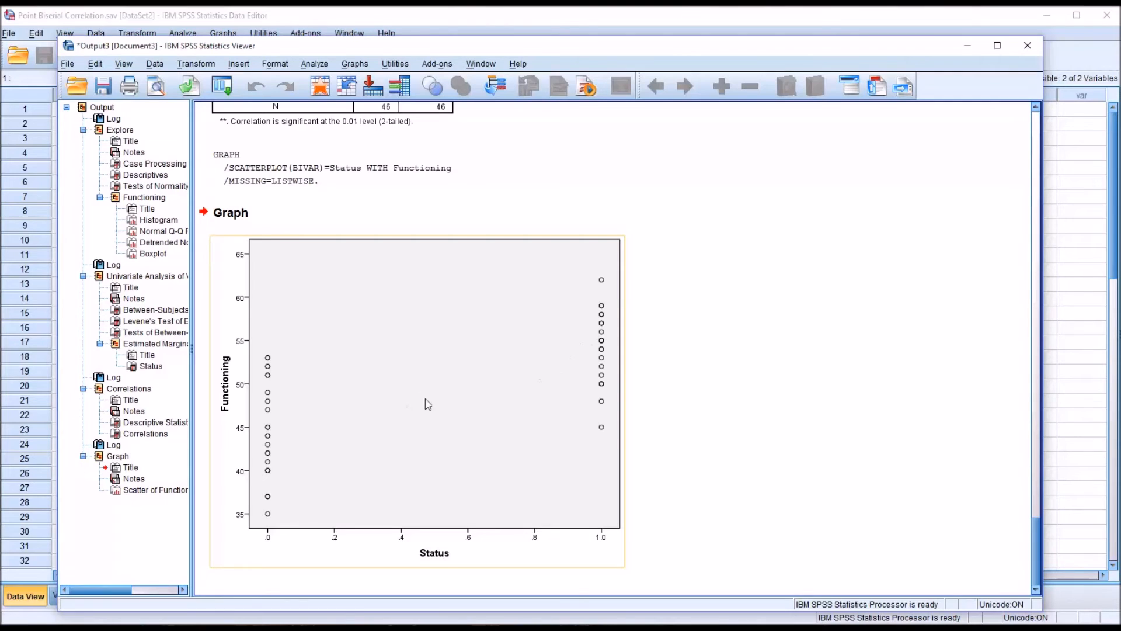
# Open the scatterplot in Chart Editor, add a total linear fit line, and close it.
pyautogui.click(417, 401)
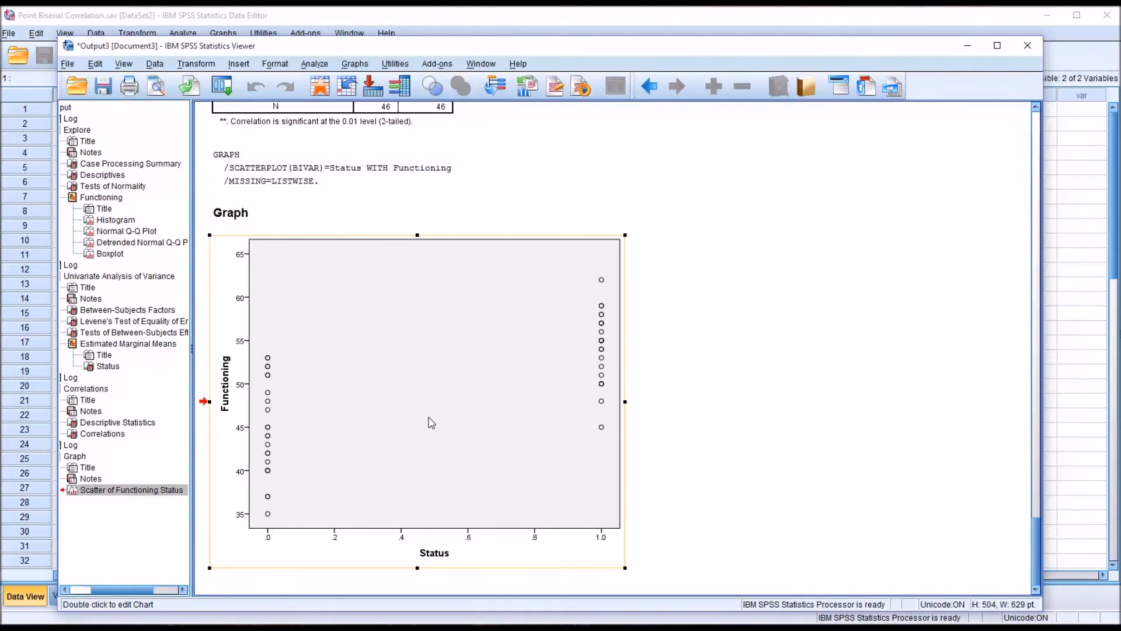
pyautogui.click(421, 415)
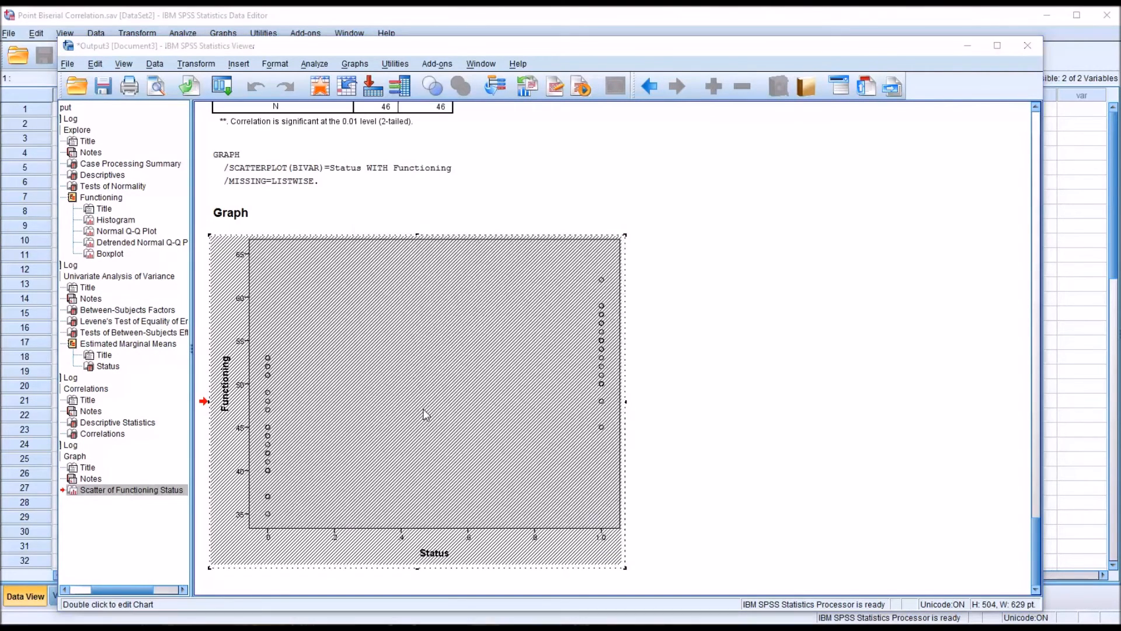
pyautogui.doubleClick(422, 415)
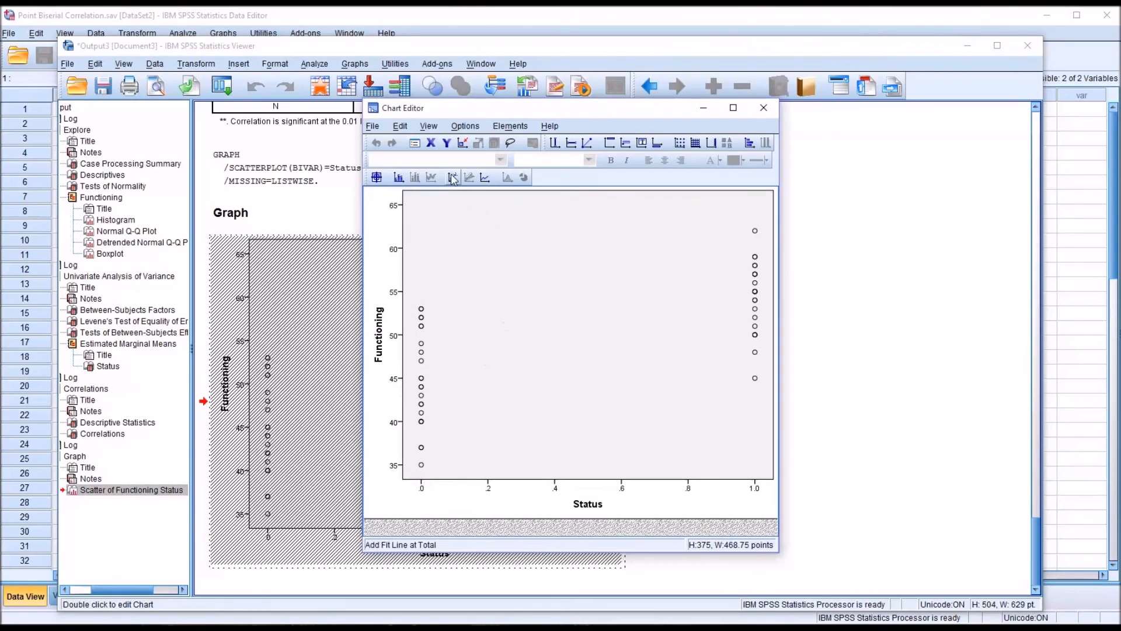
pyautogui.moveTo(452, 177)
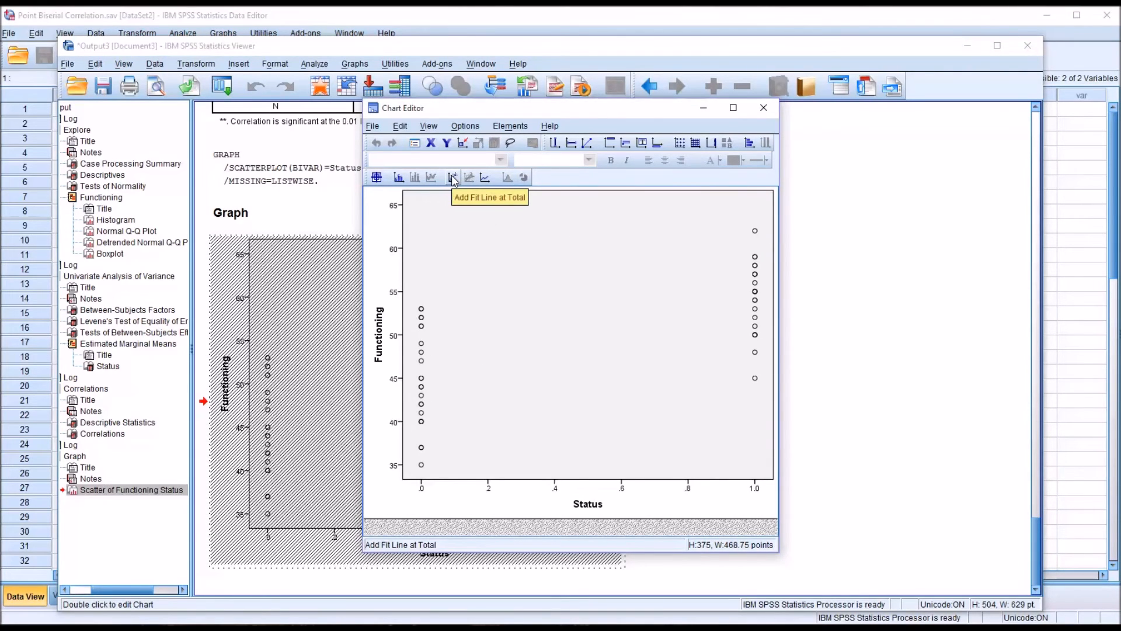
pyautogui.click(452, 176)
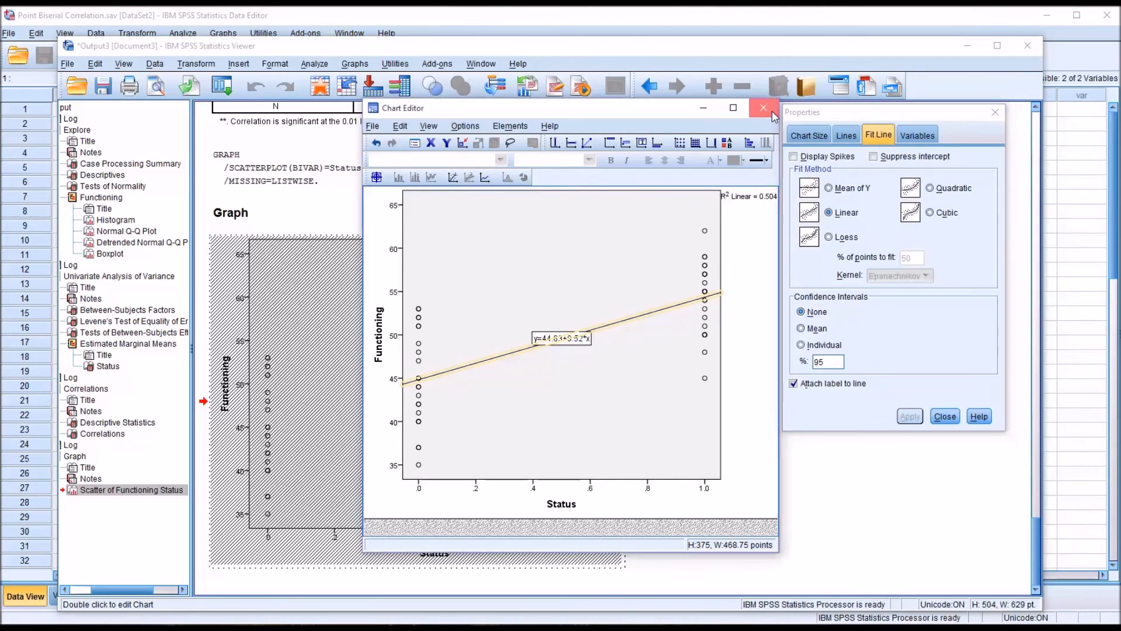
pyautogui.click(763, 108)
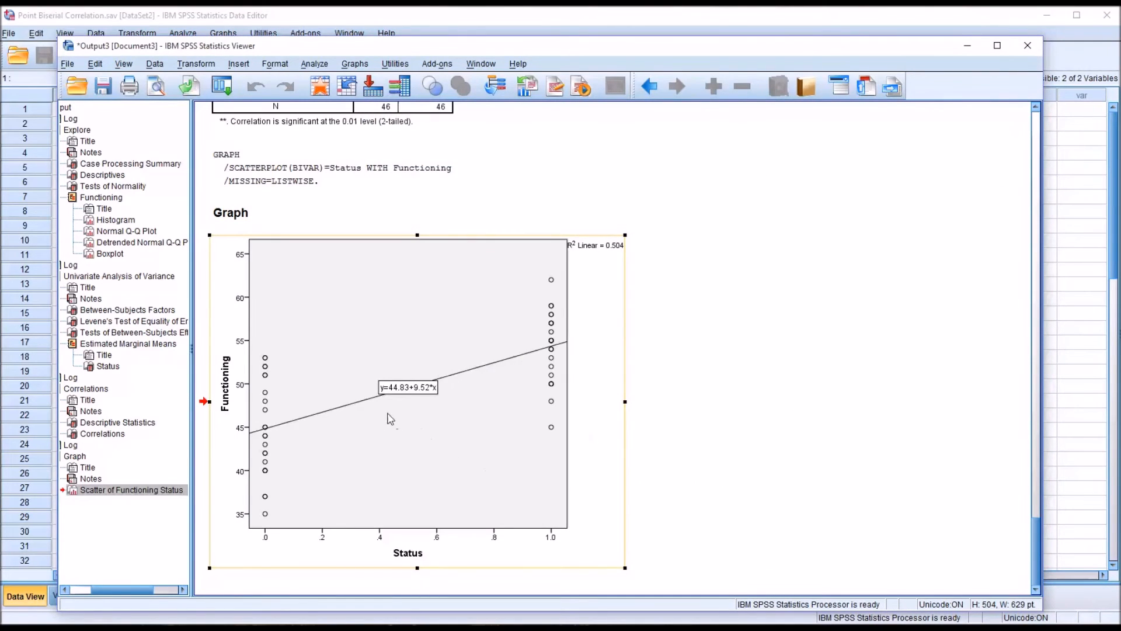
pyautogui.moveTo(373, 401)
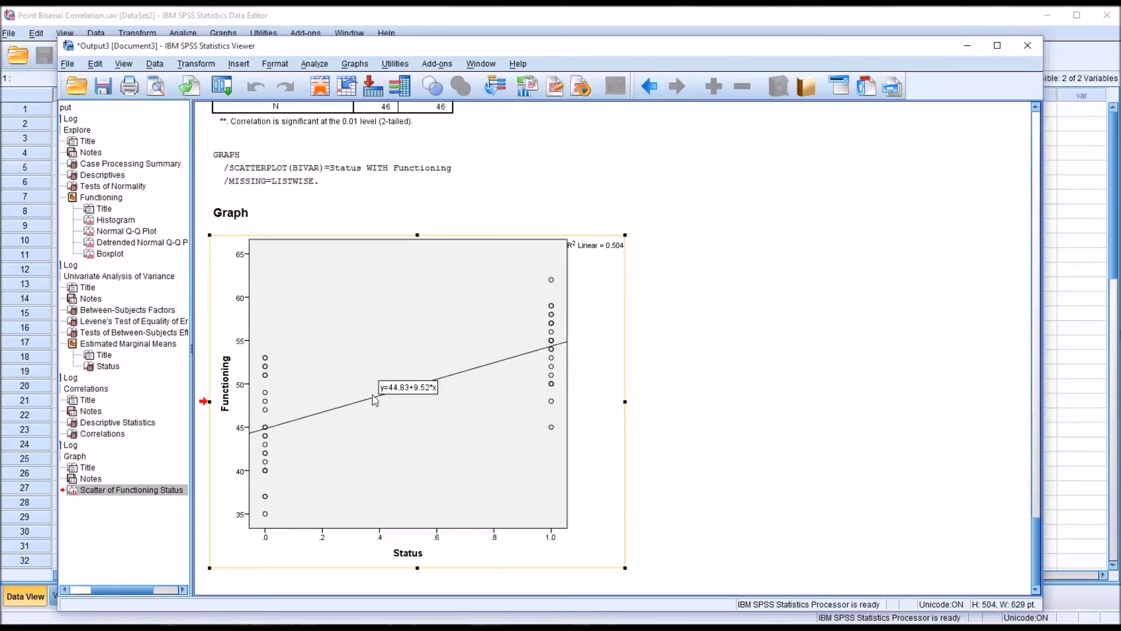
pyautogui.moveTo(423, 393)
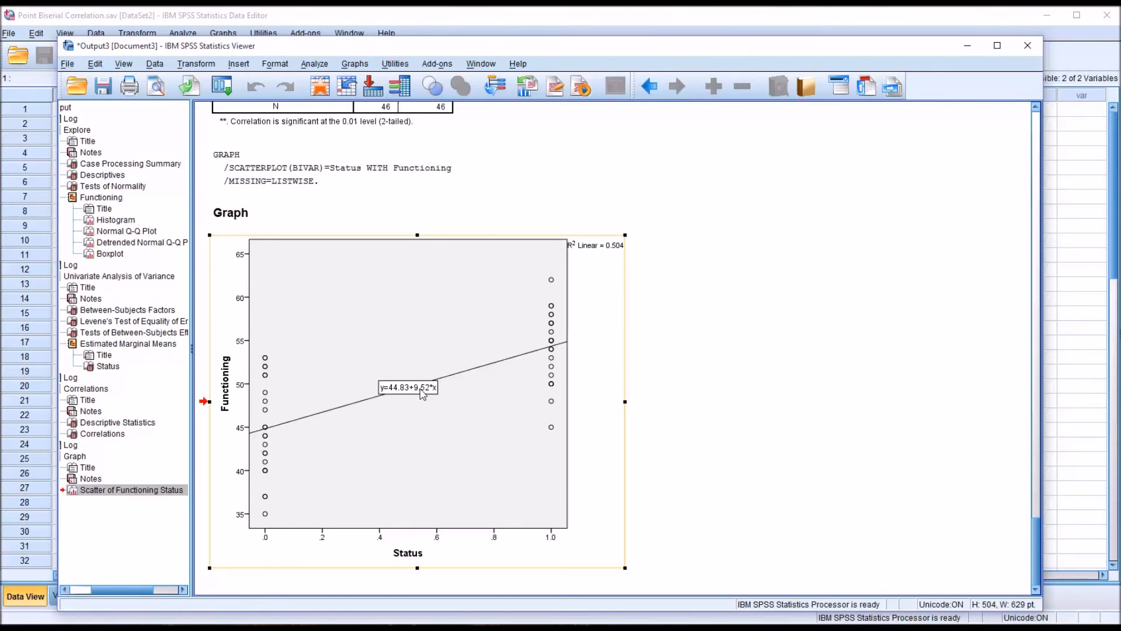
pyautogui.moveTo(439, 393)
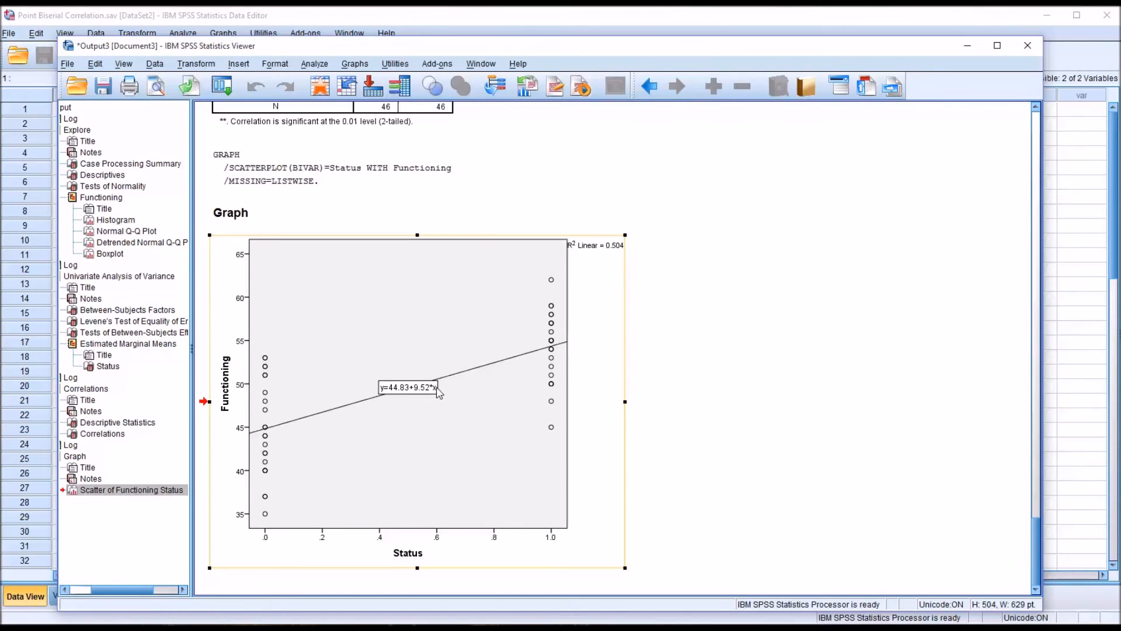
pyautogui.moveTo(399, 397)
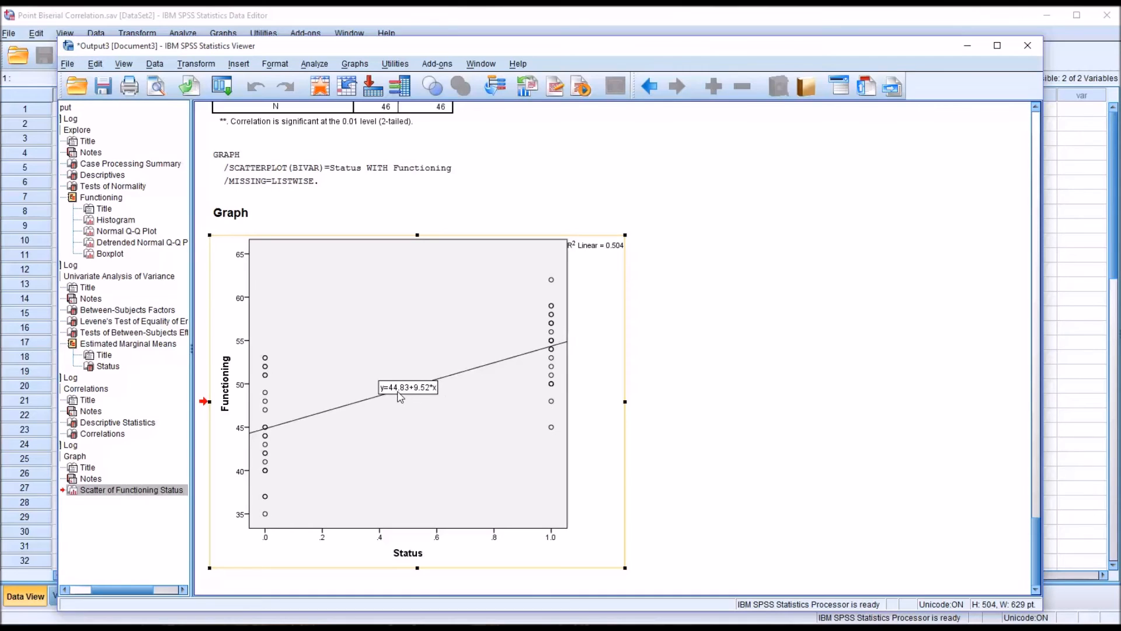
pyautogui.moveTo(393, 405)
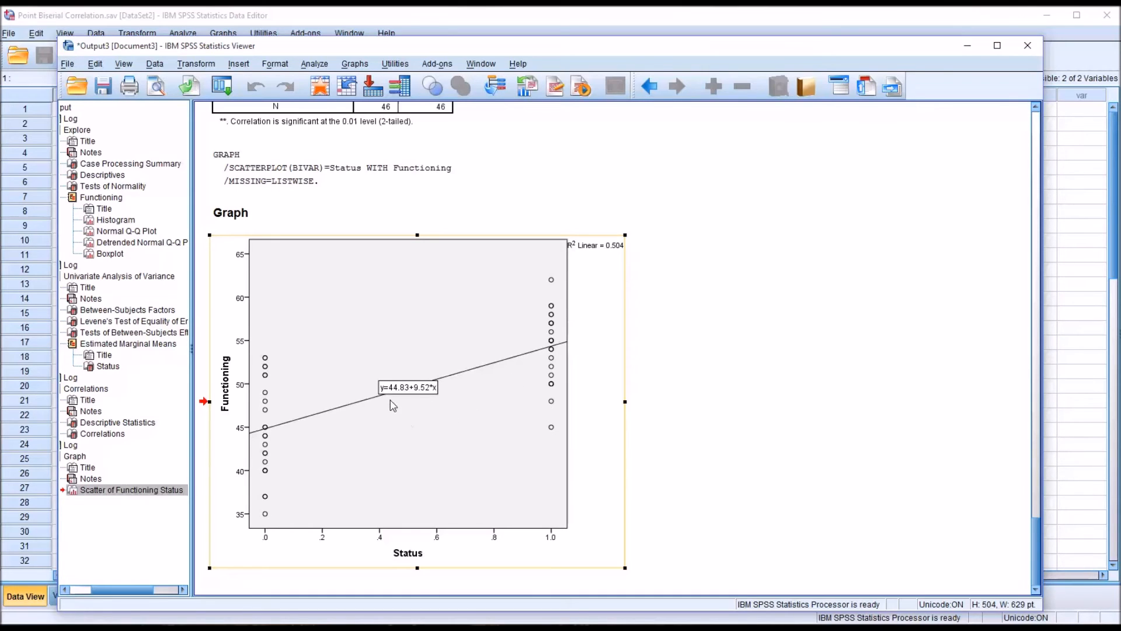
pyautogui.moveTo(423, 404)
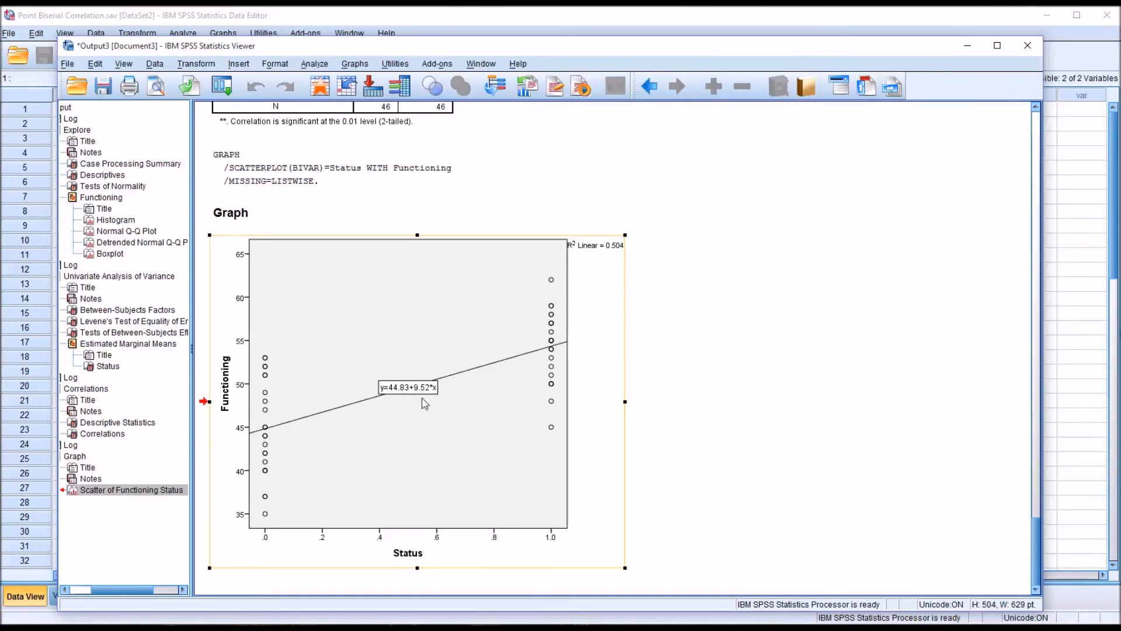
pyautogui.moveTo(579, 249)
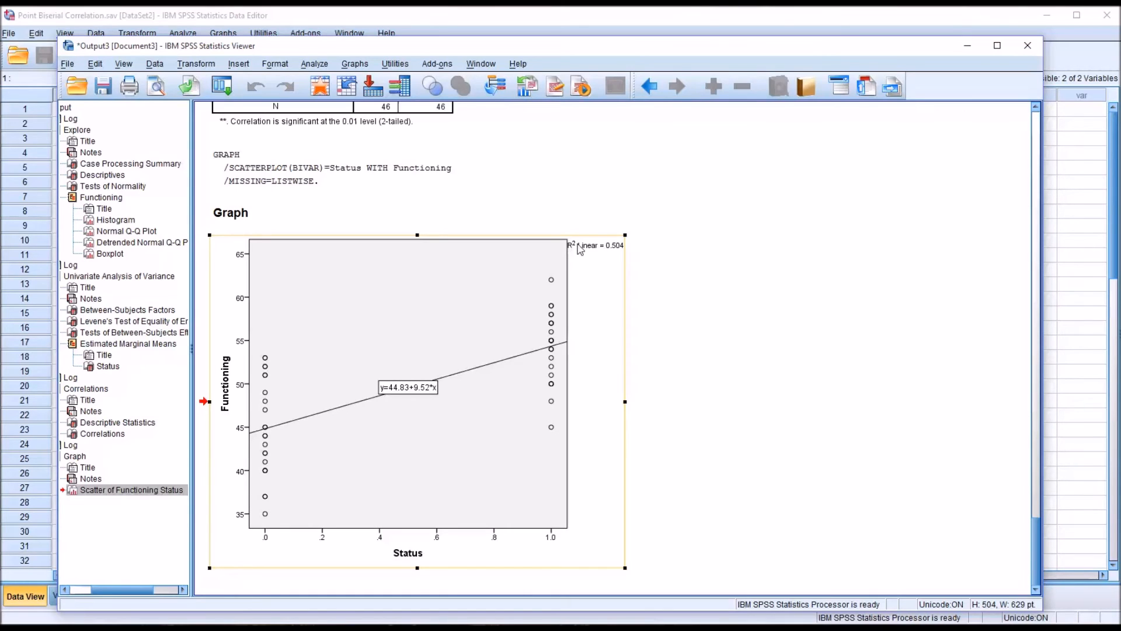
pyautogui.moveTo(618, 256)
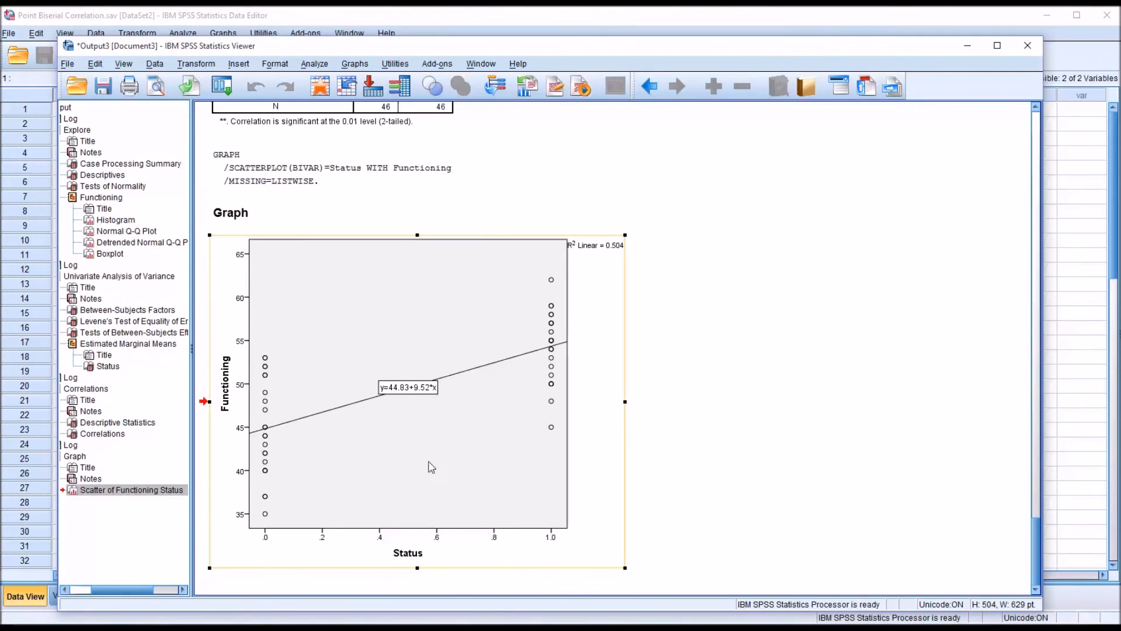
pyautogui.moveTo(431, 398)
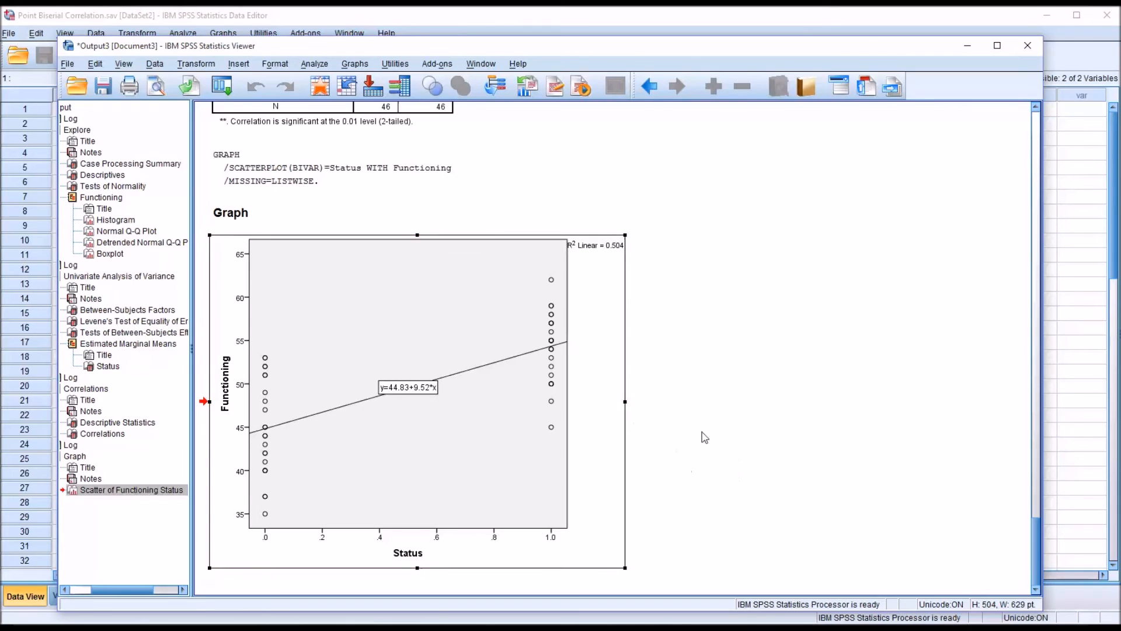
pyautogui.moveTo(319, 85)
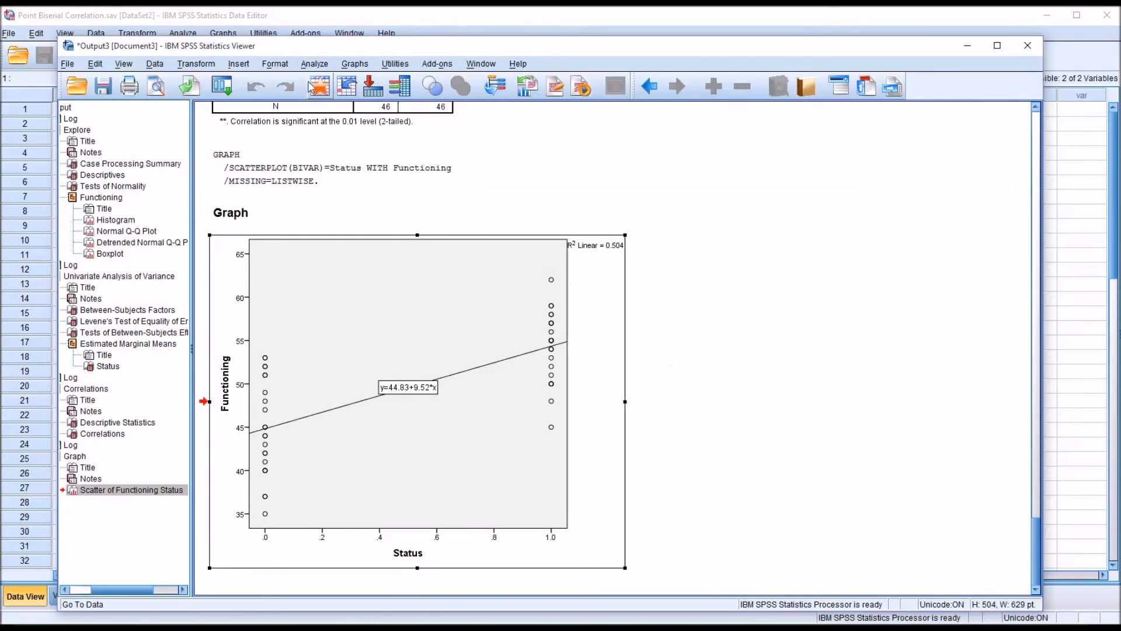
# Set up an independent-samples t-test with Status as grouping variable, keeping default options.
pyautogui.click(314, 64)
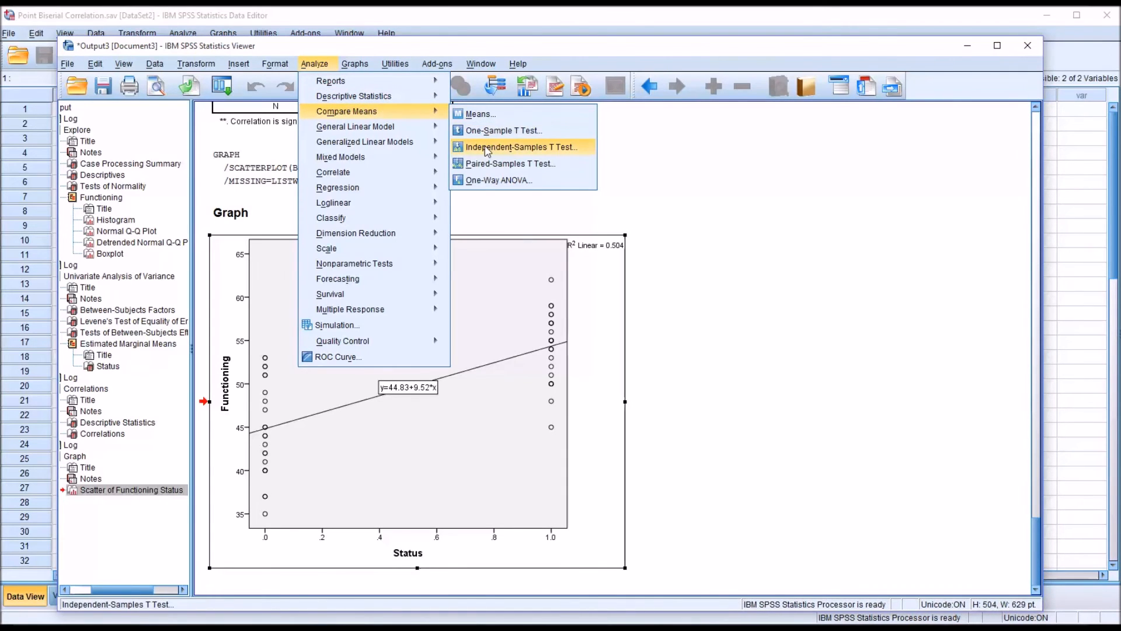
pyautogui.click(522, 147)
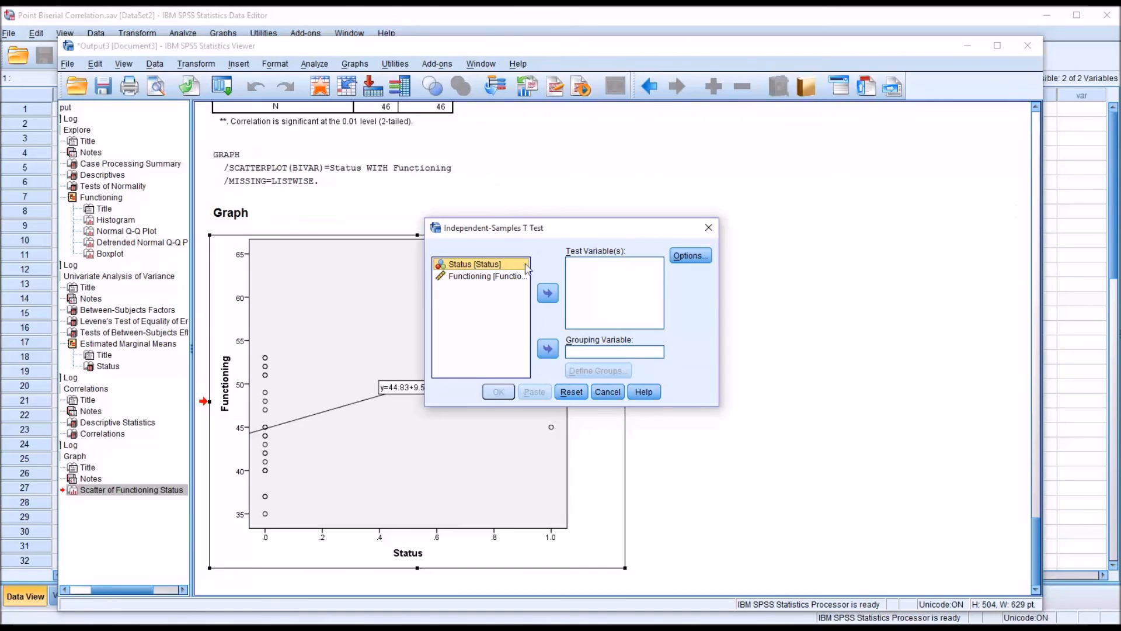
pyautogui.click(548, 348)
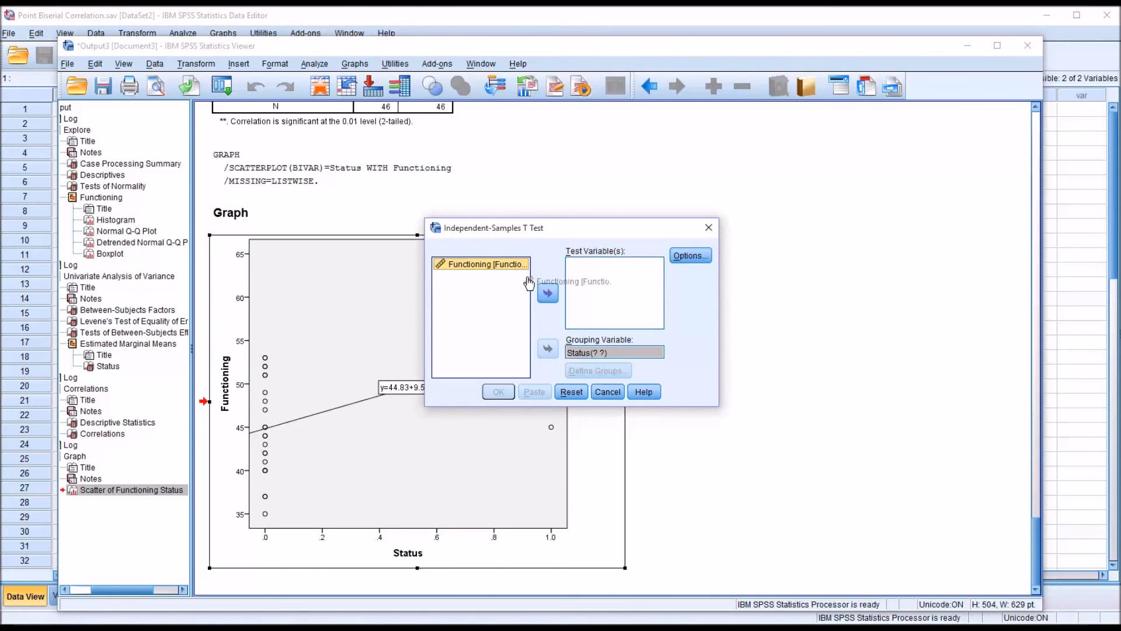
pyautogui.click(688, 256)
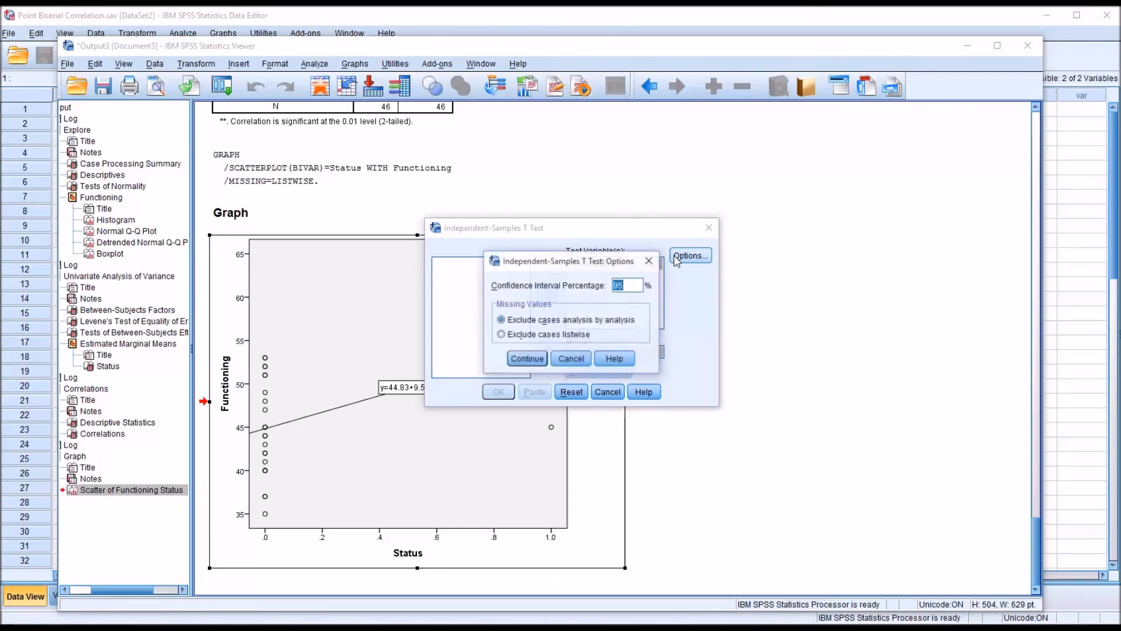
pyautogui.click(527, 358)
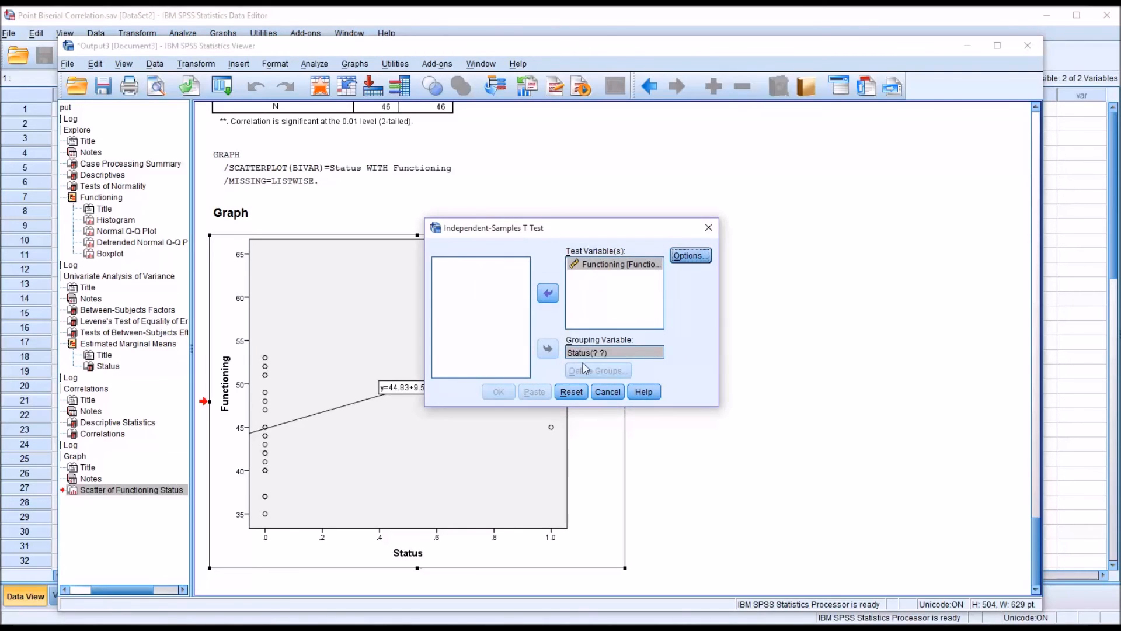
# Define the Status groups as 0 and 1 and run the t-test.
pyautogui.click(598, 370)
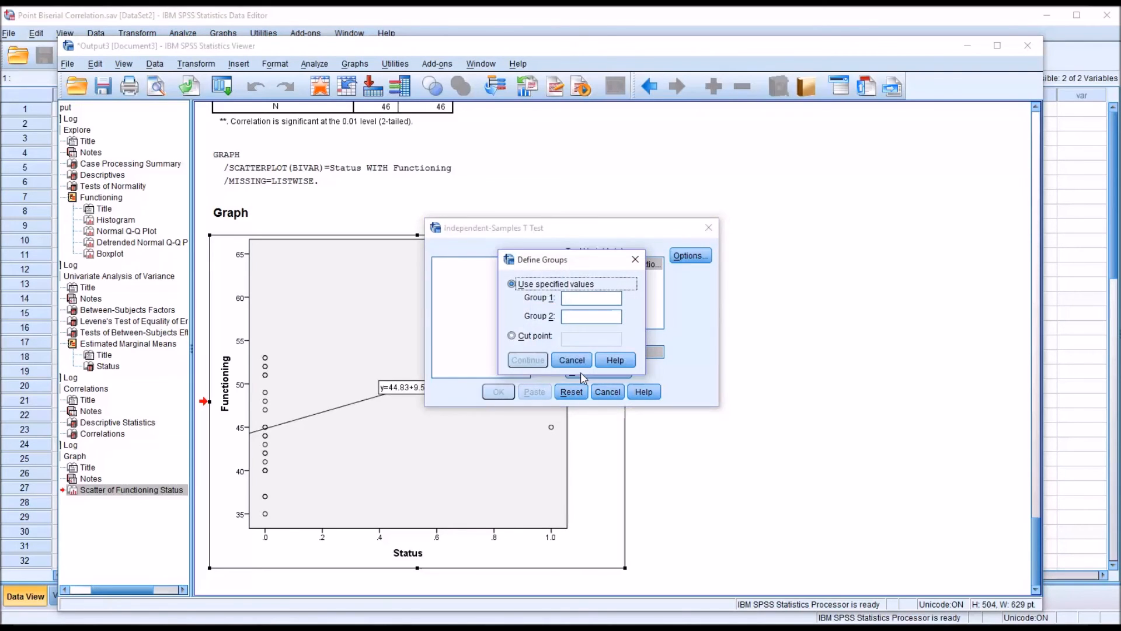
pyautogui.click(591, 298)
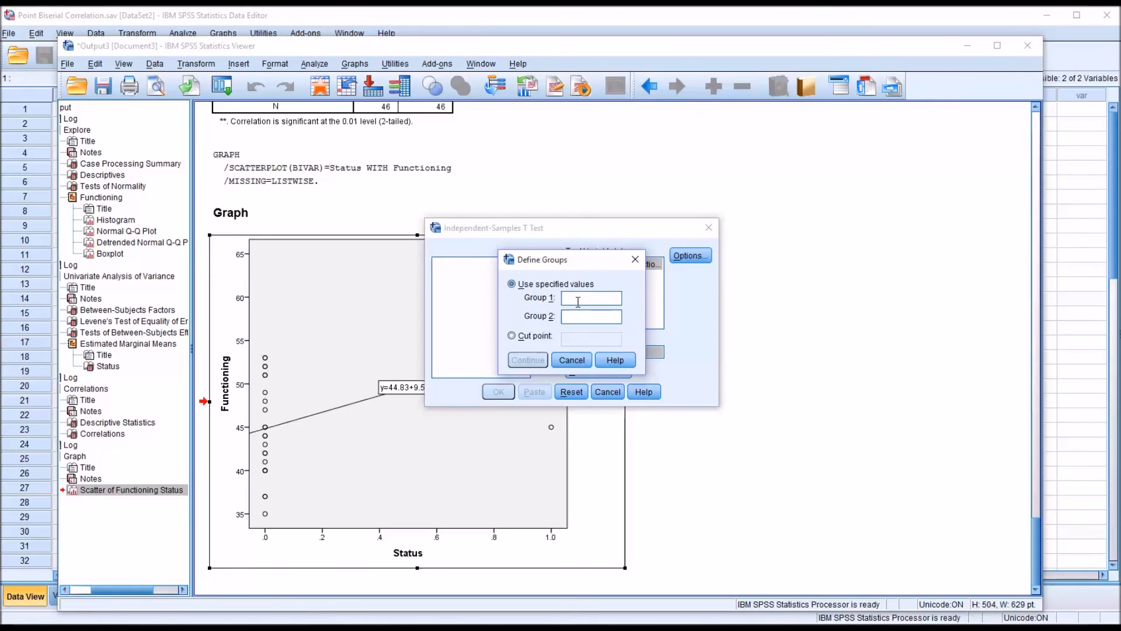
pyautogui.write('1')
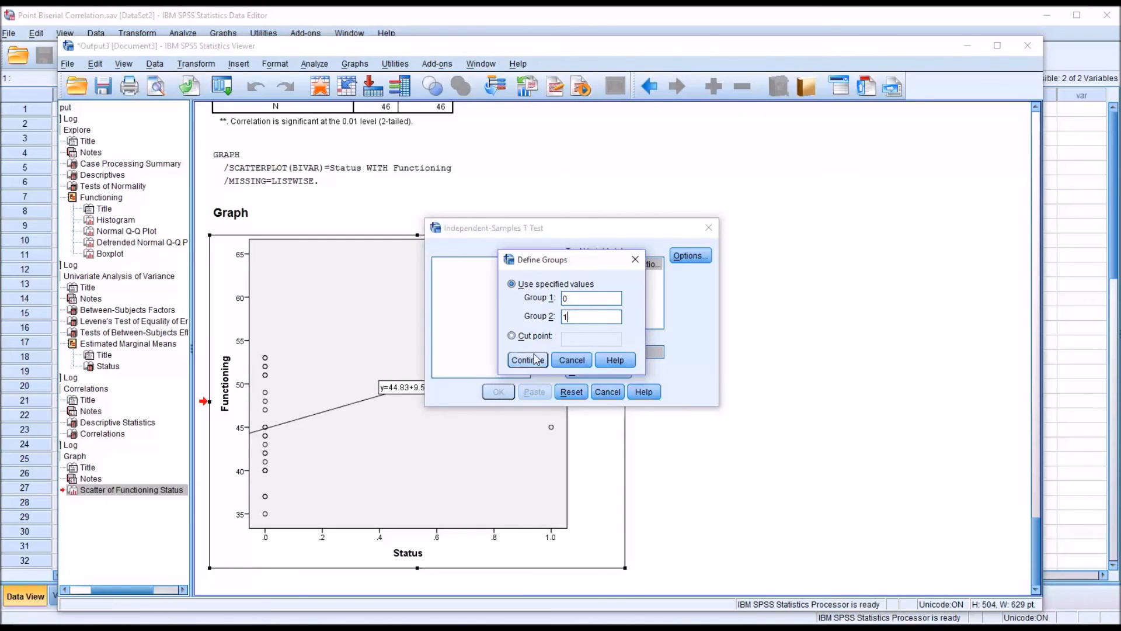
pyautogui.click(528, 360)
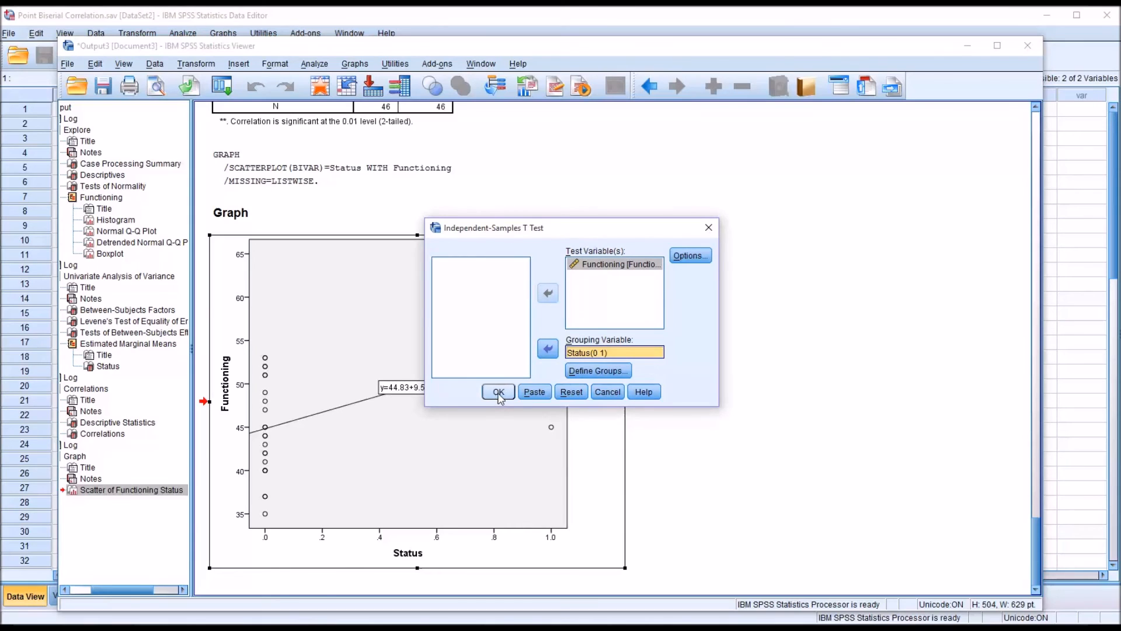
pyautogui.click(498, 391)
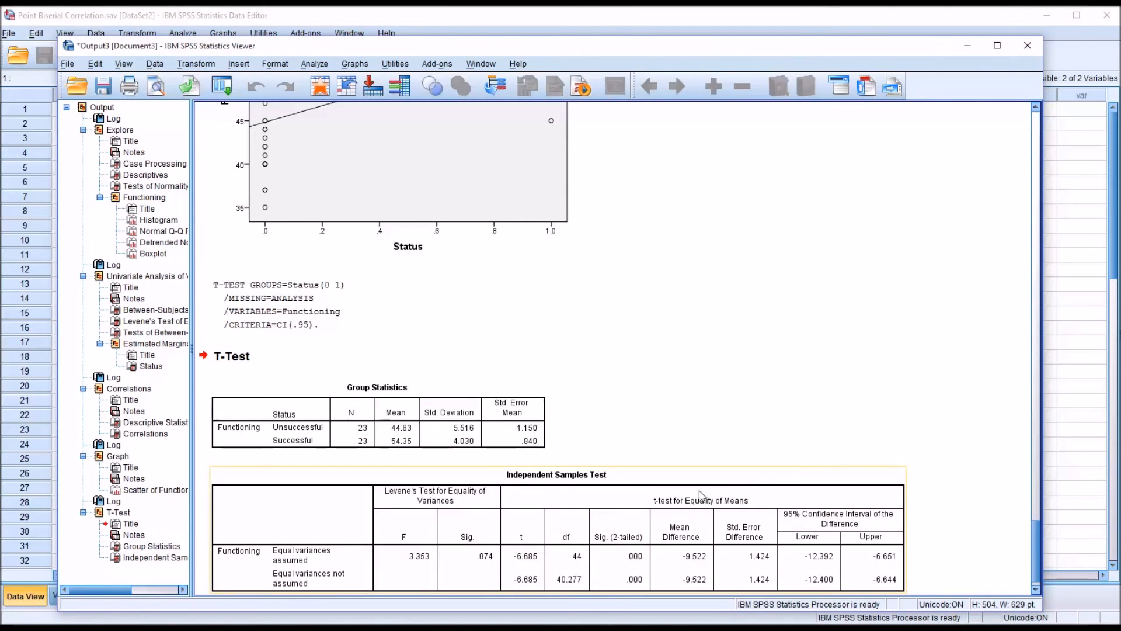
pyautogui.moveTo(351, 568)
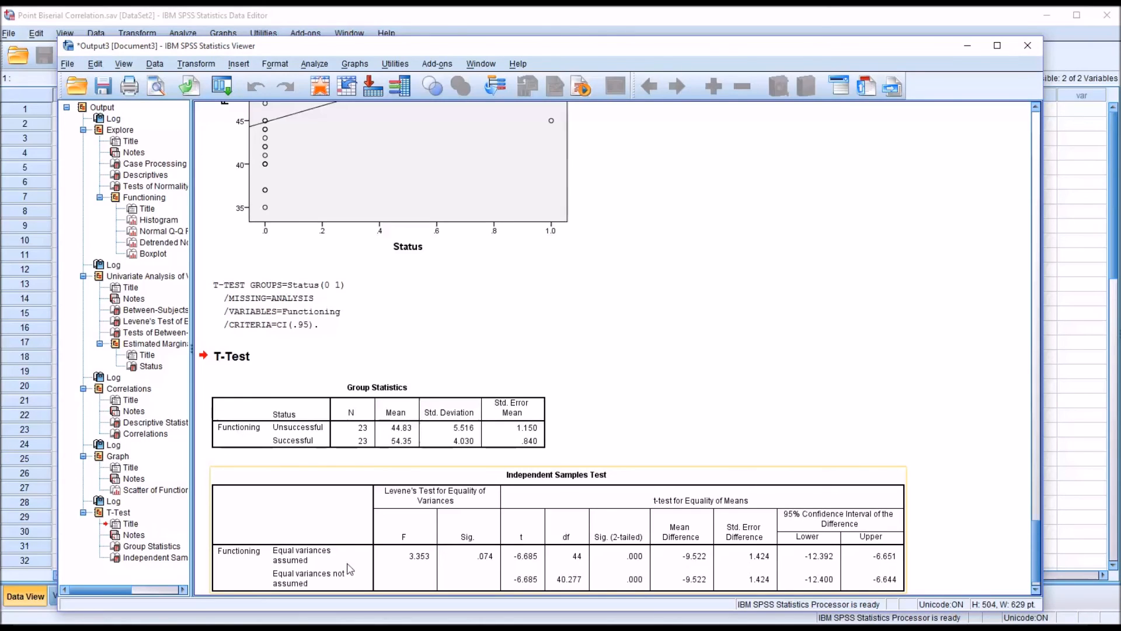
pyautogui.moveTo(293, 554)
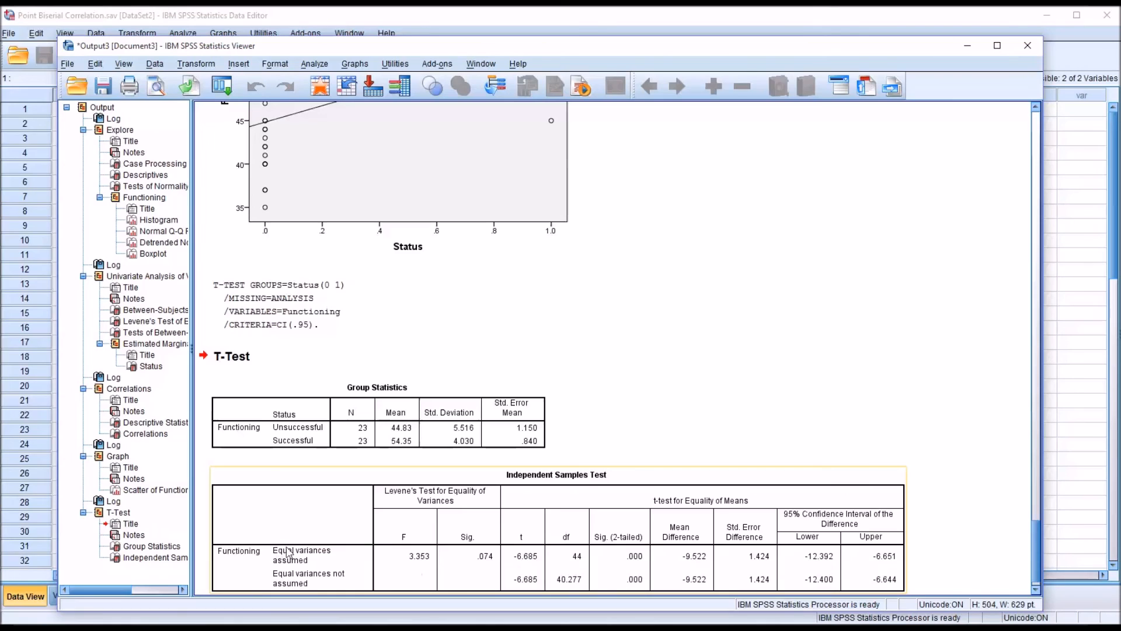
pyautogui.moveTo(621, 564)
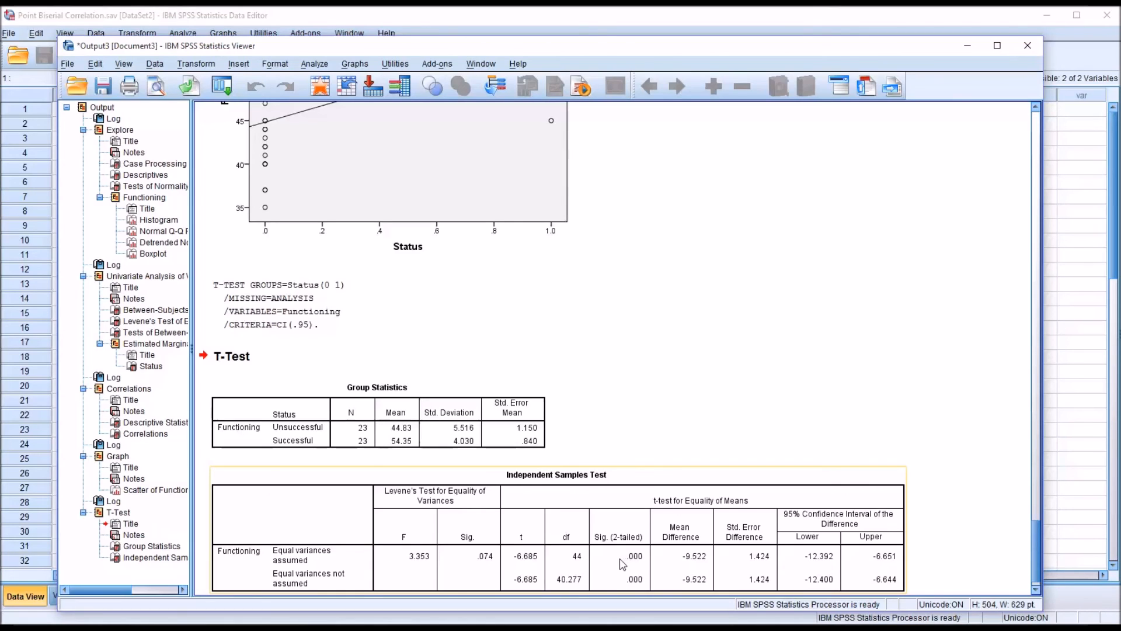
pyautogui.moveTo(612, 557)
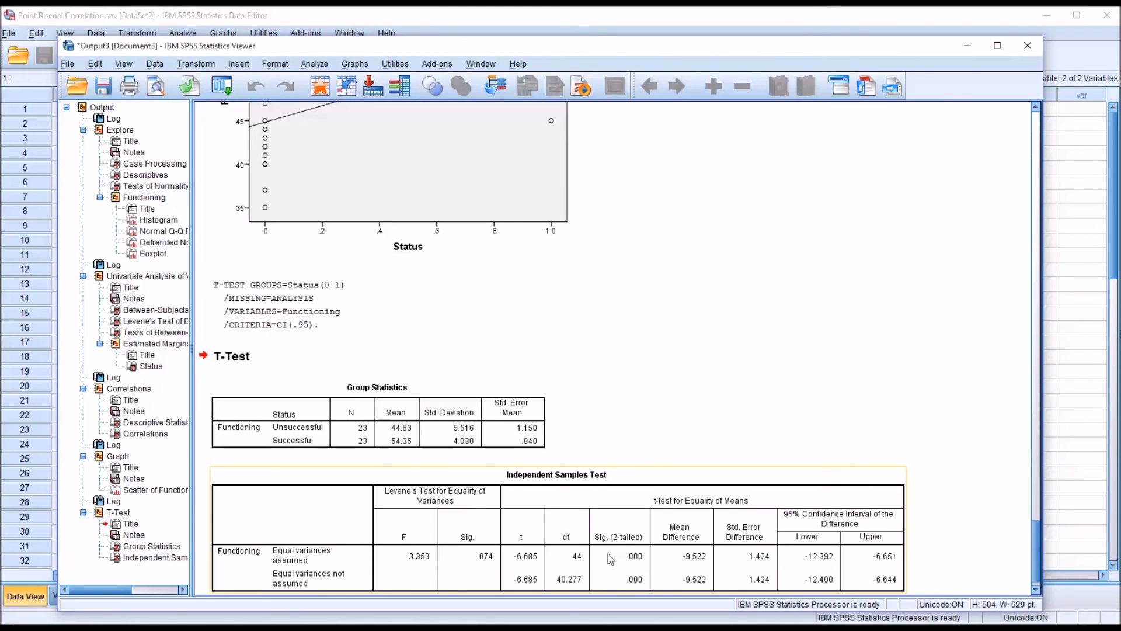
pyautogui.moveTo(649, 559)
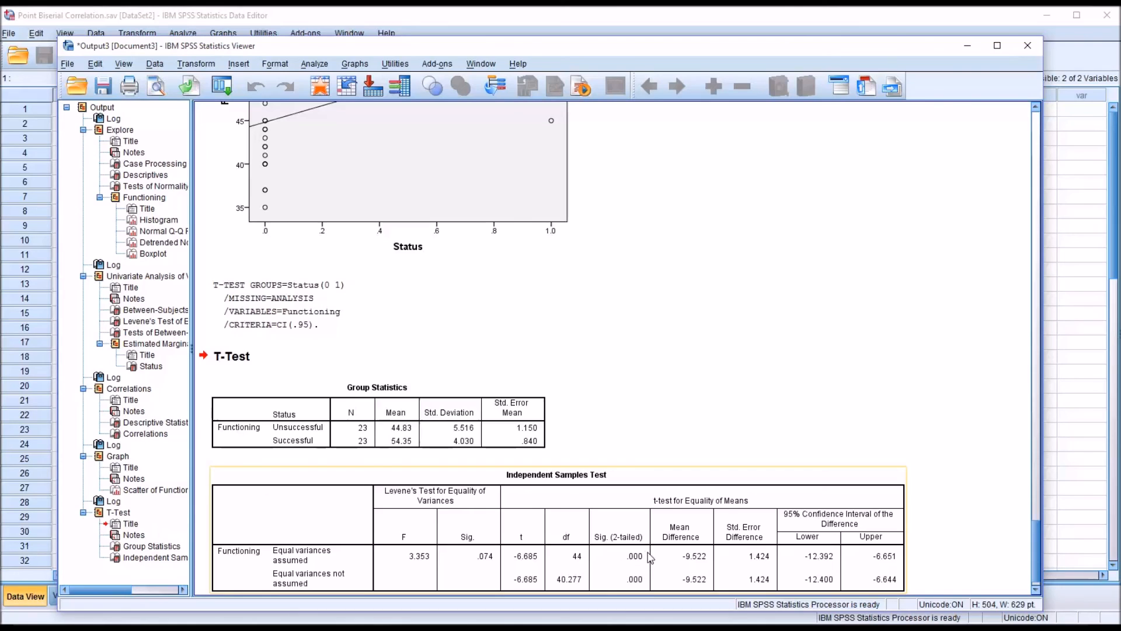
pyautogui.moveTo(692, 571)
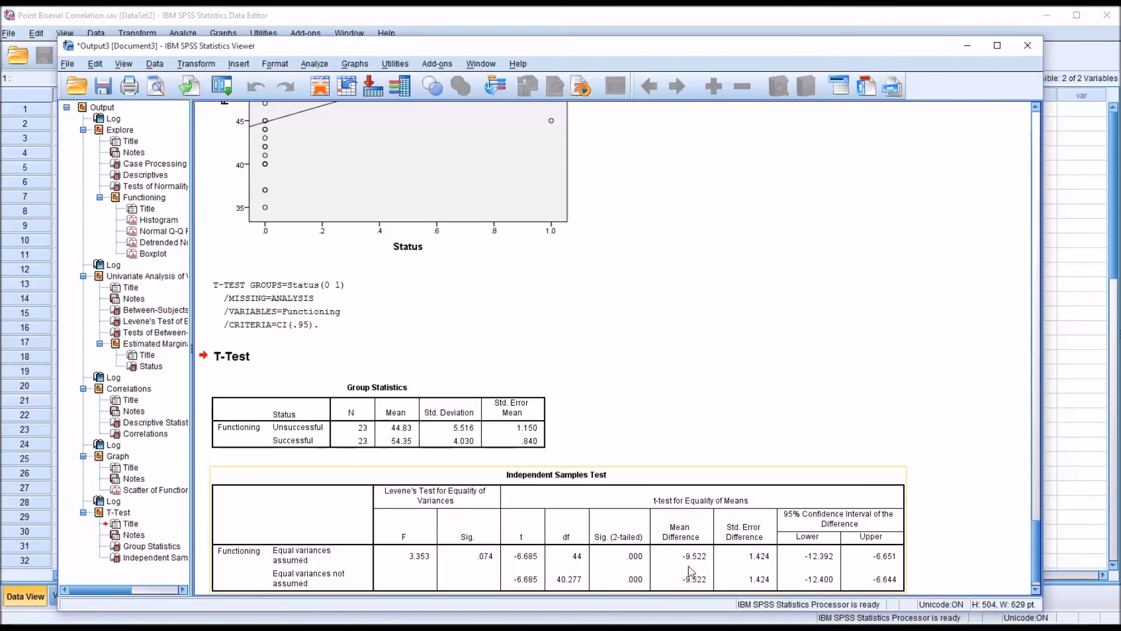
pyautogui.moveTo(685, 568)
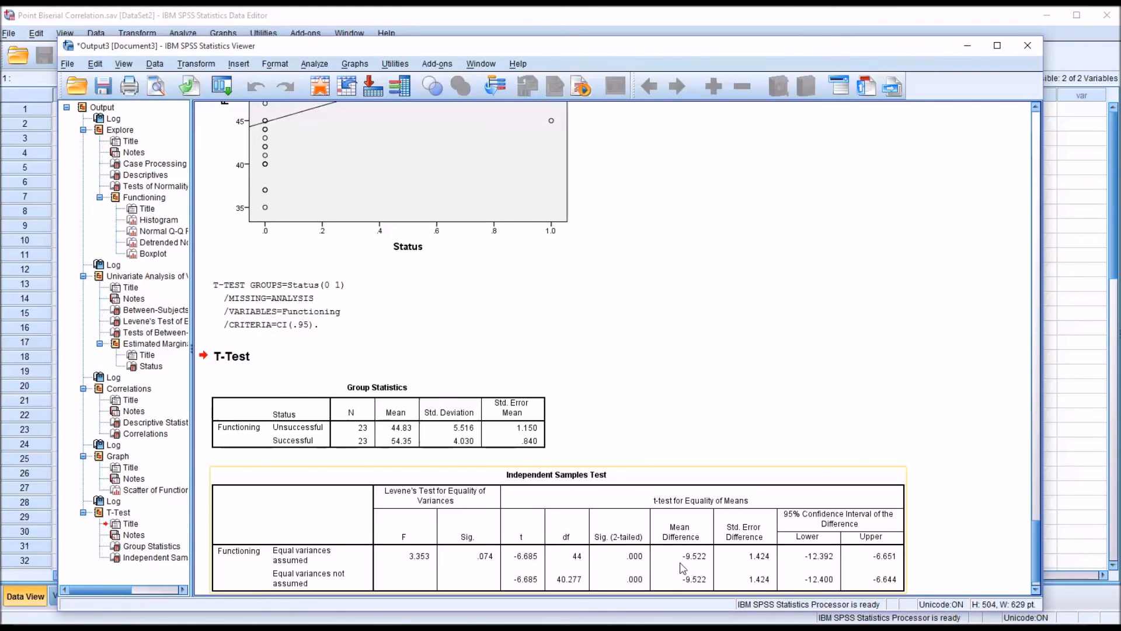
pyautogui.moveTo(698, 565)
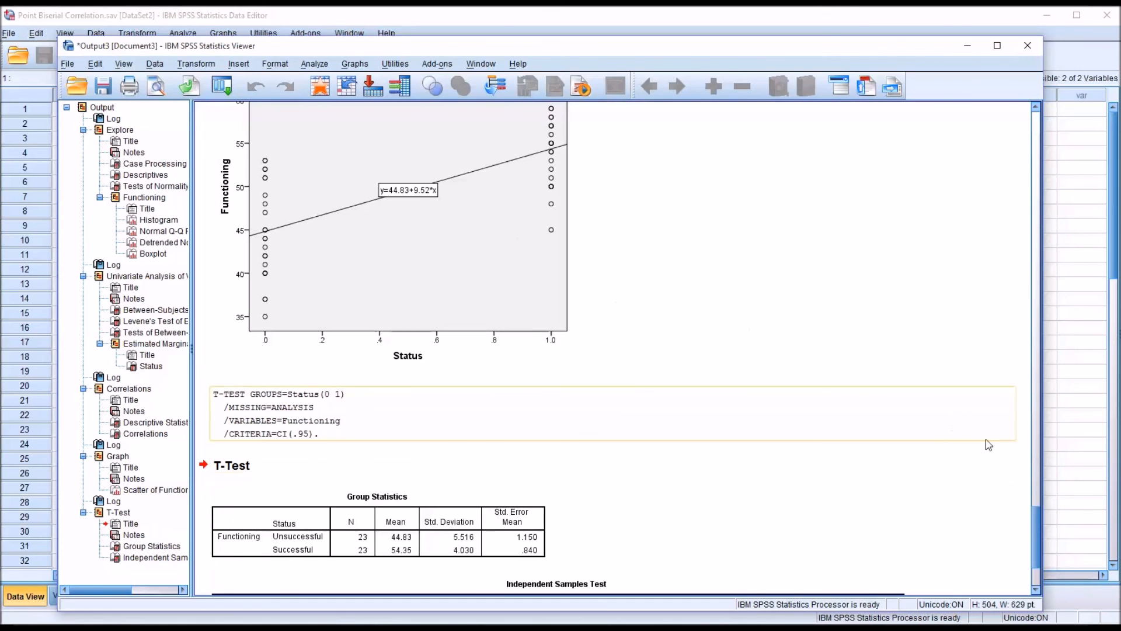
pyautogui.scroll(-3)
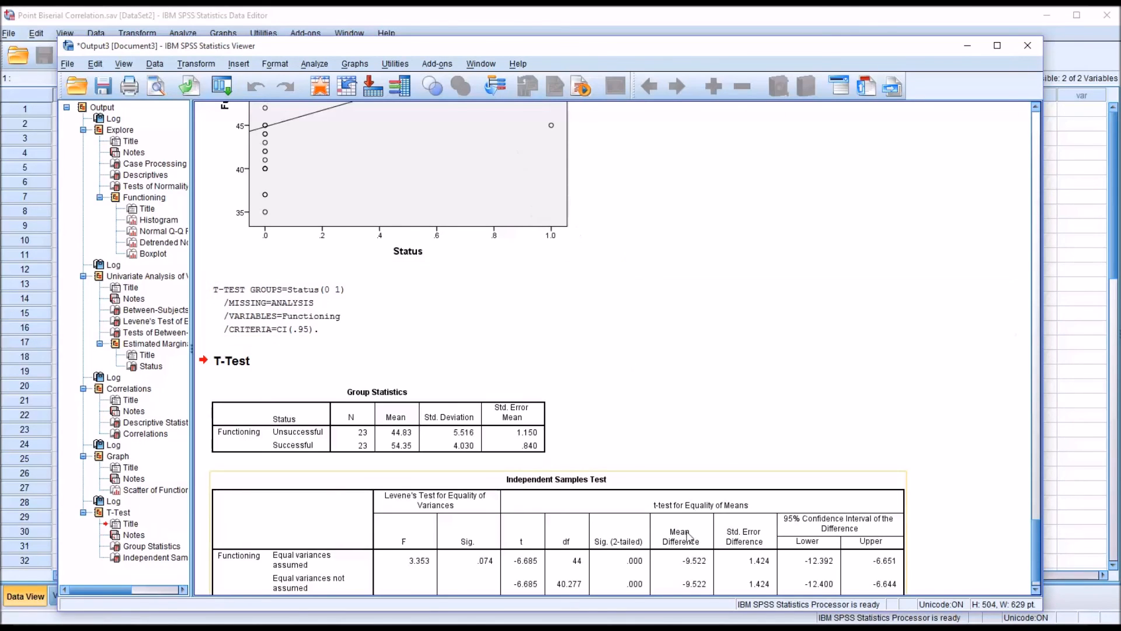
pyautogui.scroll(-3)
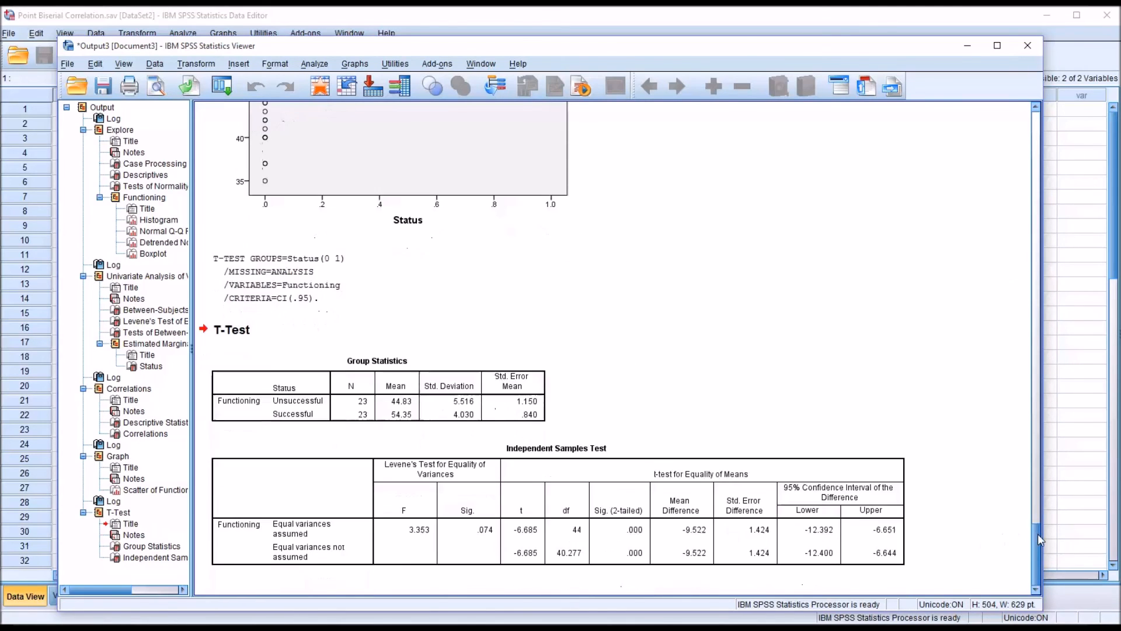